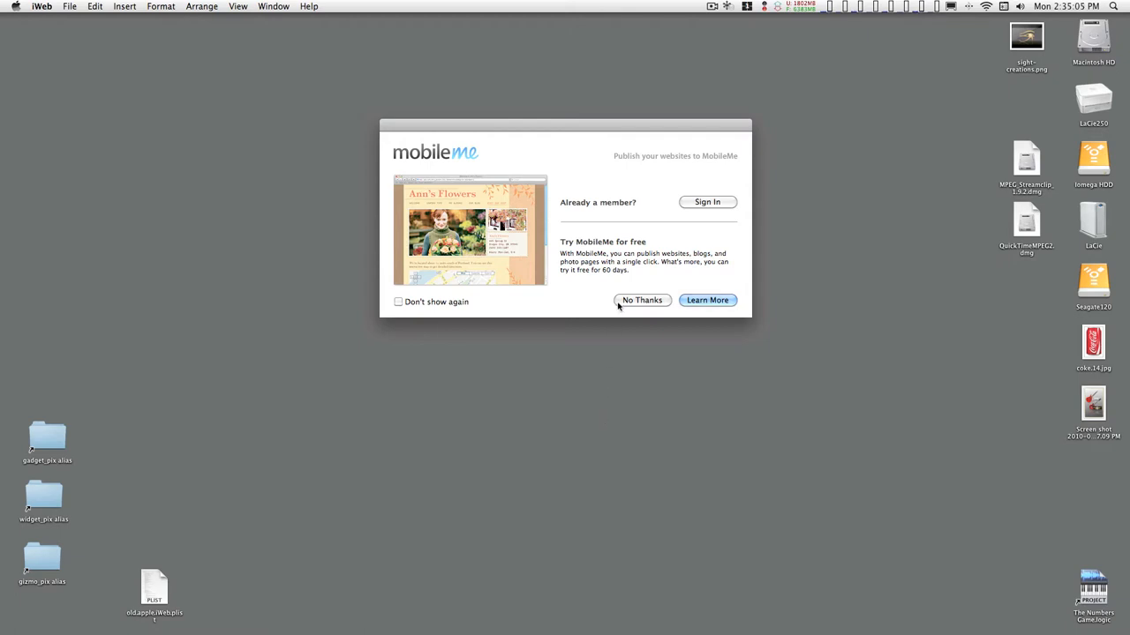
Step: Dismiss the MobileMe offer and Welcome window so the guitar page shows, then reach the File menu
{"action": "left_click", "coordinate": [643, 300]}
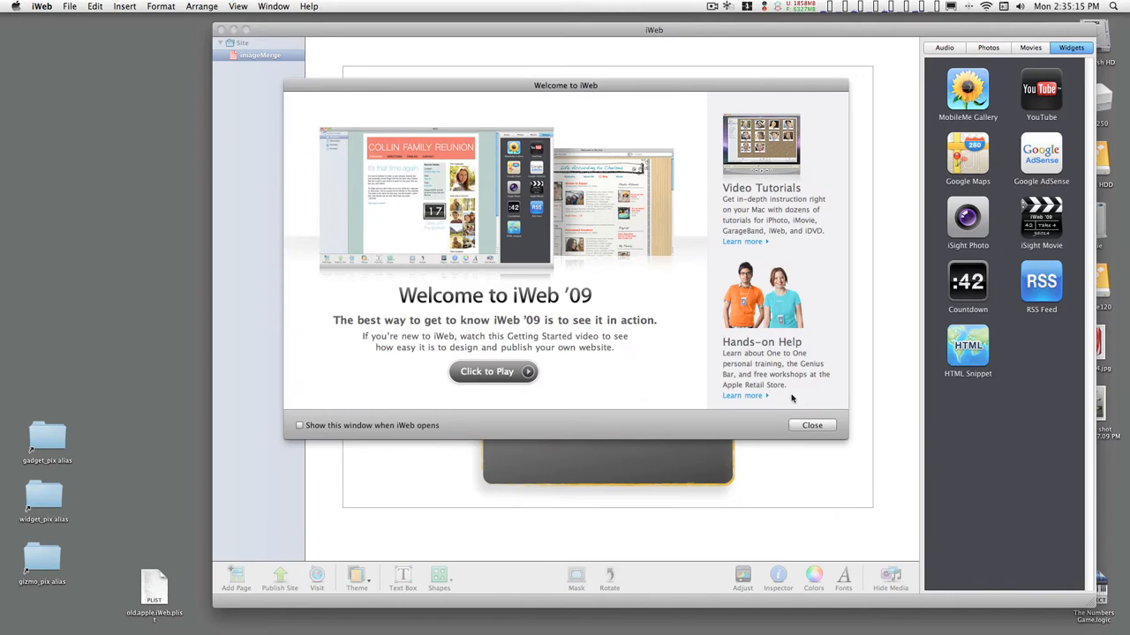
{"action": "left_click", "coordinate": [812, 423]}
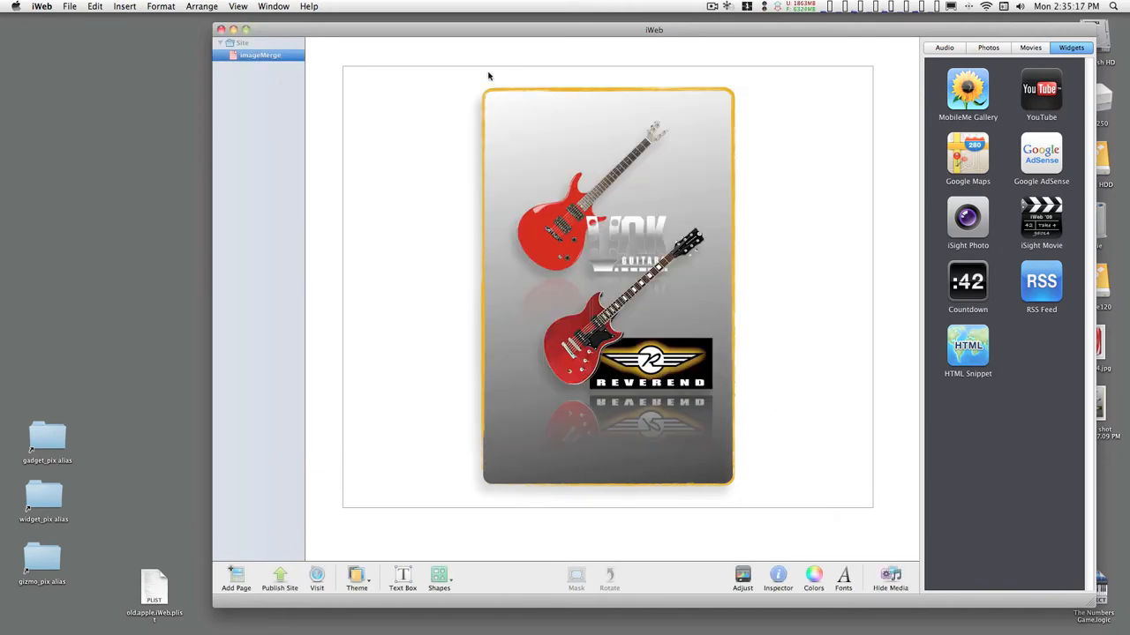
{"action": "left_click", "coordinate": [265, 55]}
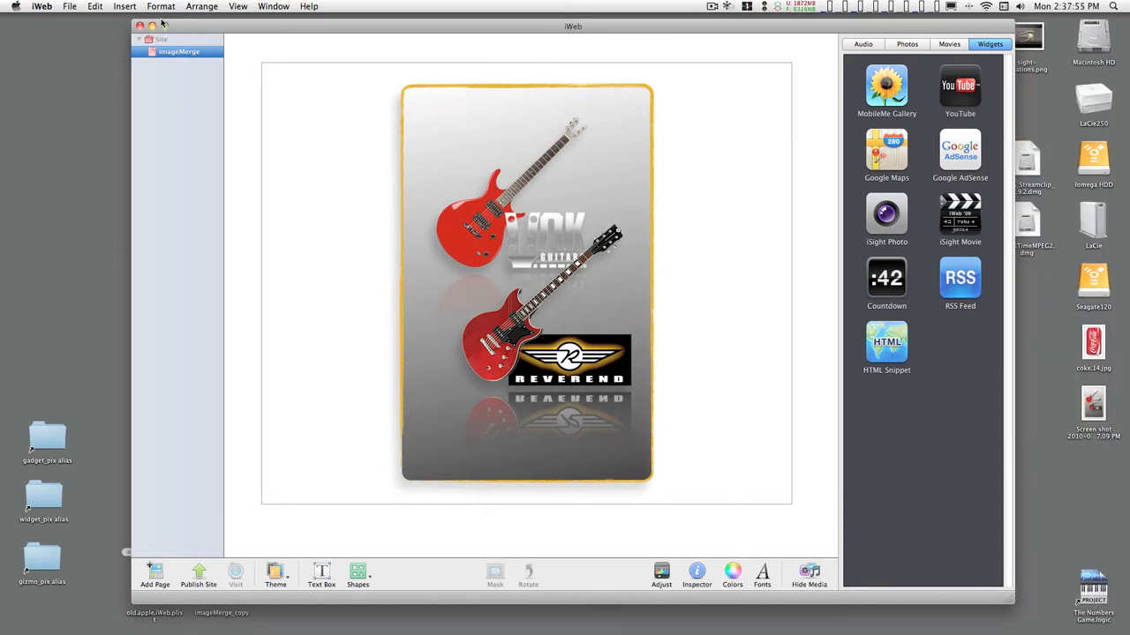
{"action": "left_click", "coordinate": [63, 7]}
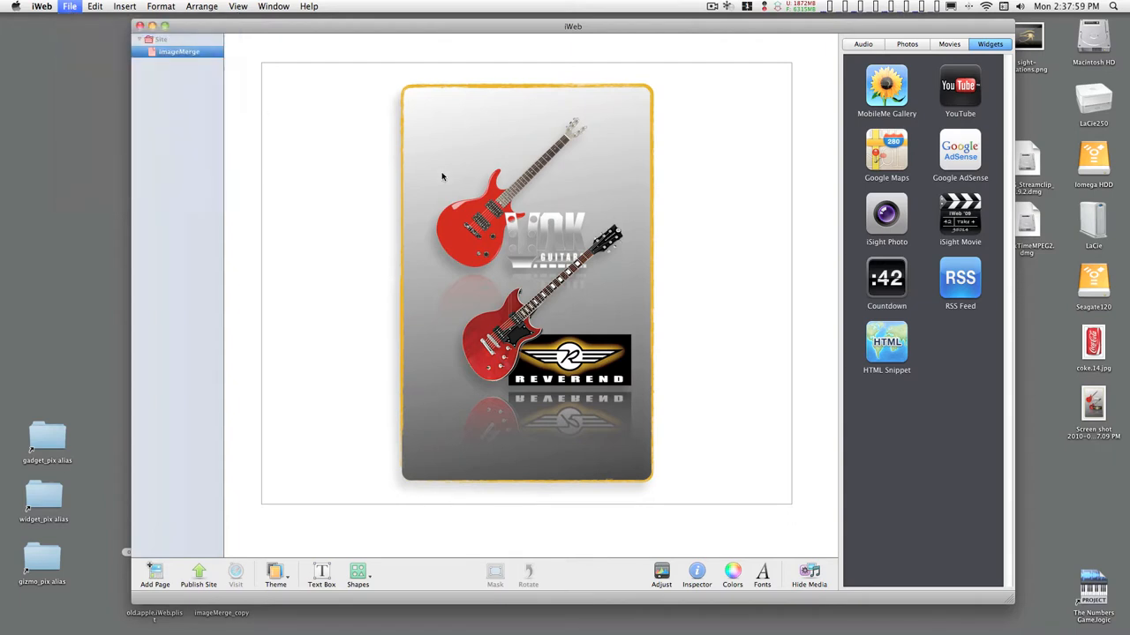
Step: Add a new page using the White theme's Blank template
{"action": "left_click", "coordinate": [155, 572]}
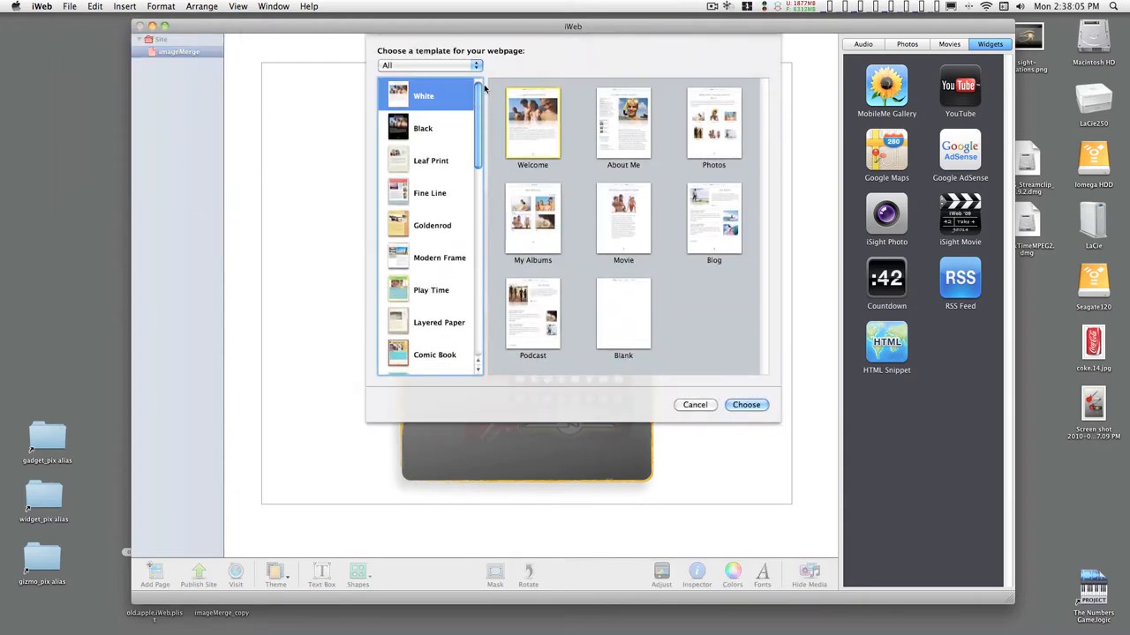
{"action": "mouse_move", "coordinate": [629, 219]}
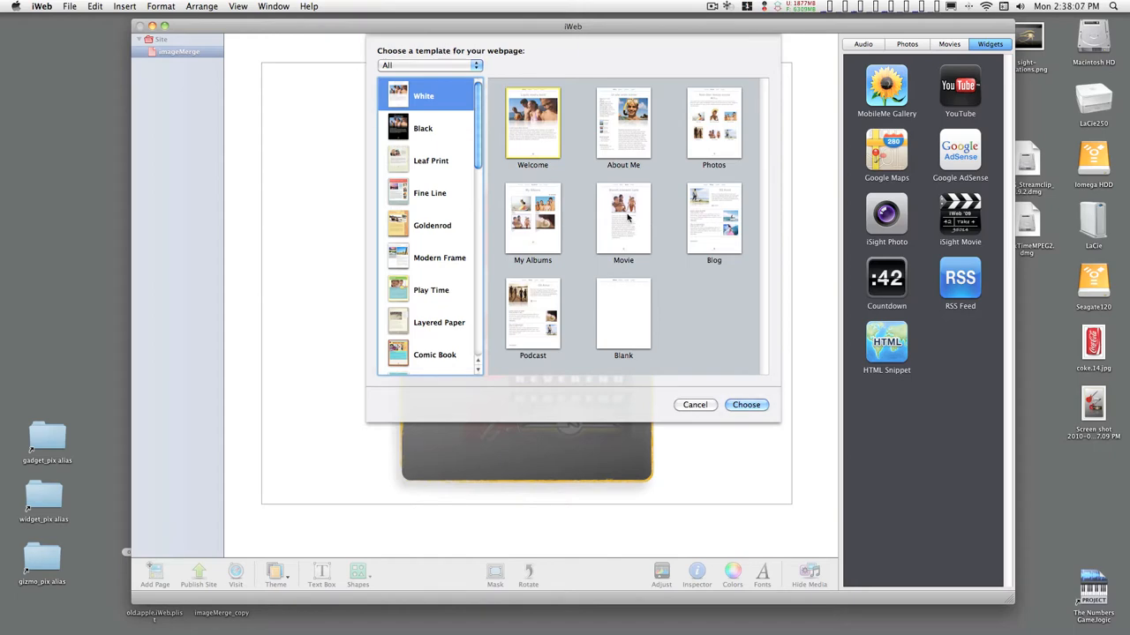
{"action": "mouse_move", "coordinate": [571, 198]}
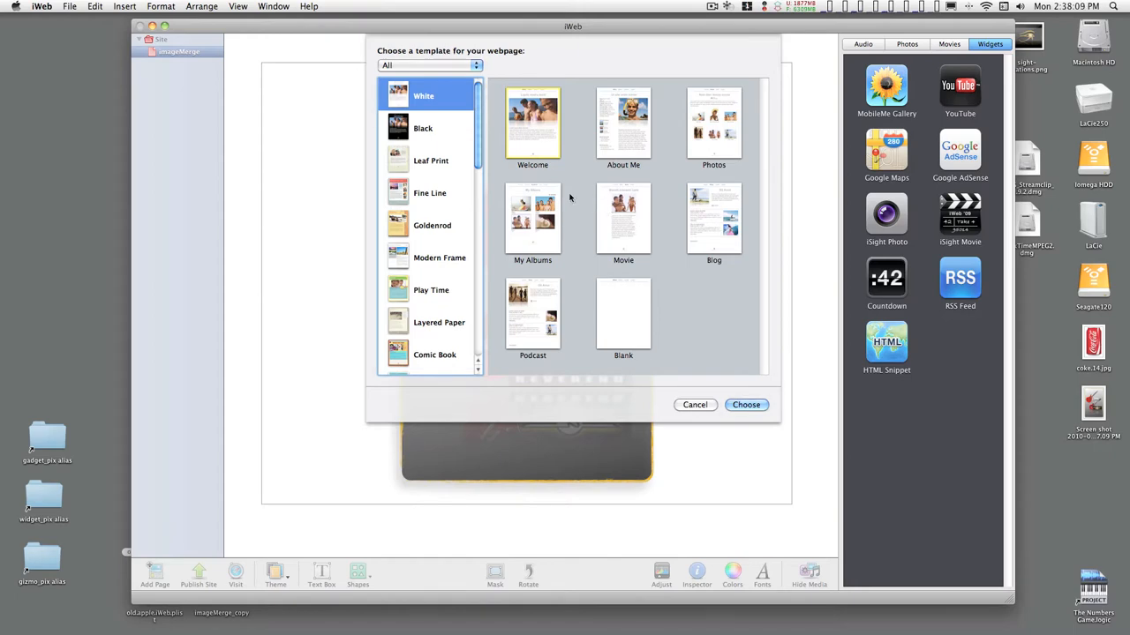
{"action": "mouse_move", "coordinate": [584, 215]}
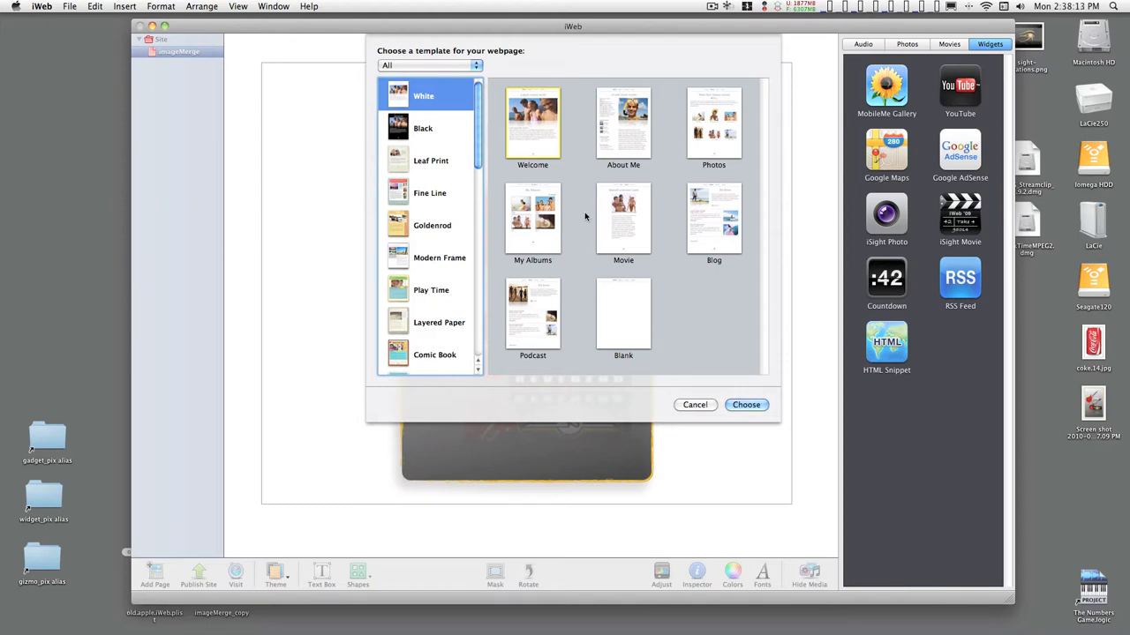
{"action": "mouse_move", "coordinate": [427, 99]}
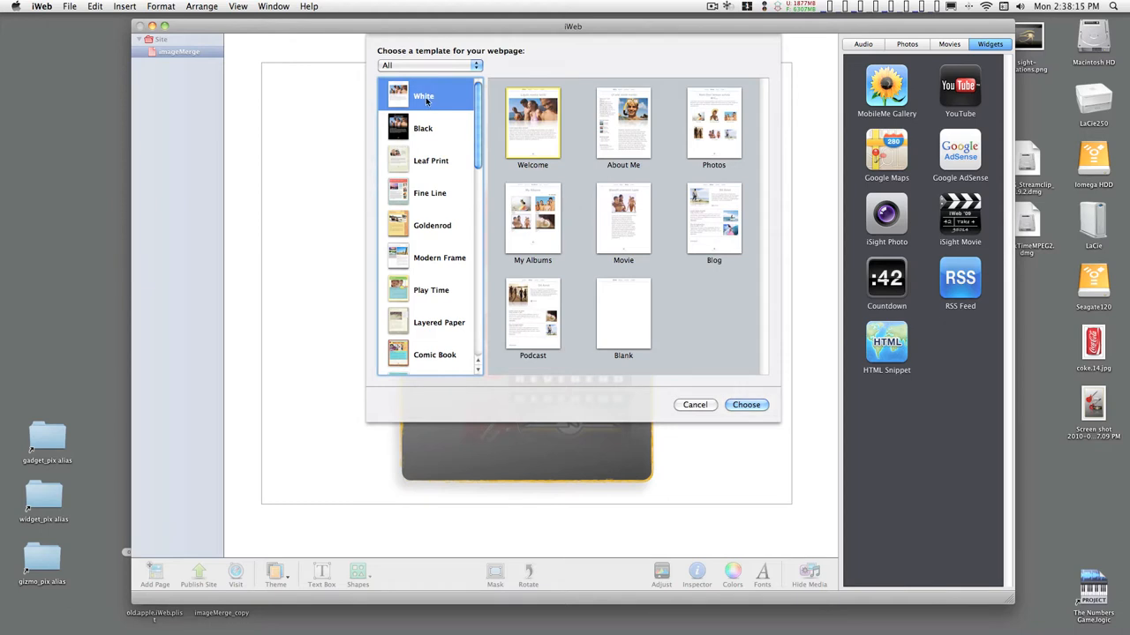
{"action": "left_click", "coordinate": [623, 315]}
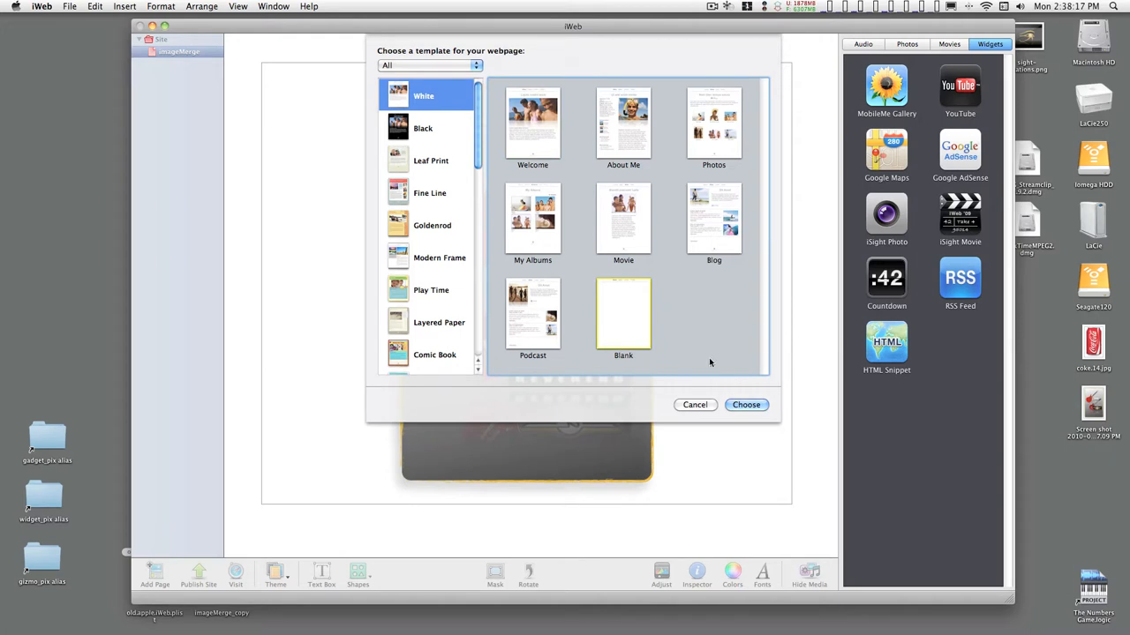
{"action": "left_click", "coordinate": [745, 404]}
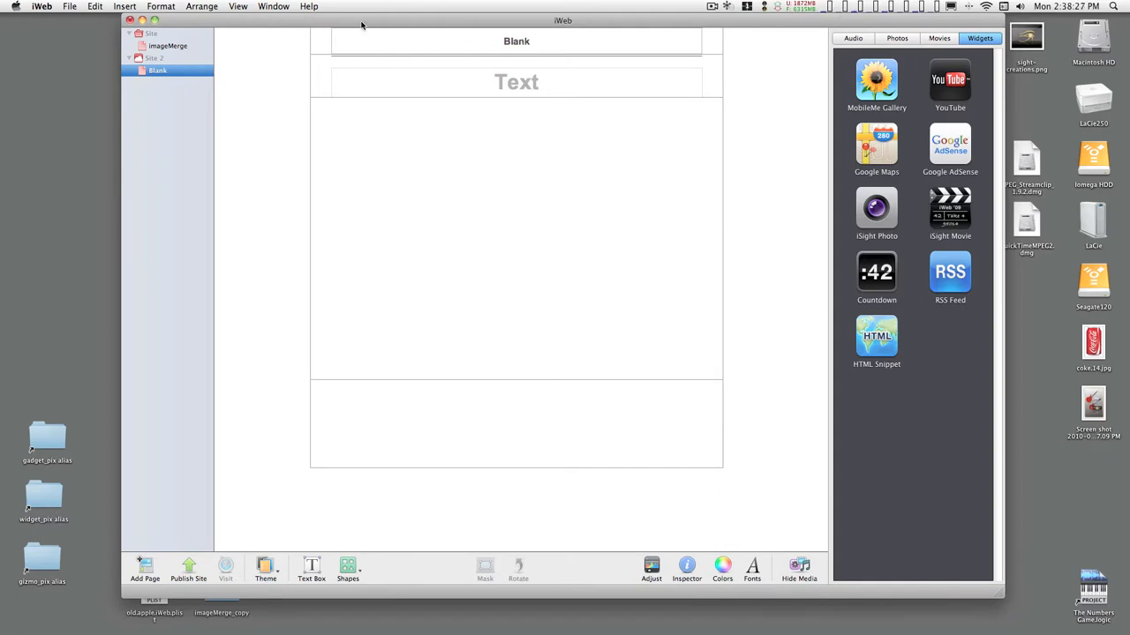
Step: Publish the new site to a Local Folder, name it 'images2composite', and begin choosing its location
{"action": "left_click", "coordinate": [158, 56]}
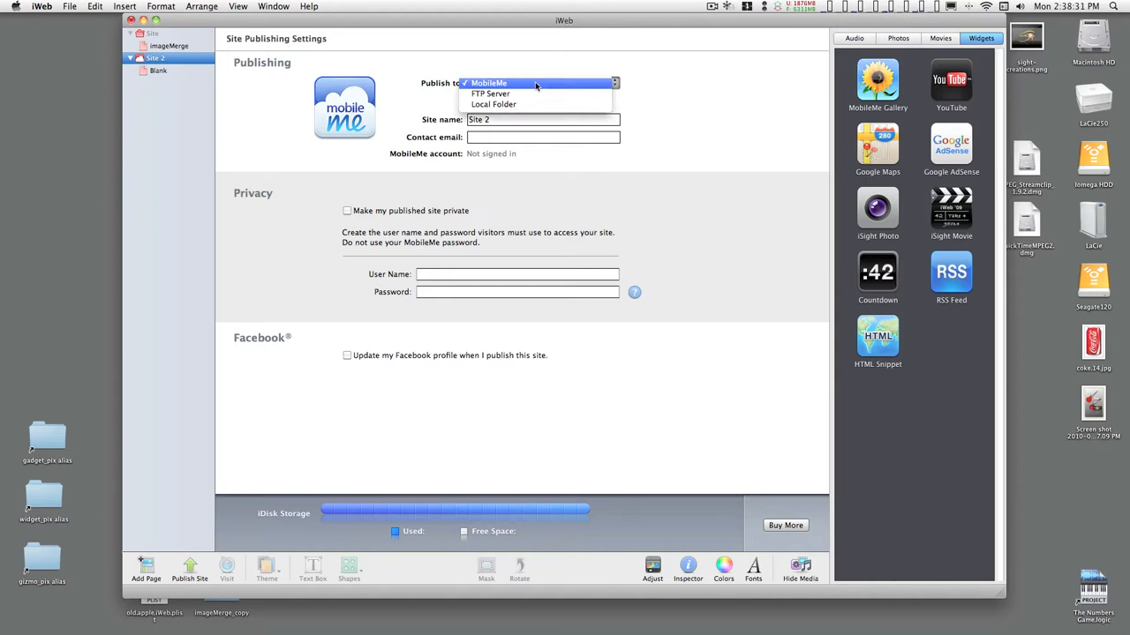
{"action": "left_click", "coordinate": [495, 104]}
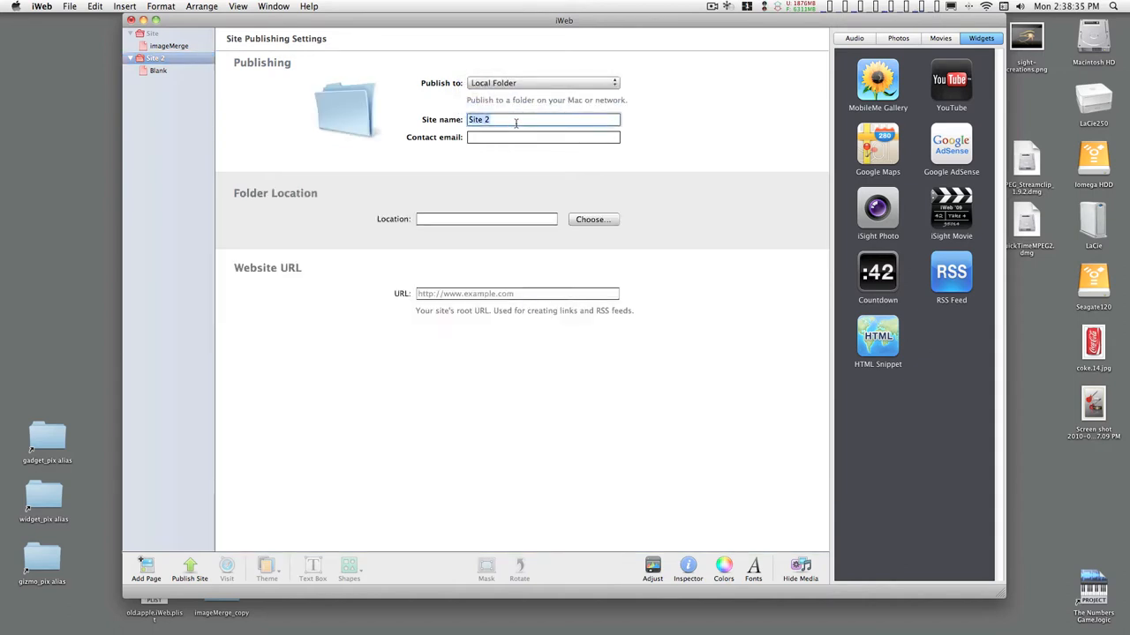
{"action": "type", "text": "im"}
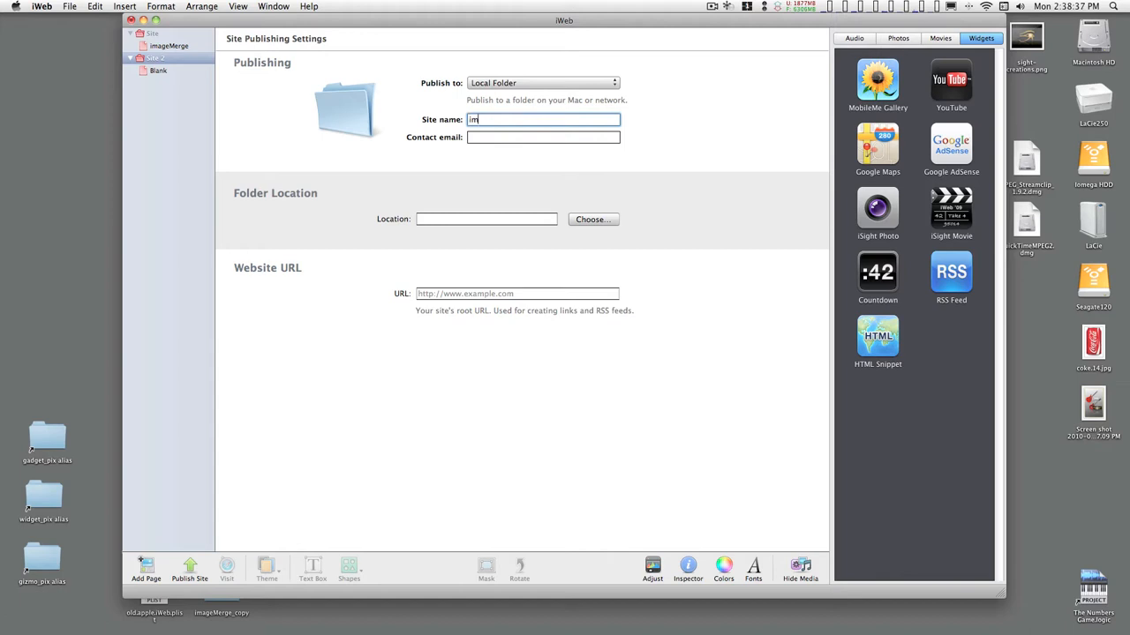
{"action": "type", "text": "ages2composite"}
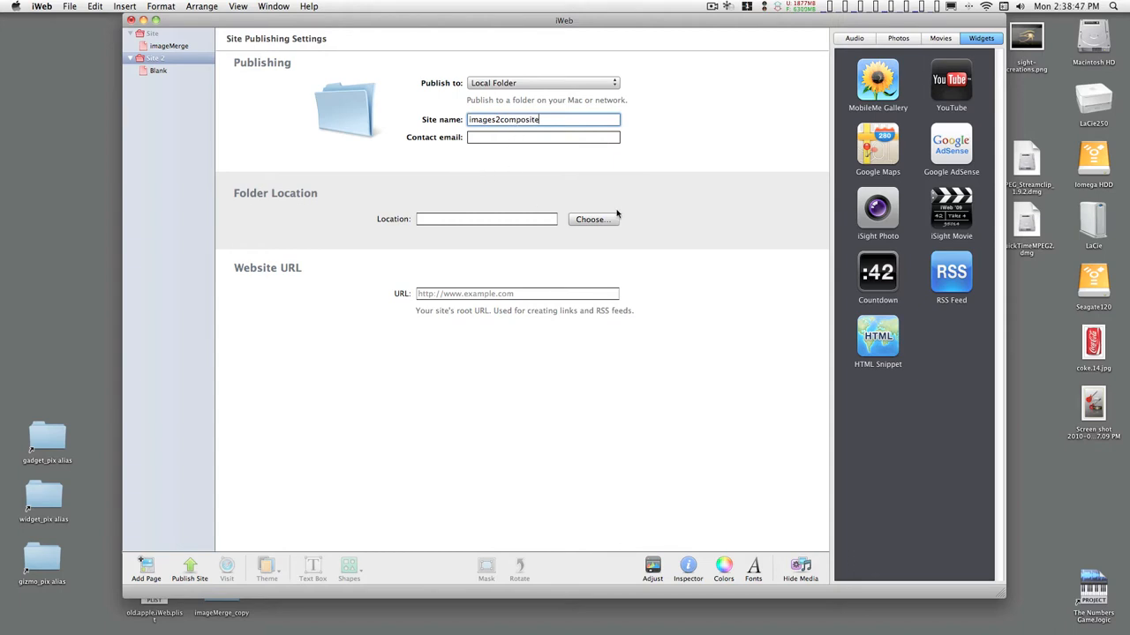
{"action": "left_click", "coordinate": [589, 219]}
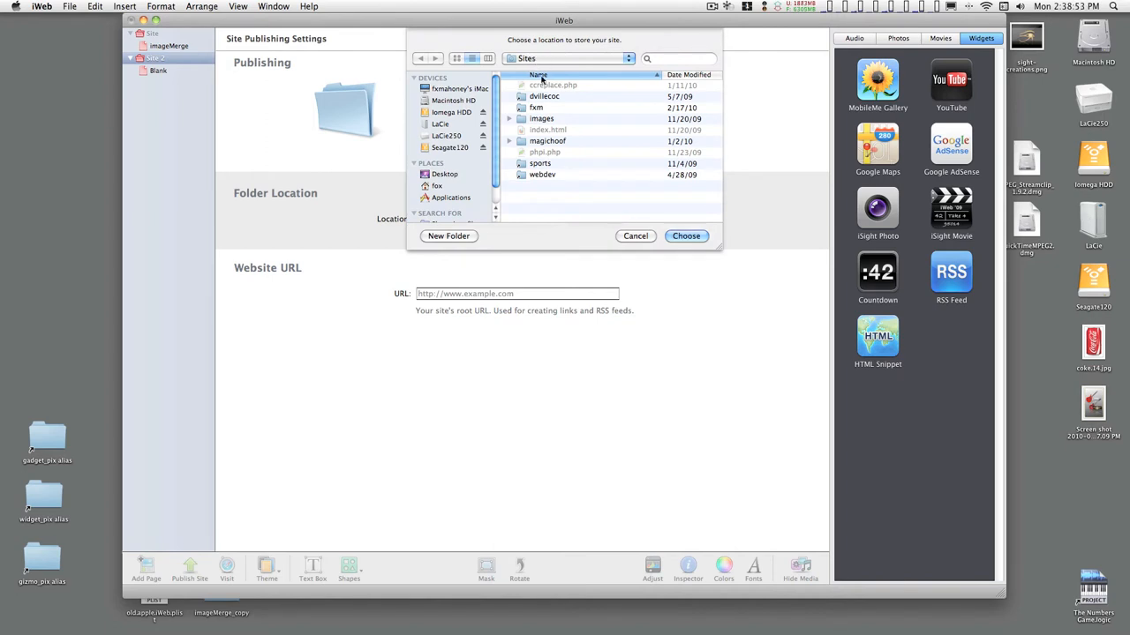
Step: Create a new folder named 'imageCreation' inside Sites as the site's storage location
{"action": "left_click", "coordinate": [448, 236]}
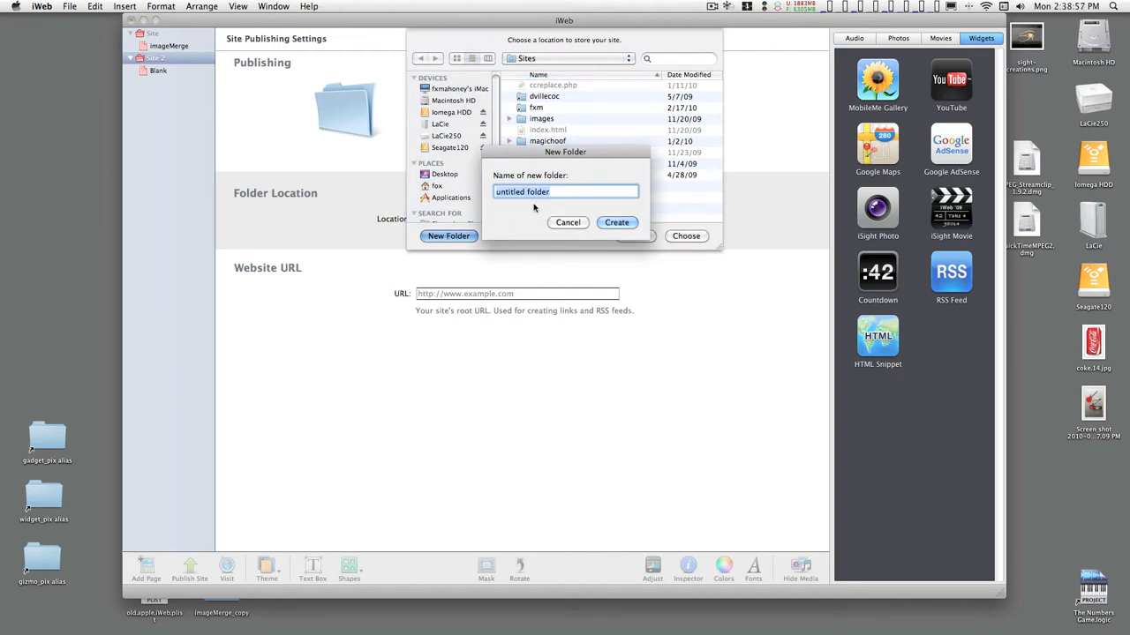
{"action": "type", "text": "image"}
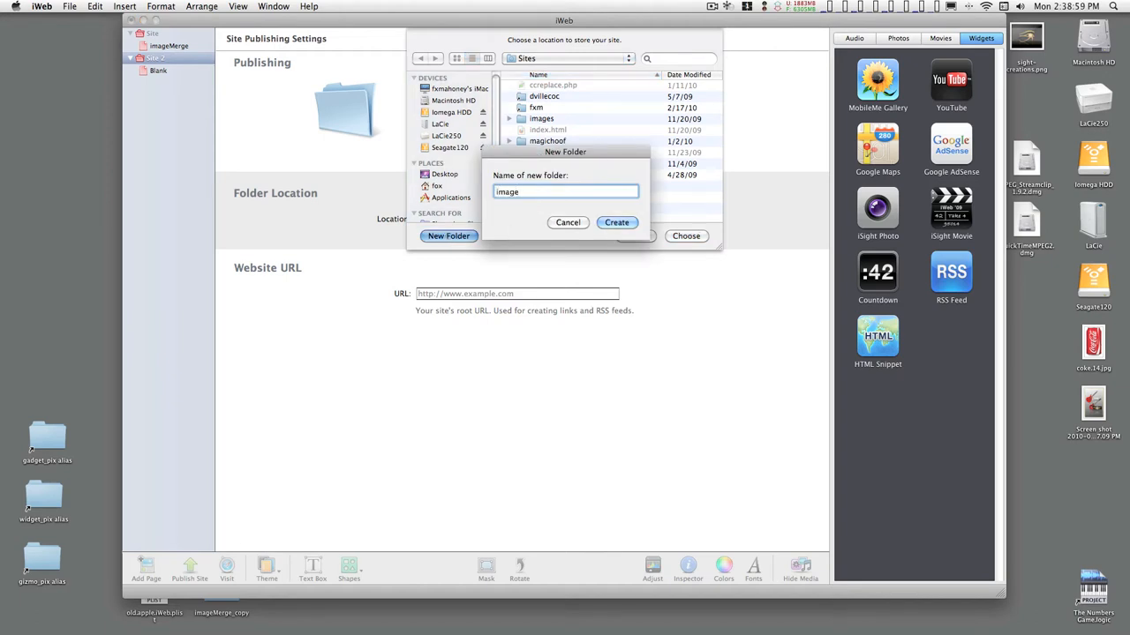
{"action": "type", "text": "Creation"}
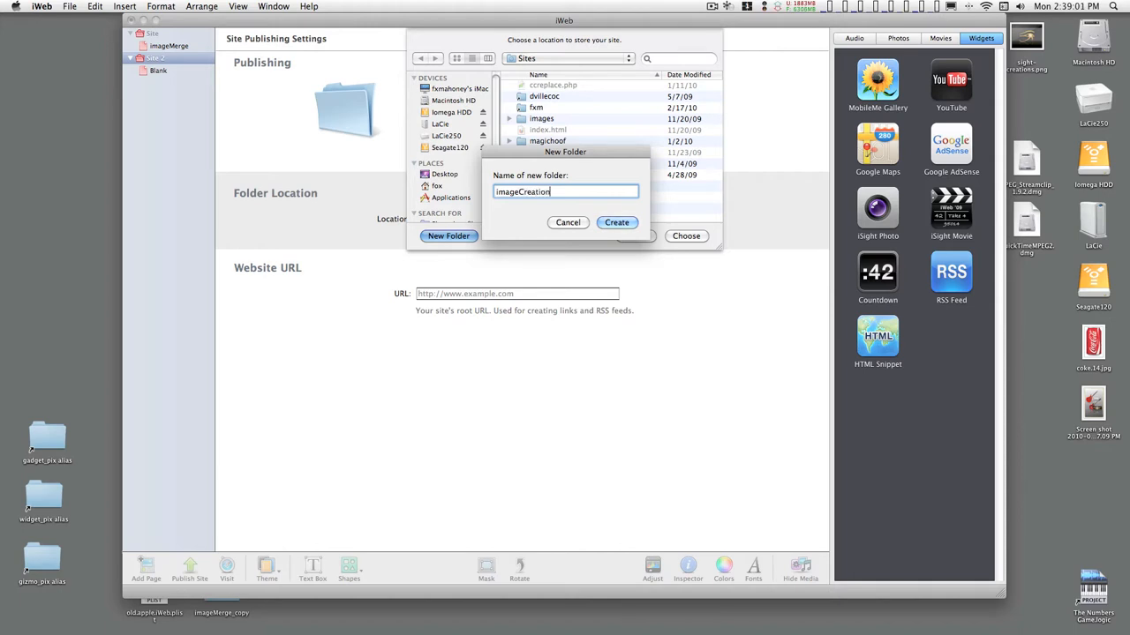
{"action": "left_click", "coordinate": [616, 223]}
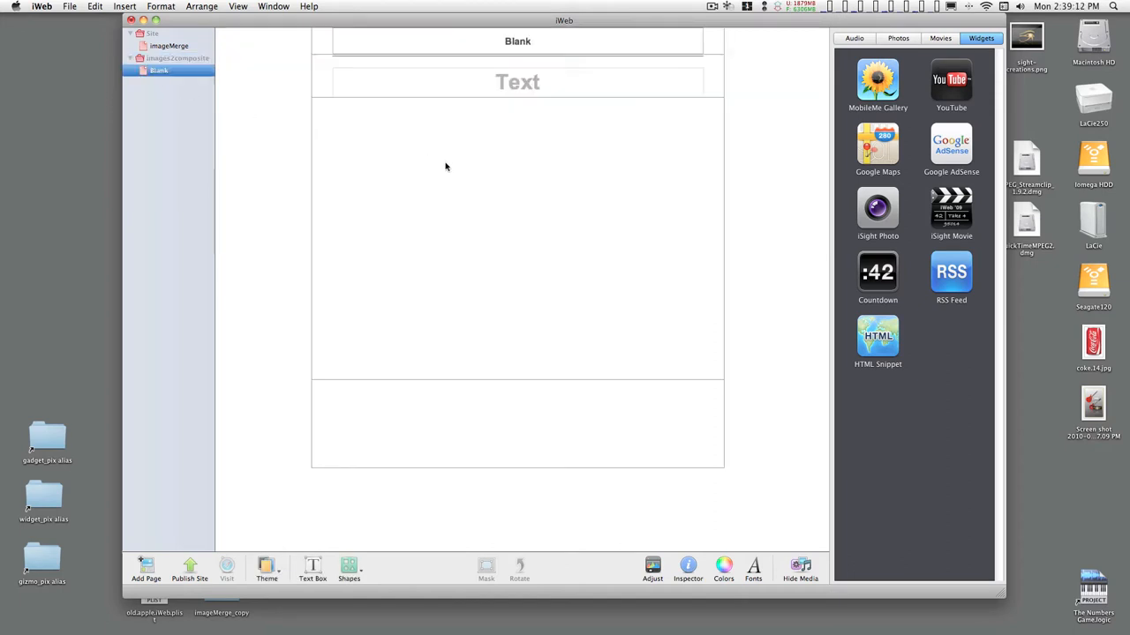
{"action": "mouse_move", "coordinate": [384, 78]}
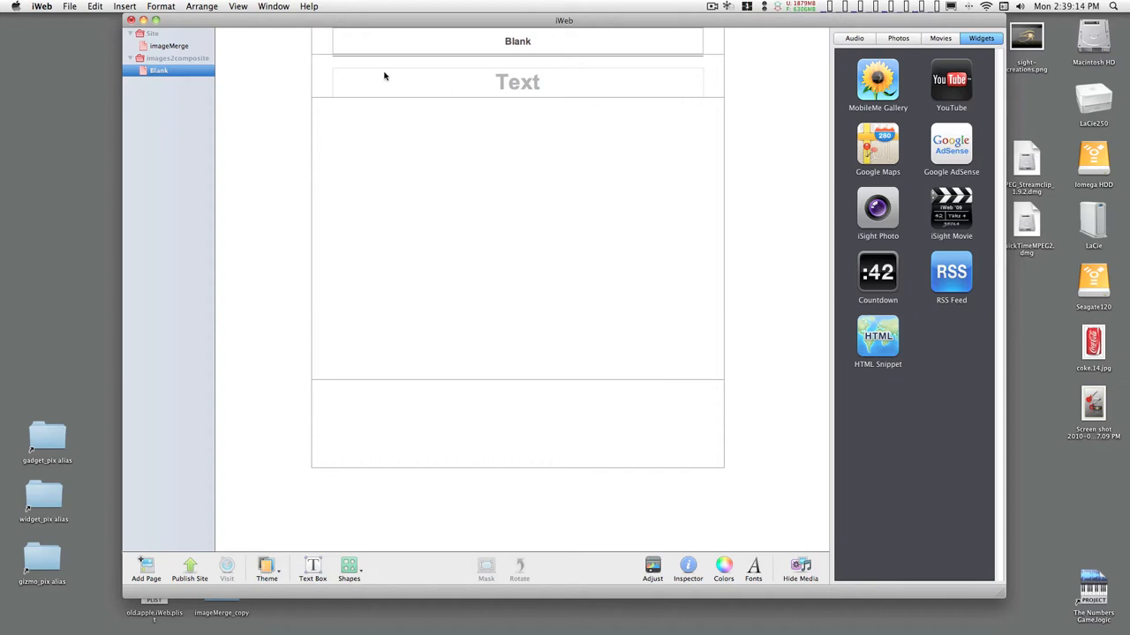
Step: Show the Page inspector for the Blank page via View > Show Inspector
{"action": "left_click", "coordinate": [277, 7]}
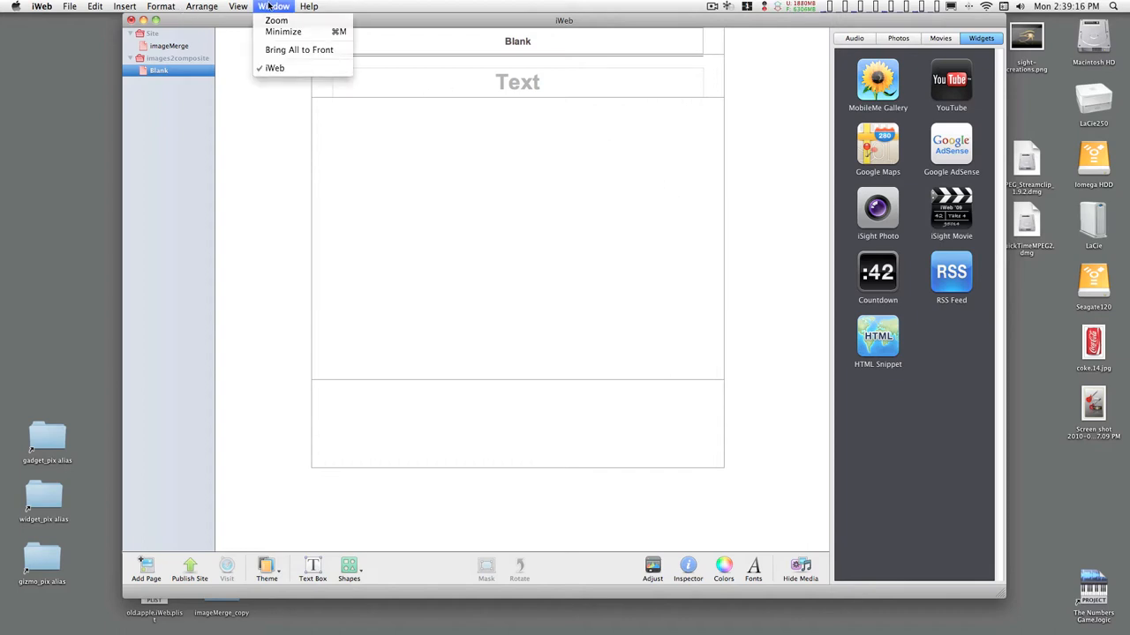
{"action": "left_click", "coordinate": [233, 7]}
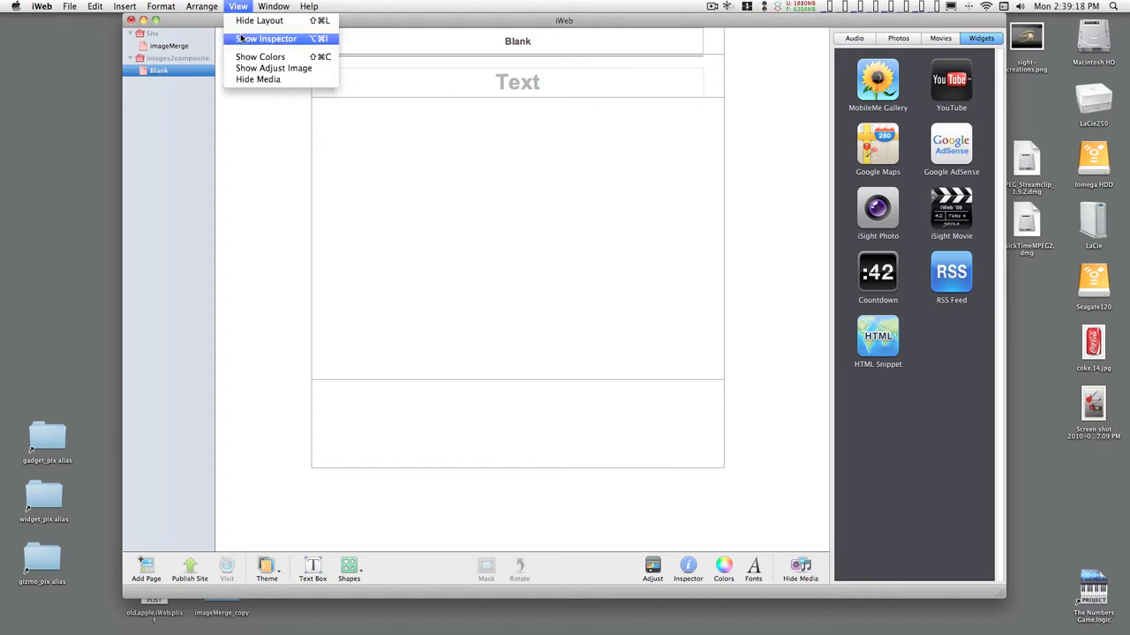
{"action": "left_click", "coordinate": [273, 39]}
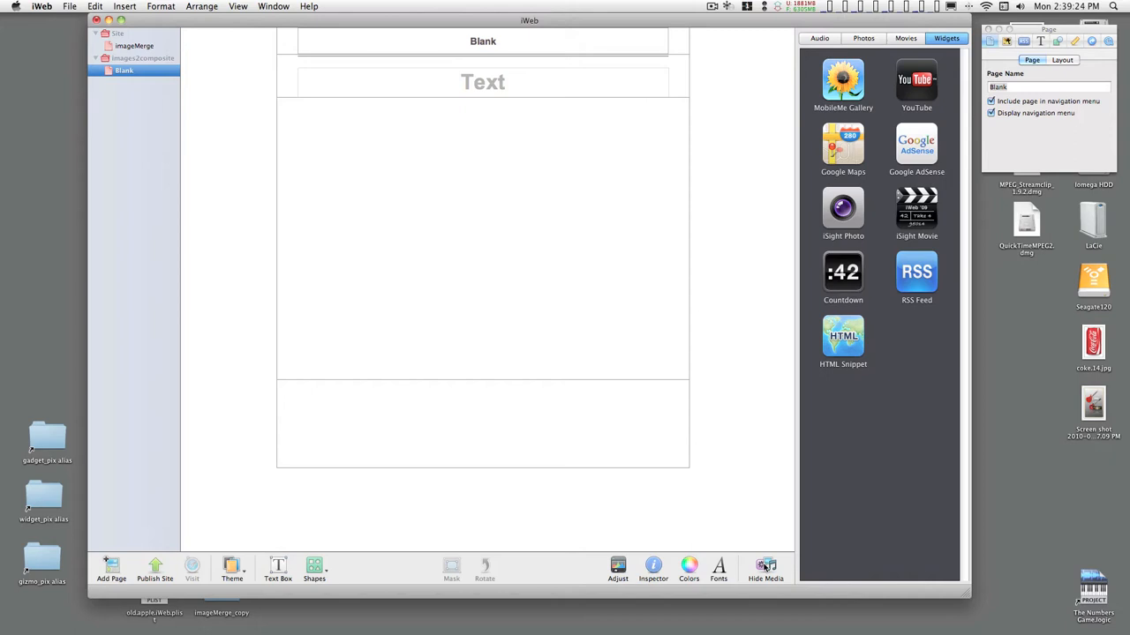
{"action": "left_click", "coordinate": [764, 567]}
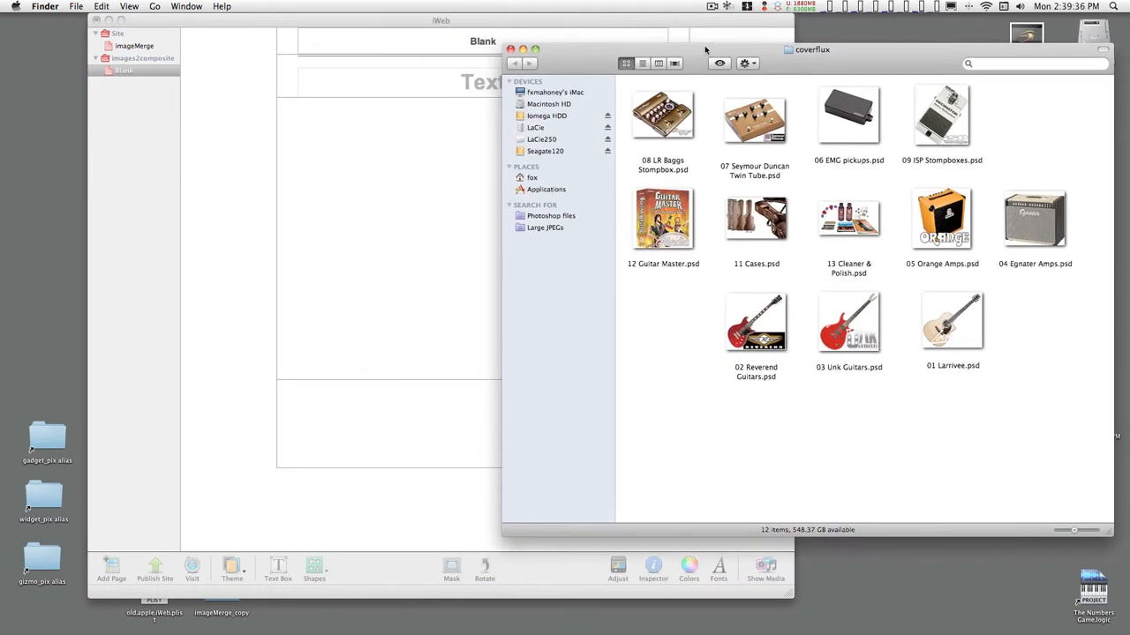
Step: Drag the Orange amp, Reverend guitar and Cleaner & Polish images from the coverflux folder onto the page
{"action": "left_click_drag", "start_coordinate": [943, 219], "coordinate": [362, 186]}
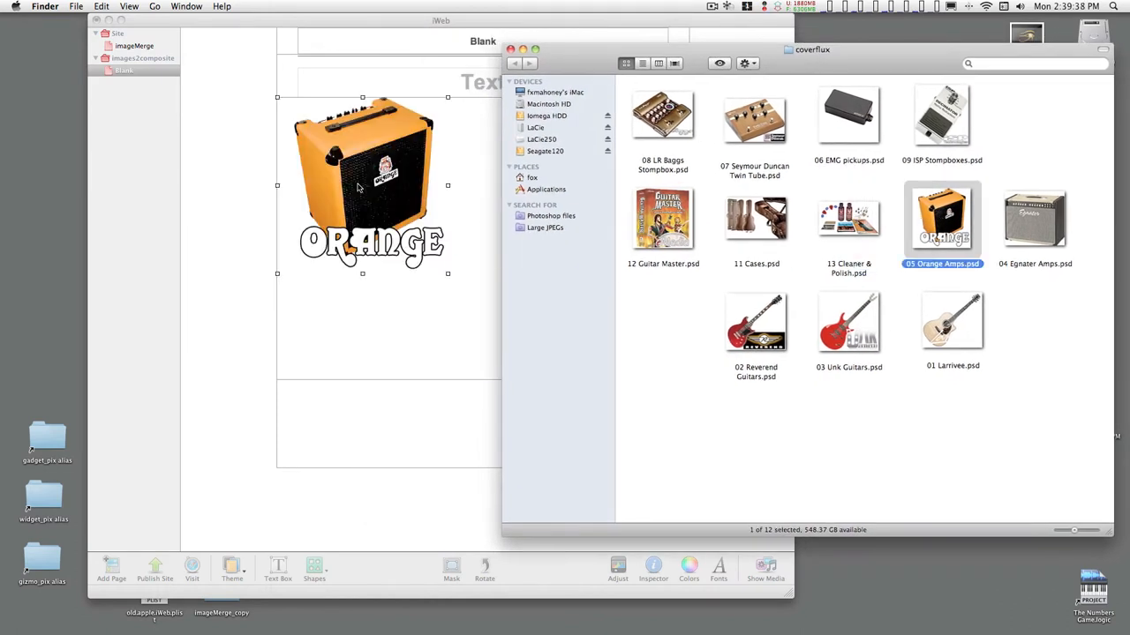
{"action": "mouse_move", "coordinate": [724, 233]}
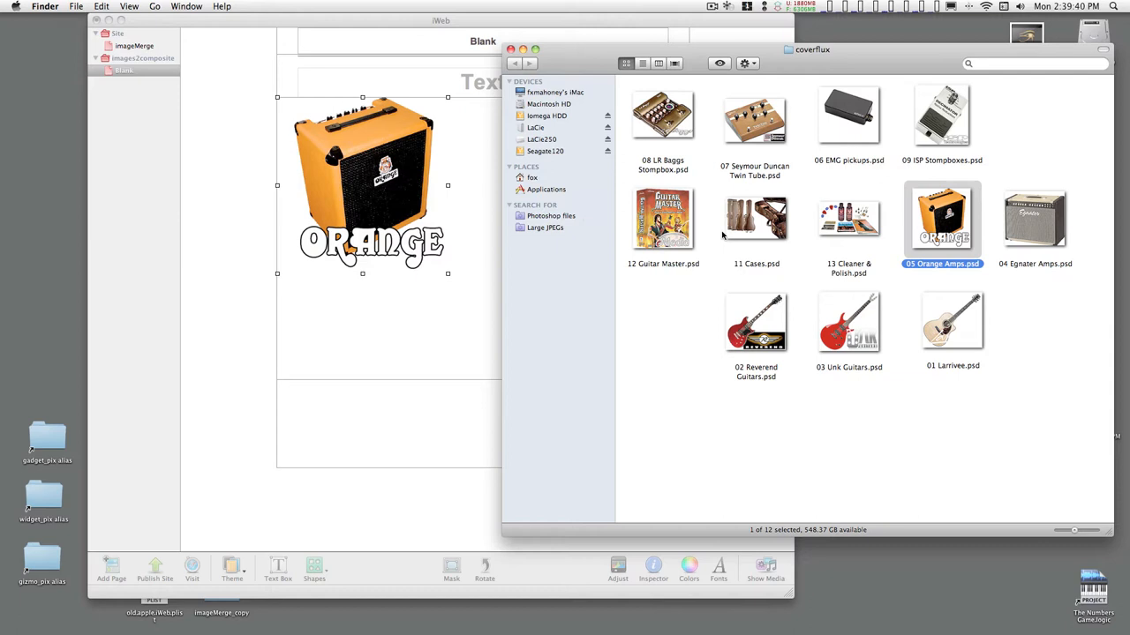
{"action": "mouse_move", "coordinate": [803, 323]}
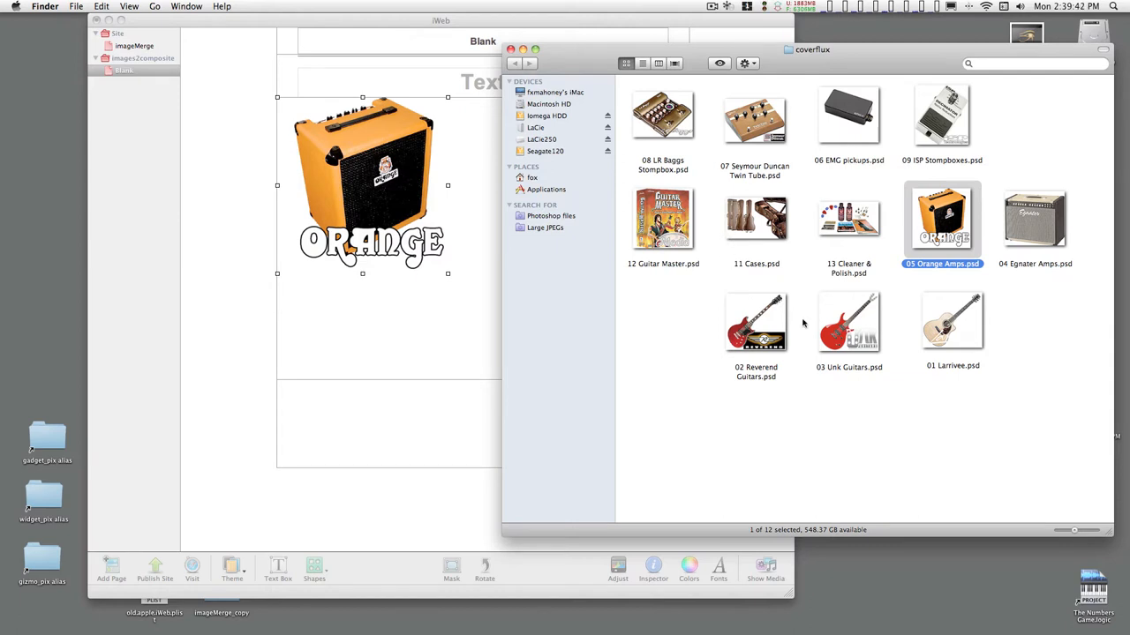
{"action": "left_click_drag", "start_coordinate": [756, 321], "coordinate": [452, 286]}
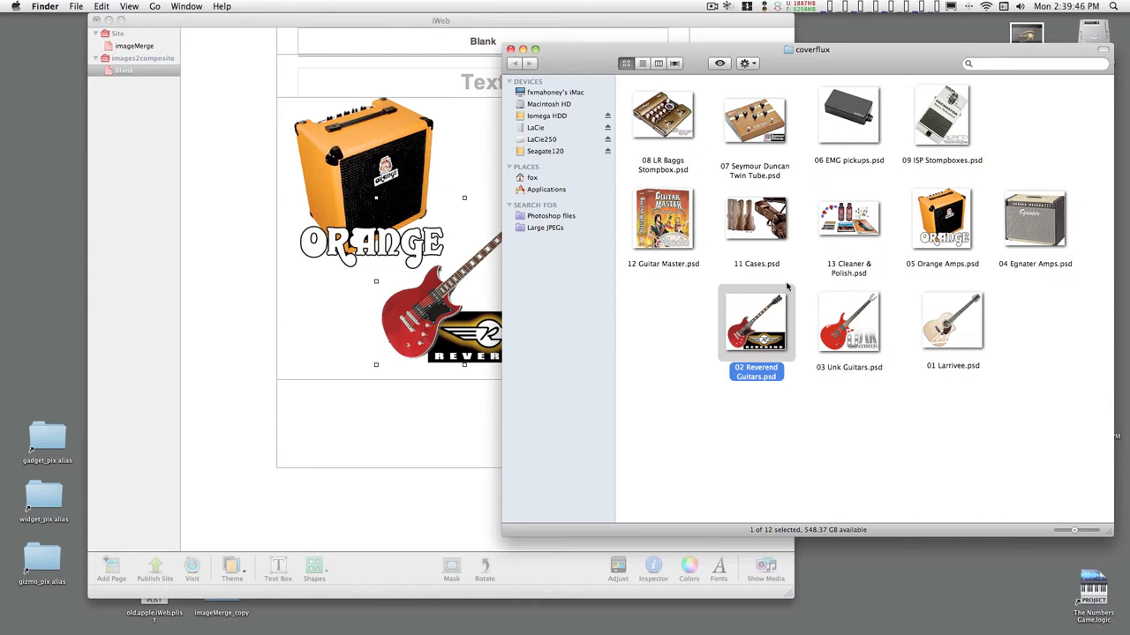
{"action": "left_click", "coordinate": [849, 219]}
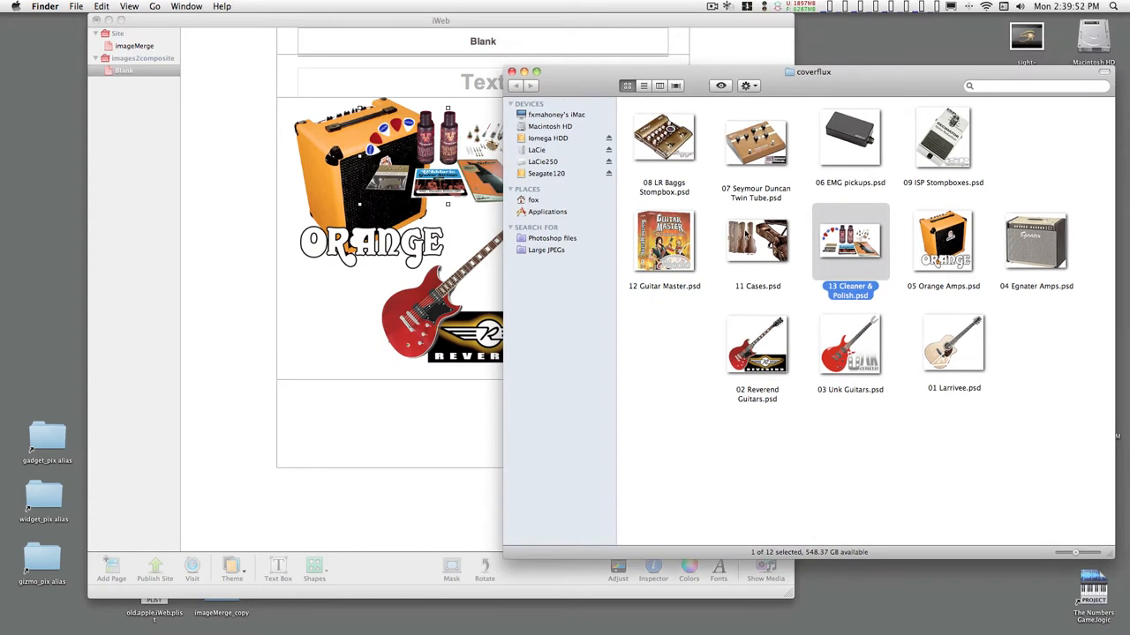
{"action": "mouse_move", "coordinate": [717, 233]}
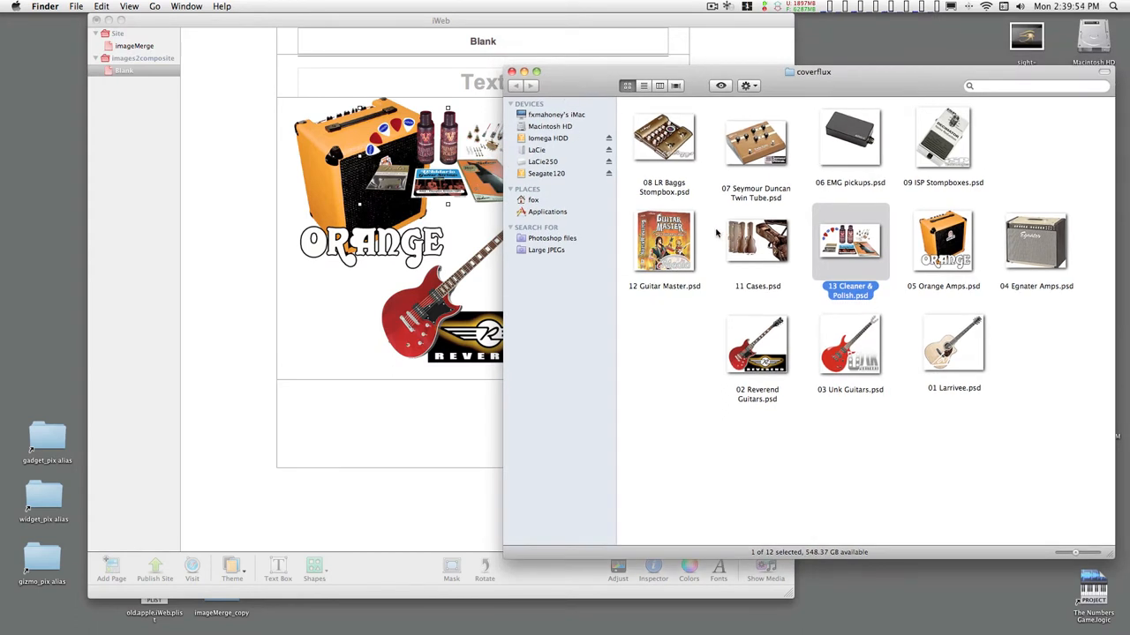
{"action": "mouse_move", "coordinate": [681, 200]}
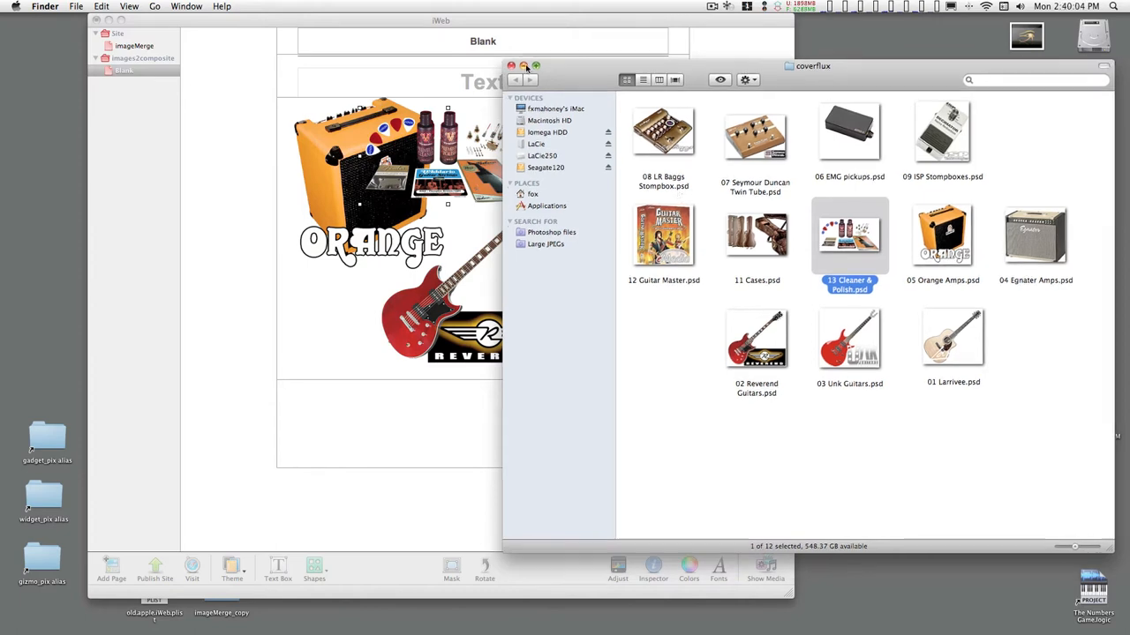
{"action": "left_click", "coordinate": [511, 68]}
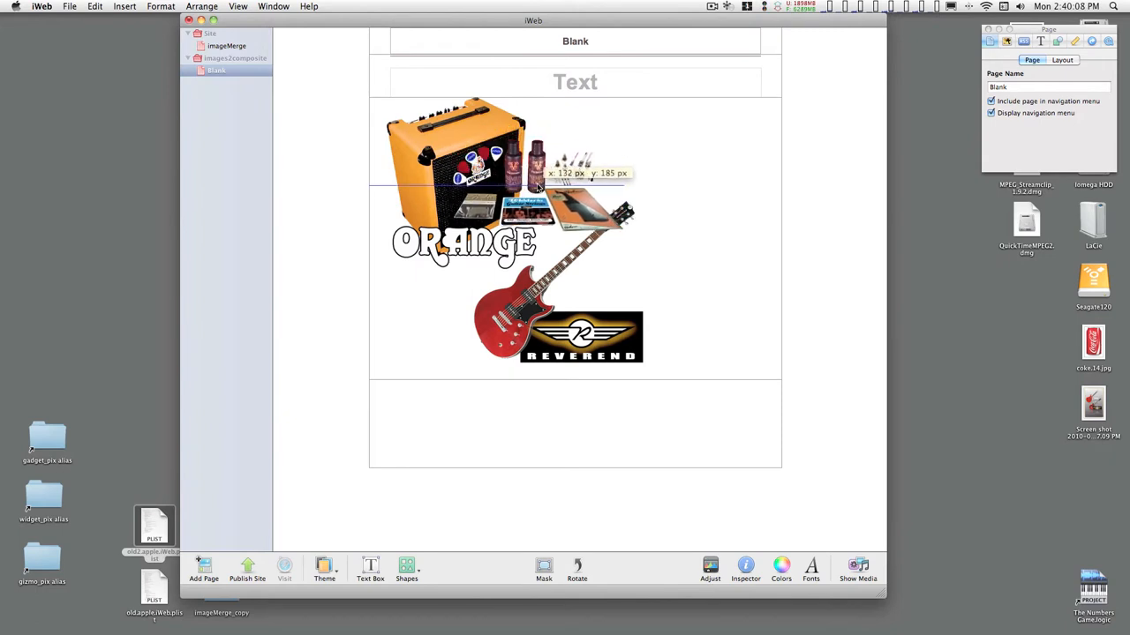
Step: Move the cleaner picture to the top right and add the tripod stand photo from the photos folder
{"action": "left_click_drag", "start_coordinate": [538, 185], "coordinate": [539, 173]}
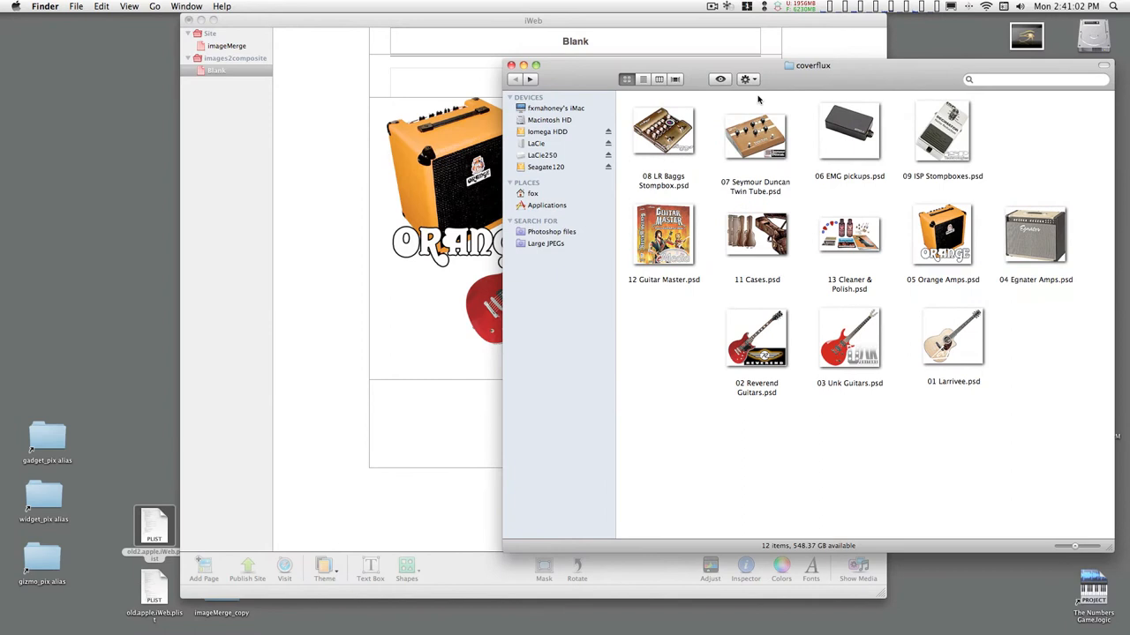
{"action": "left_click", "coordinate": [812, 67]}
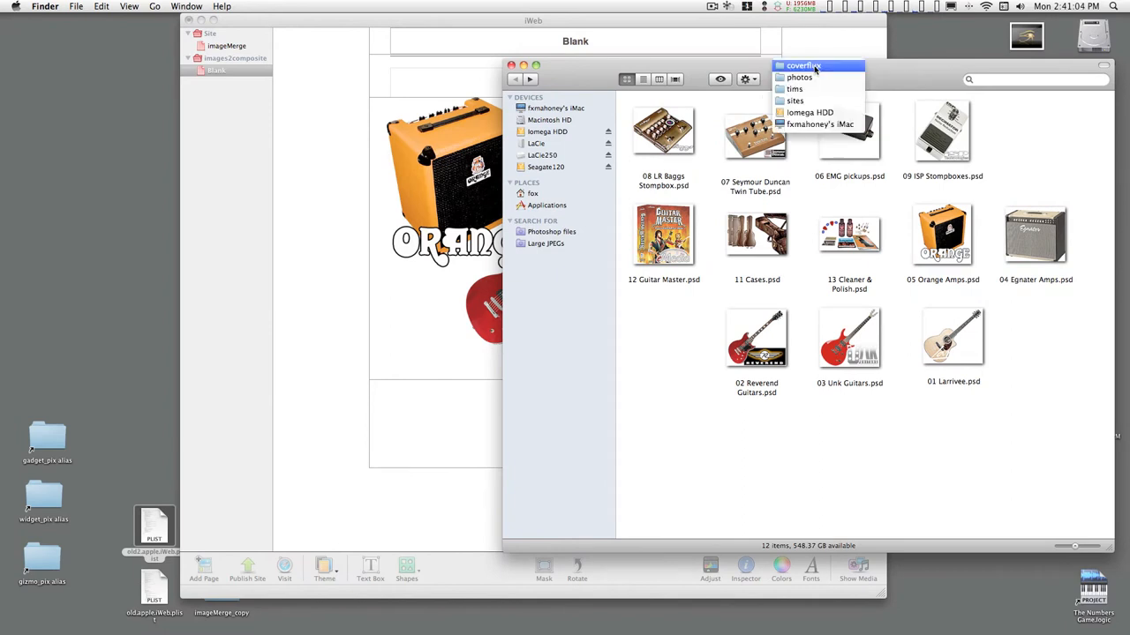
{"action": "left_click", "coordinate": [797, 78]}
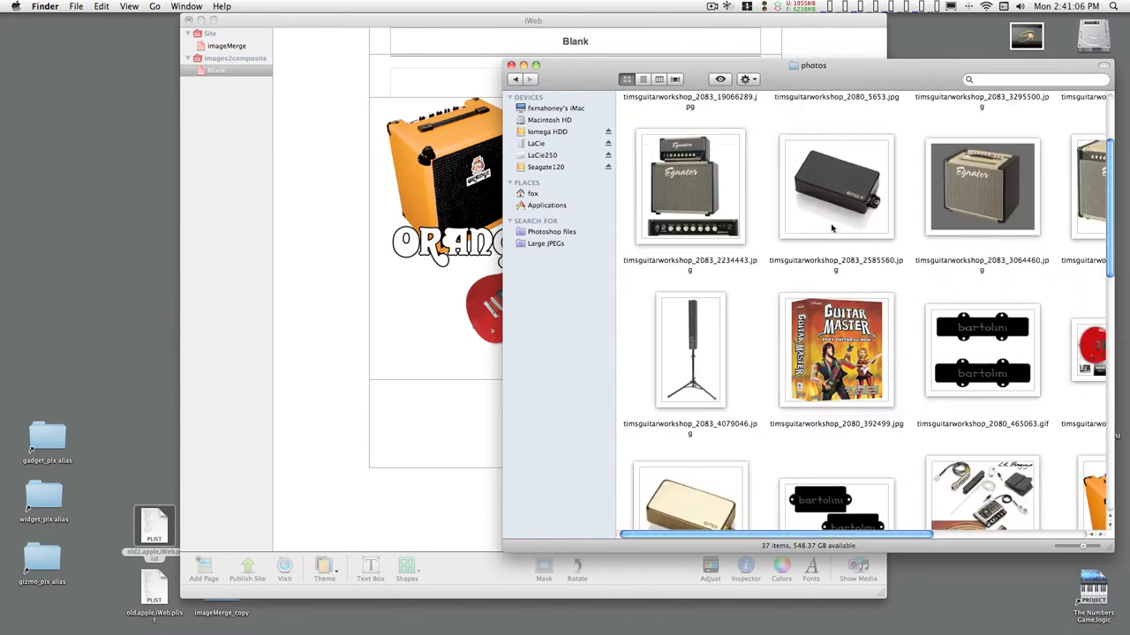
{"action": "left_click", "coordinate": [690, 350]}
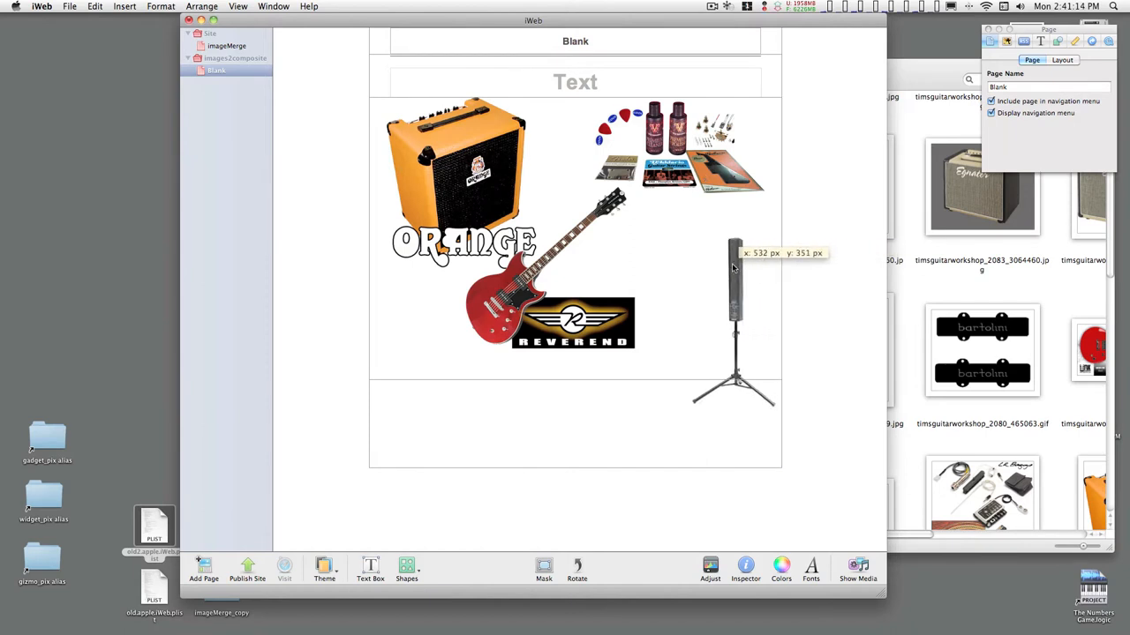
{"action": "left_click", "coordinate": [729, 291]}
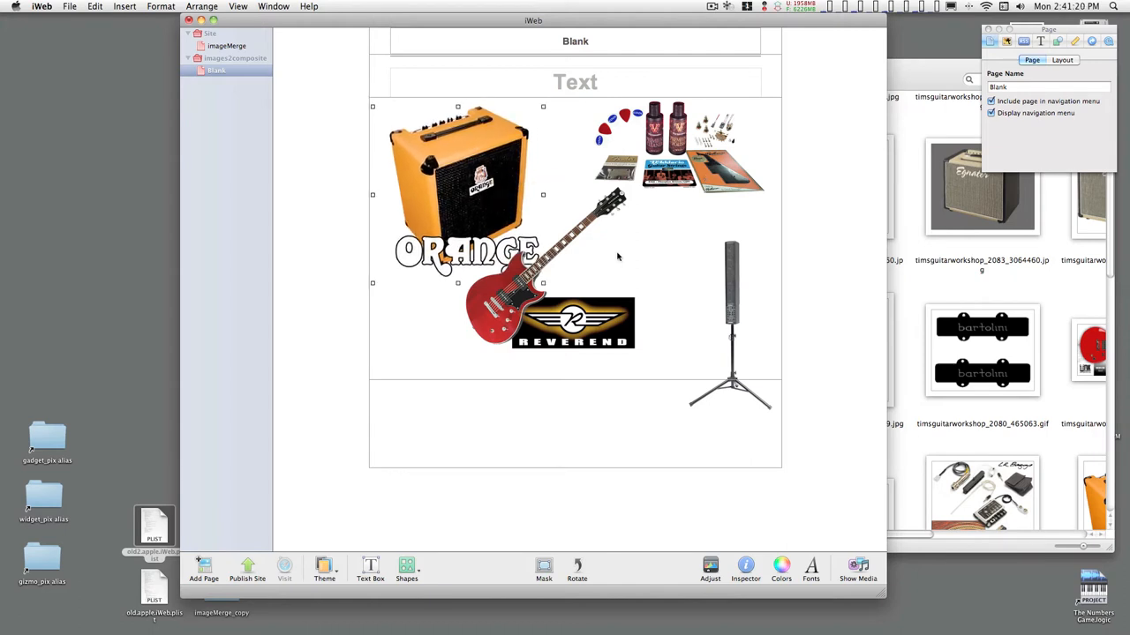
{"action": "mouse_move", "coordinate": [456, 123]}
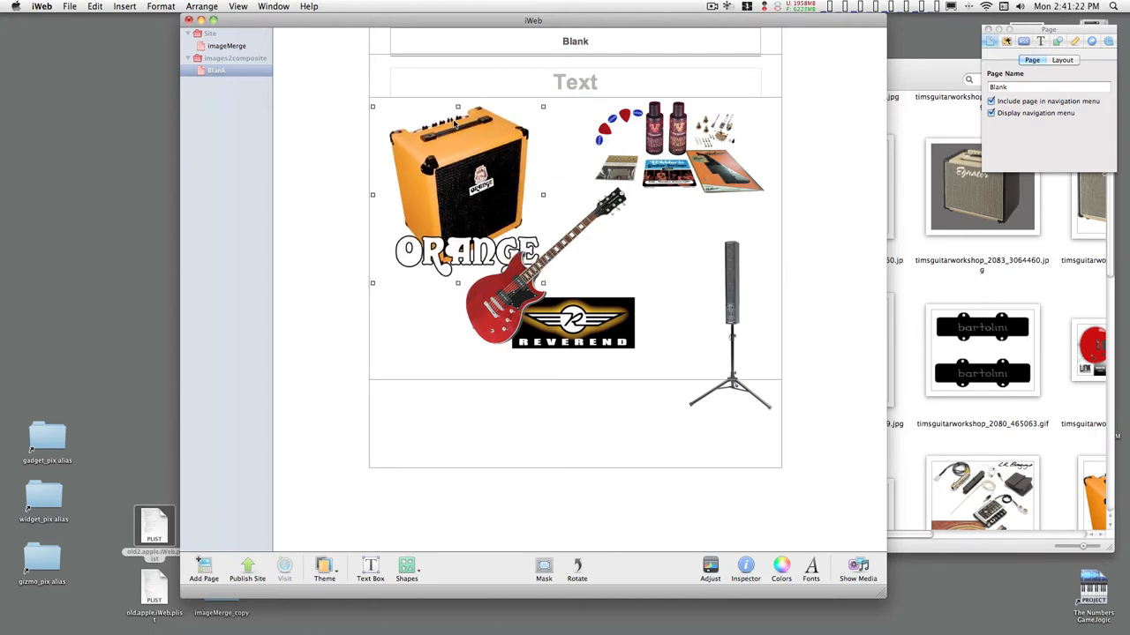
{"action": "mouse_move", "coordinate": [510, 194]}
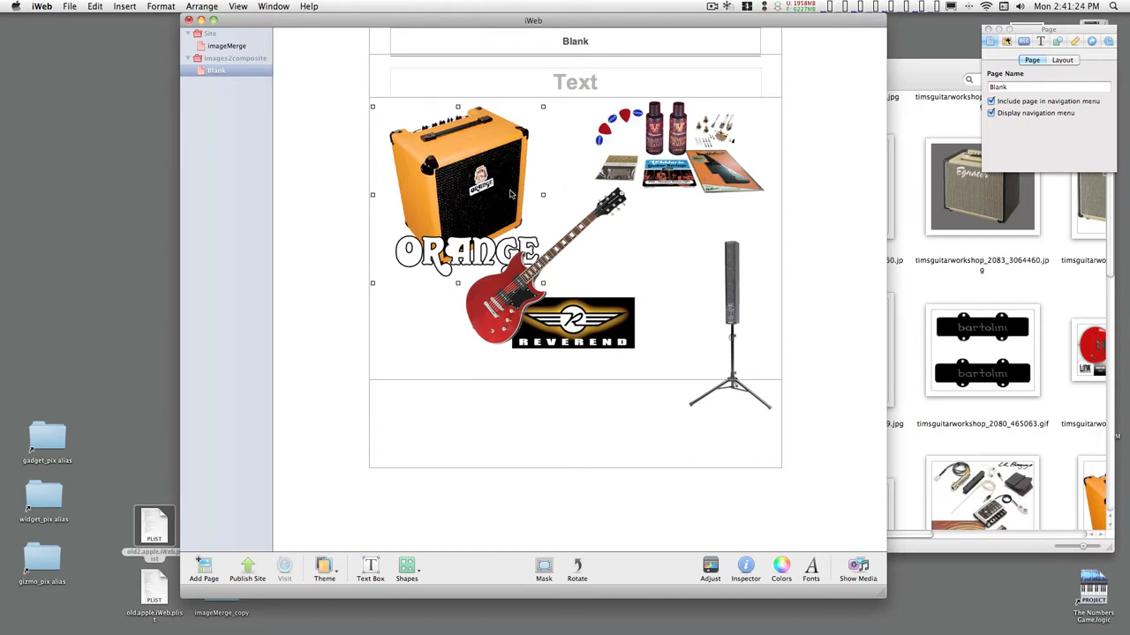
{"action": "mouse_move", "coordinate": [706, 155]}
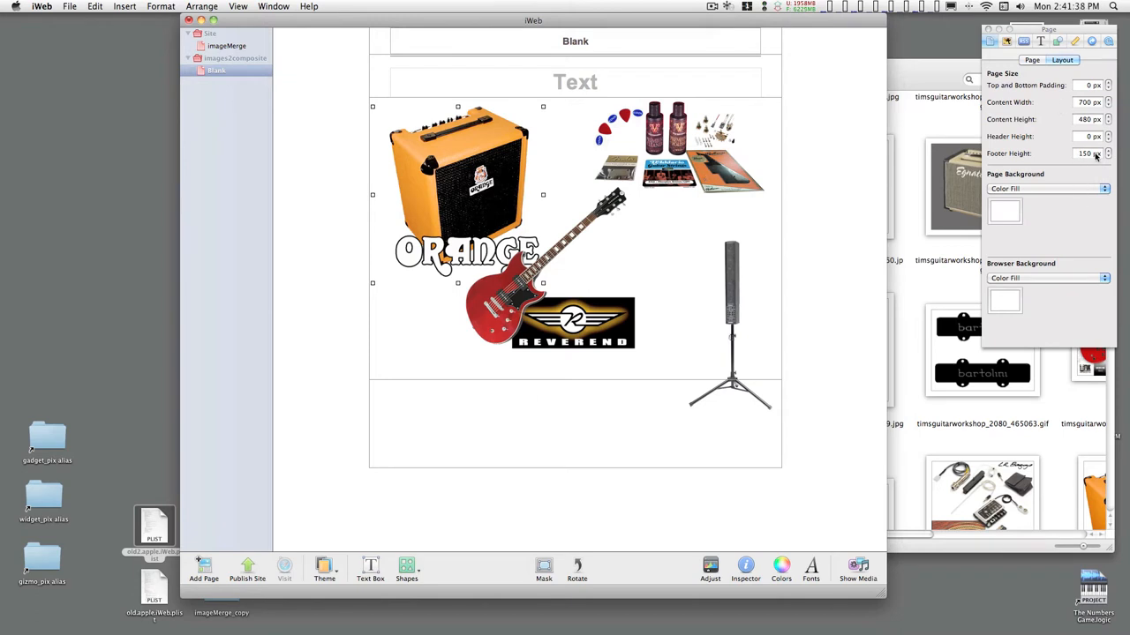
Step: Set Footer Height to 0 px and Content Height to 600 px in the Layout inspector
{"action": "left_click", "coordinate": [1088, 153]}
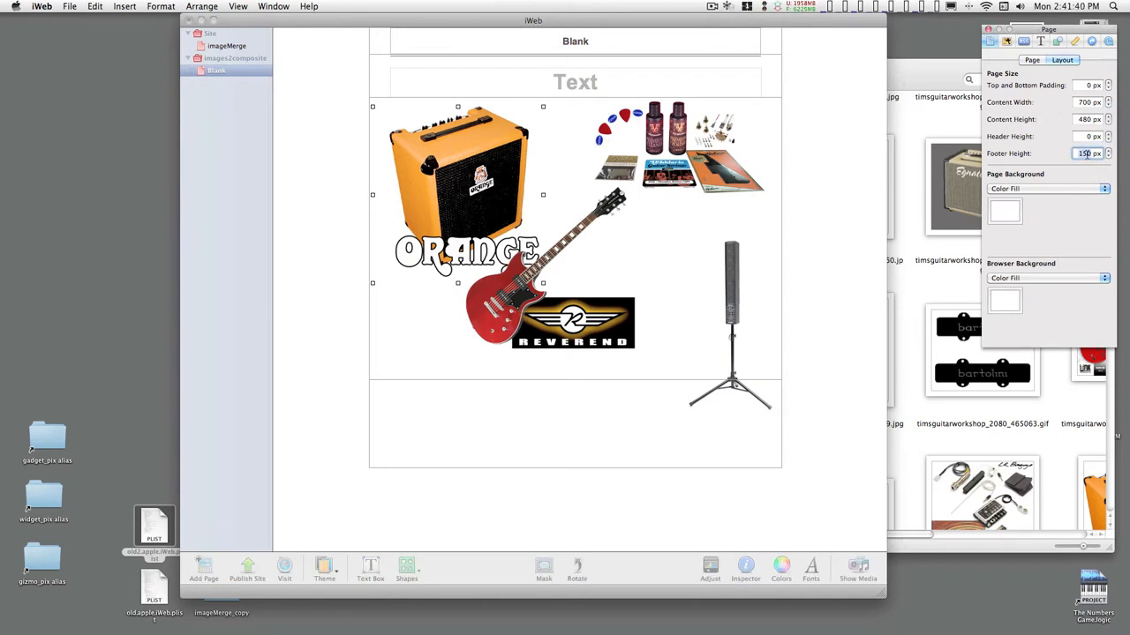
{"action": "type", "text": "0"}
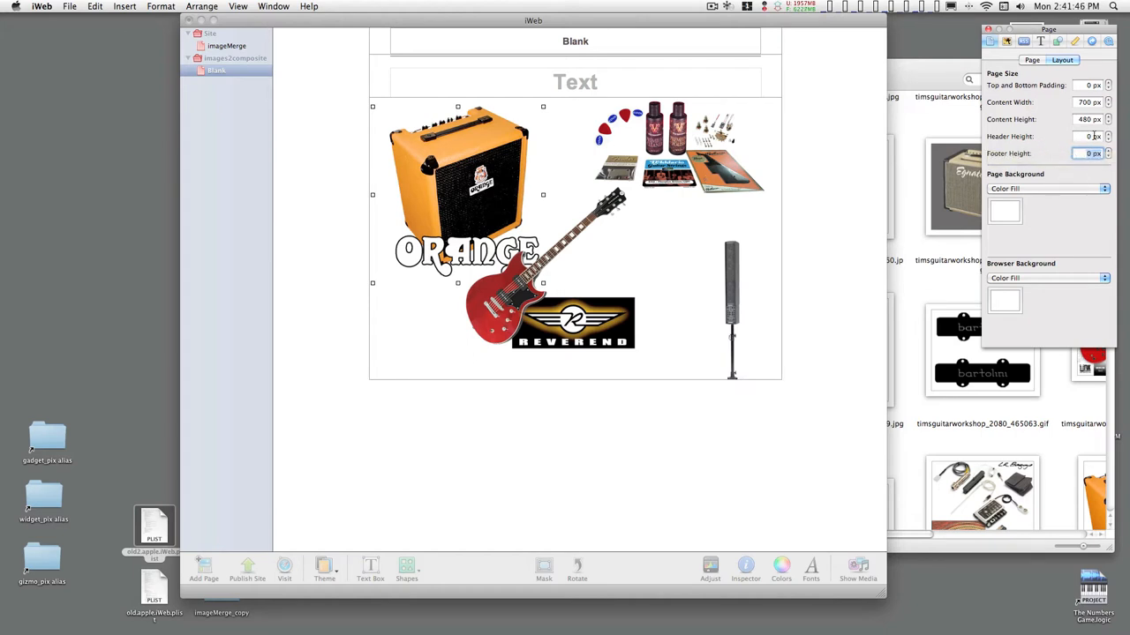
{"action": "mouse_move", "coordinate": [1087, 136]}
{"action": "type", "text": "600"}
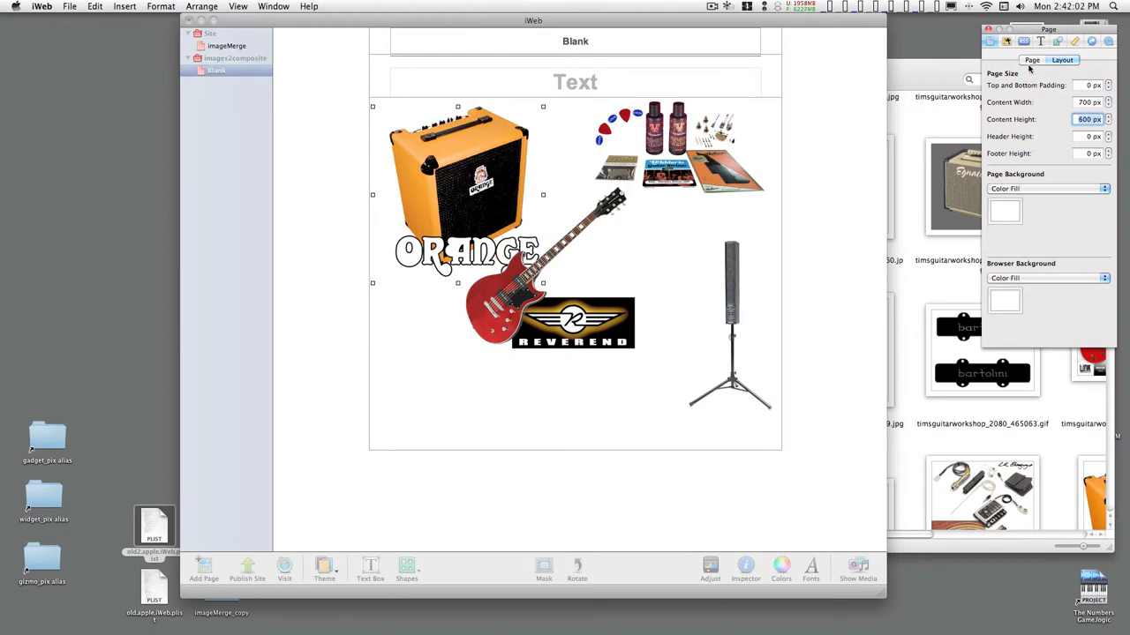
{"action": "left_click", "coordinate": [1006, 60]}
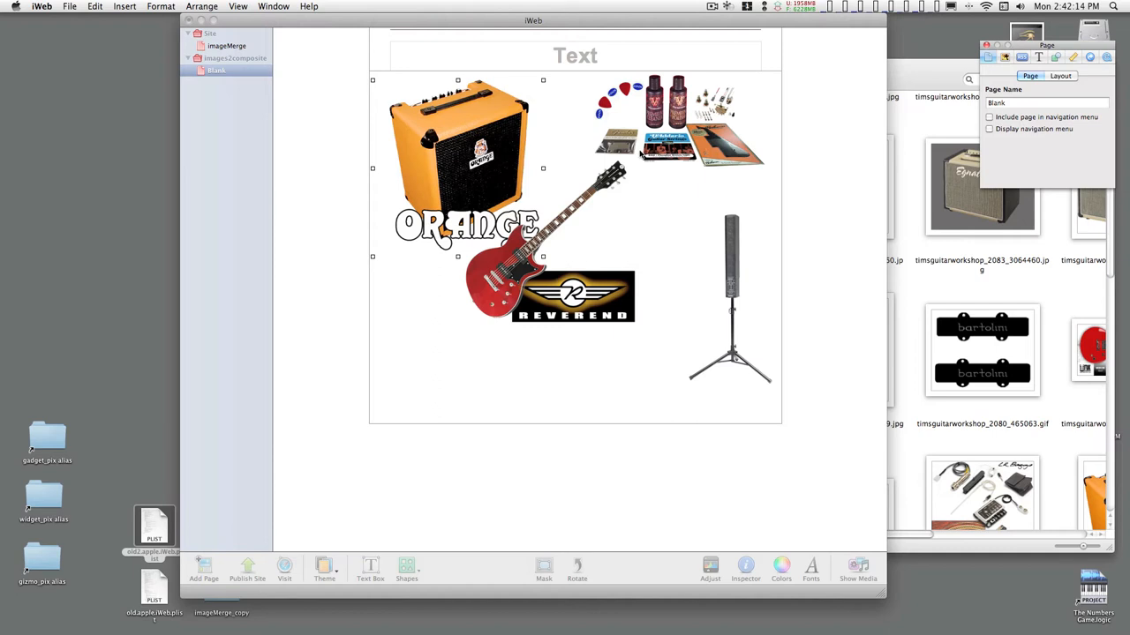
Step: Drag the accessories, guitar and tripod stand over the amp into one overlapping cluster
{"action": "left_click_drag", "start_coordinate": [688, 106], "coordinate": [644, 177]}
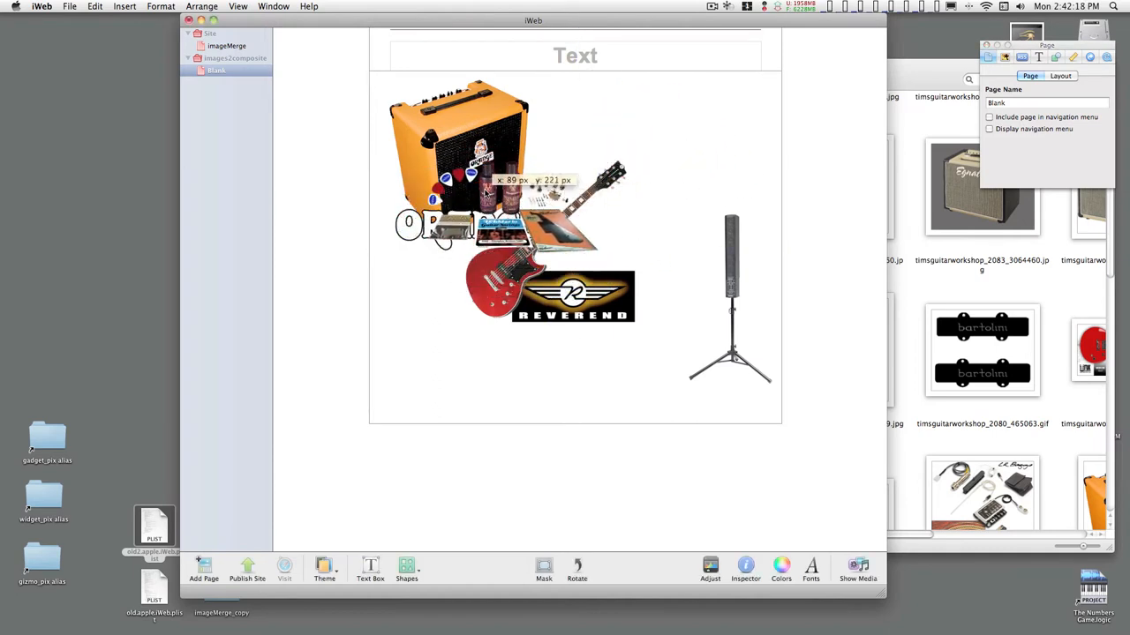
{"action": "left_click_drag", "start_coordinate": [503, 203], "coordinate": [547, 238]}
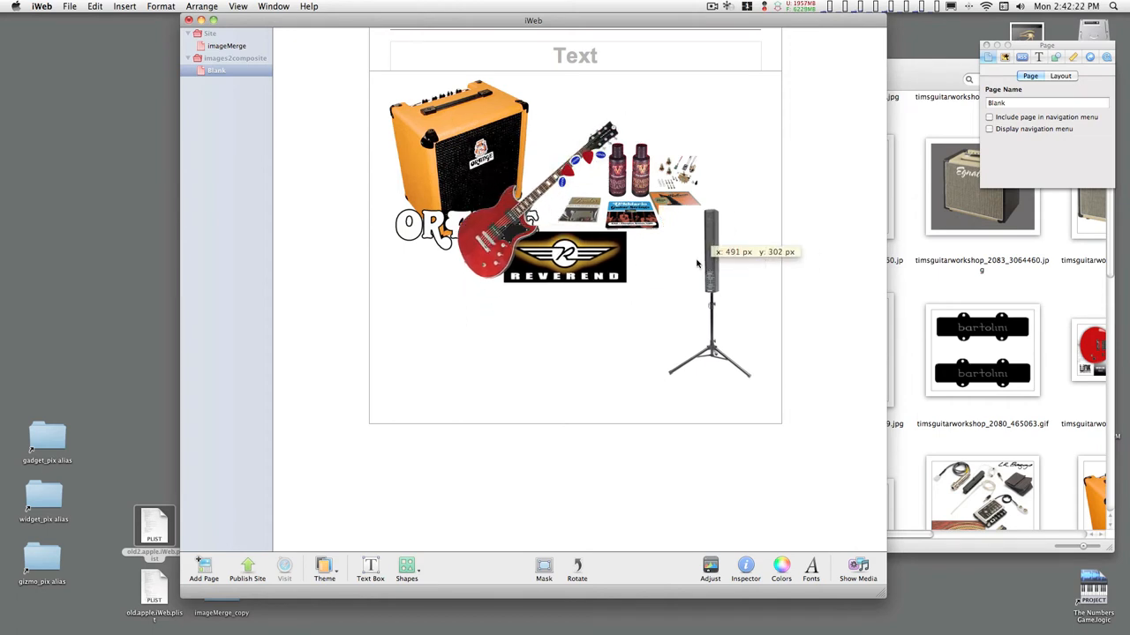
{"action": "left_click_drag", "start_coordinate": [709, 283], "coordinate": [522, 212]}
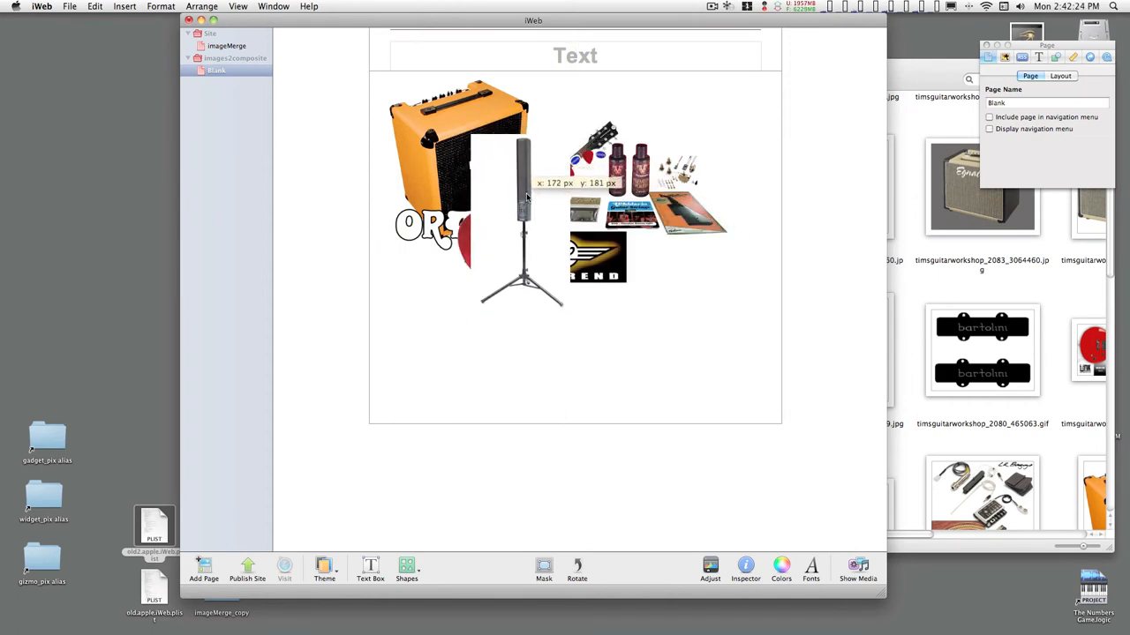
{"action": "left_click_drag", "start_coordinate": [526, 197], "coordinate": [540, 188]}
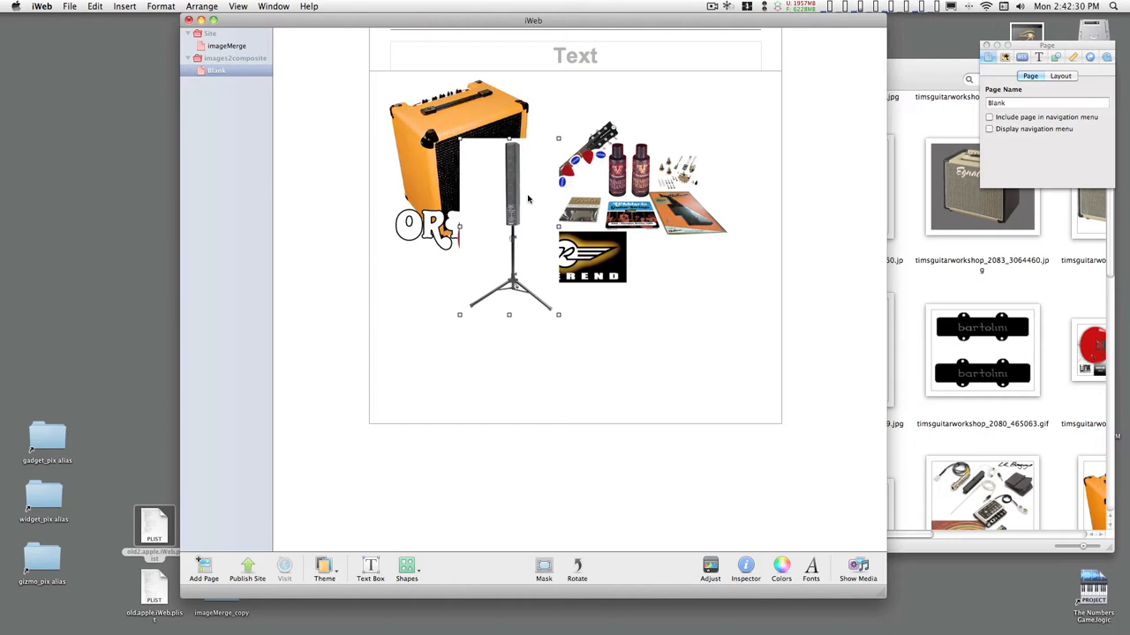
{"action": "mouse_move", "coordinate": [420, 154]}
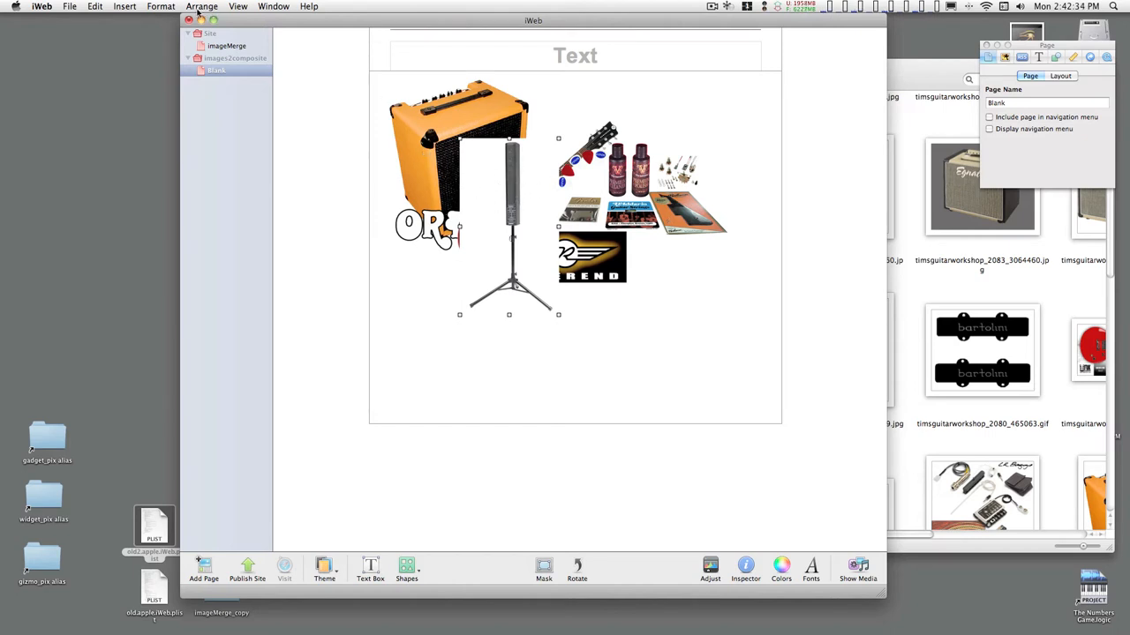
Step: Start Format > Instant Alpha on the tripod stand photo to clear its white background
{"action": "left_click", "coordinate": [153, 8]}
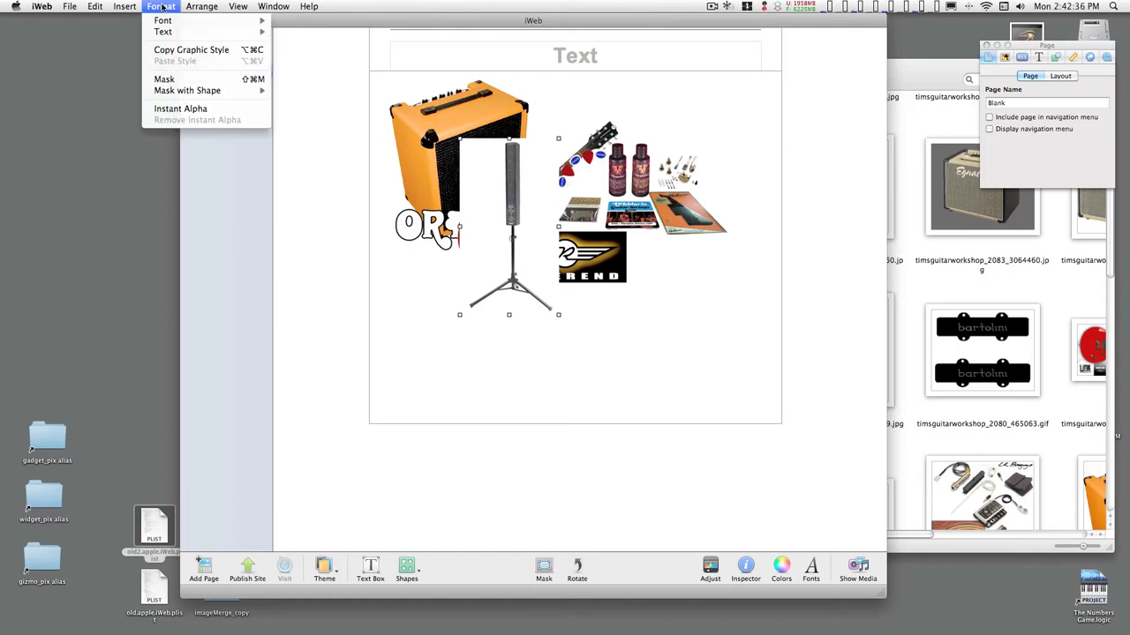
{"action": "mouse_move", "coordinate": [180, 110]}
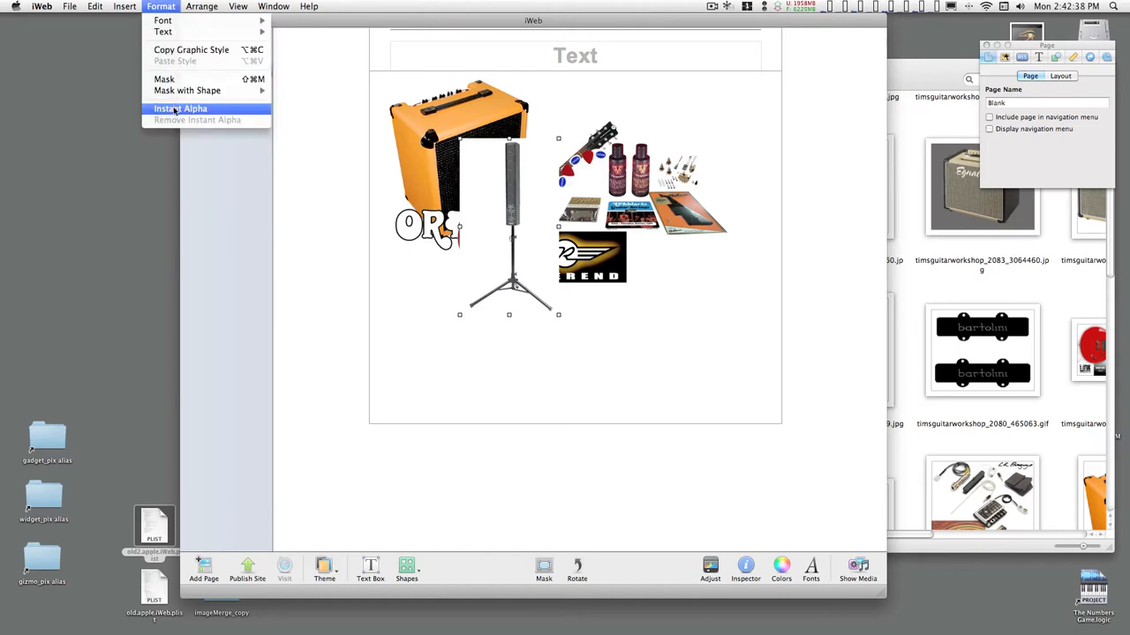
{"action": "left_click", "coordinate": [180, 109]}
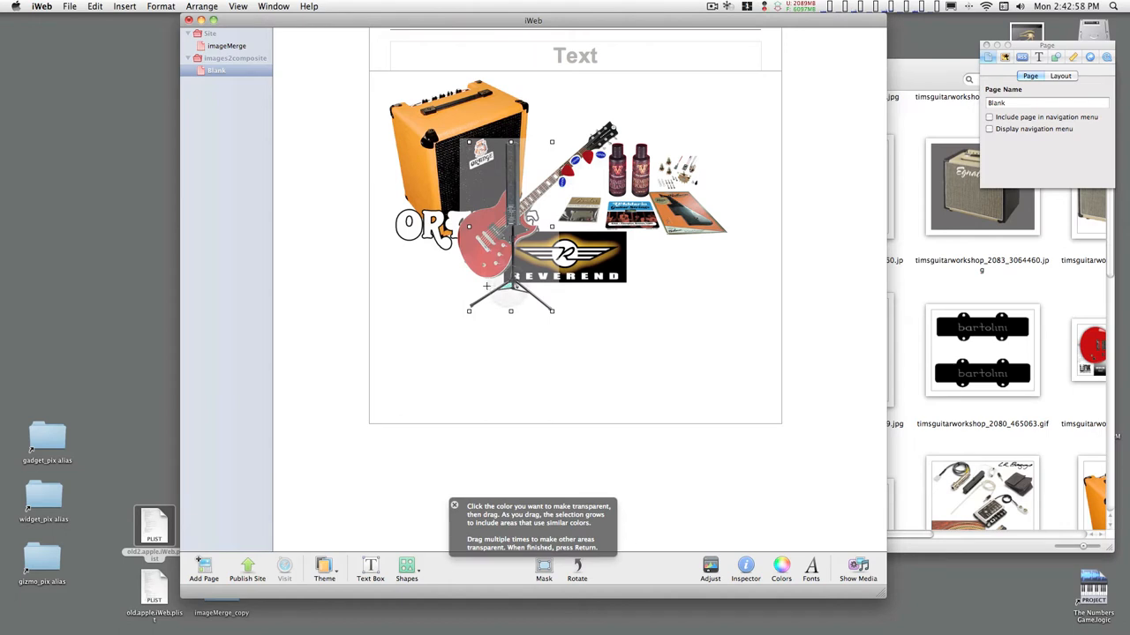
{"action": "mouse_move", "coordinate": [540, 304]}
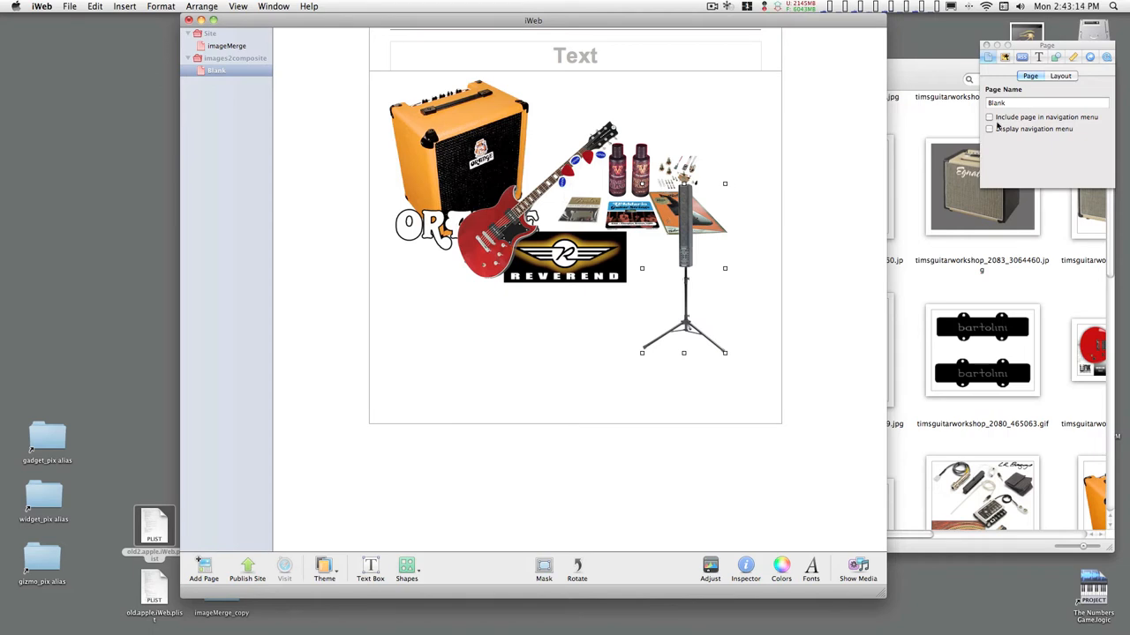
Step: Enable a drop shadow on the mic stand at 243° angle with a 13 pt offset
{"action": "left_click_drag", "start_coordinate": [1046, 46], "coordinate": [1005, 35]}
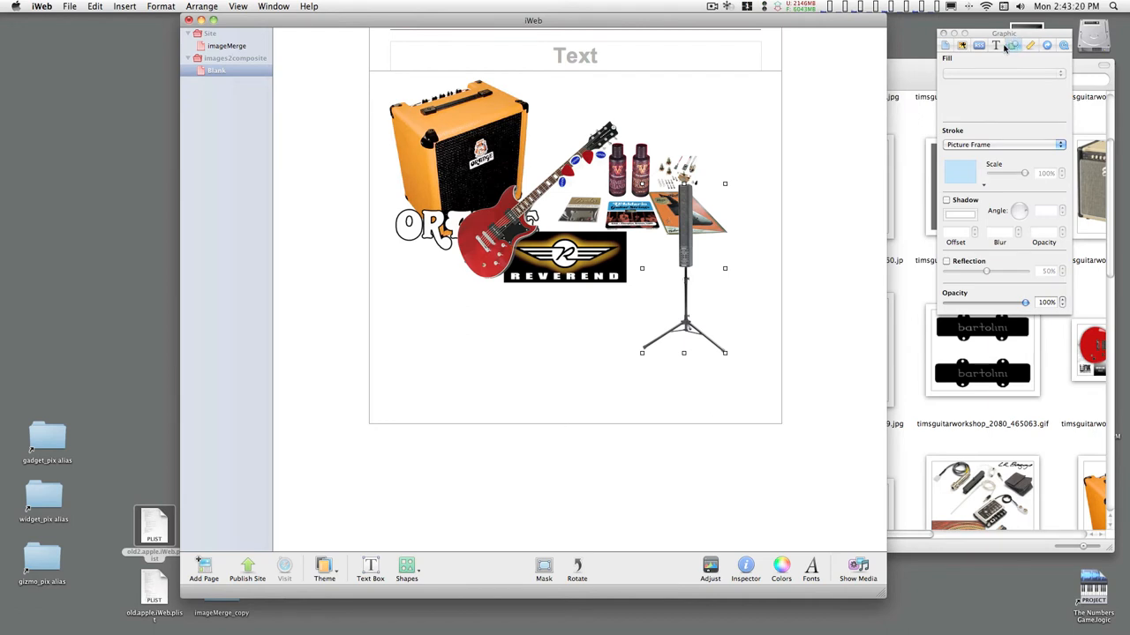
{"action": "mouse_move", "coordinate": [1019, 49]}
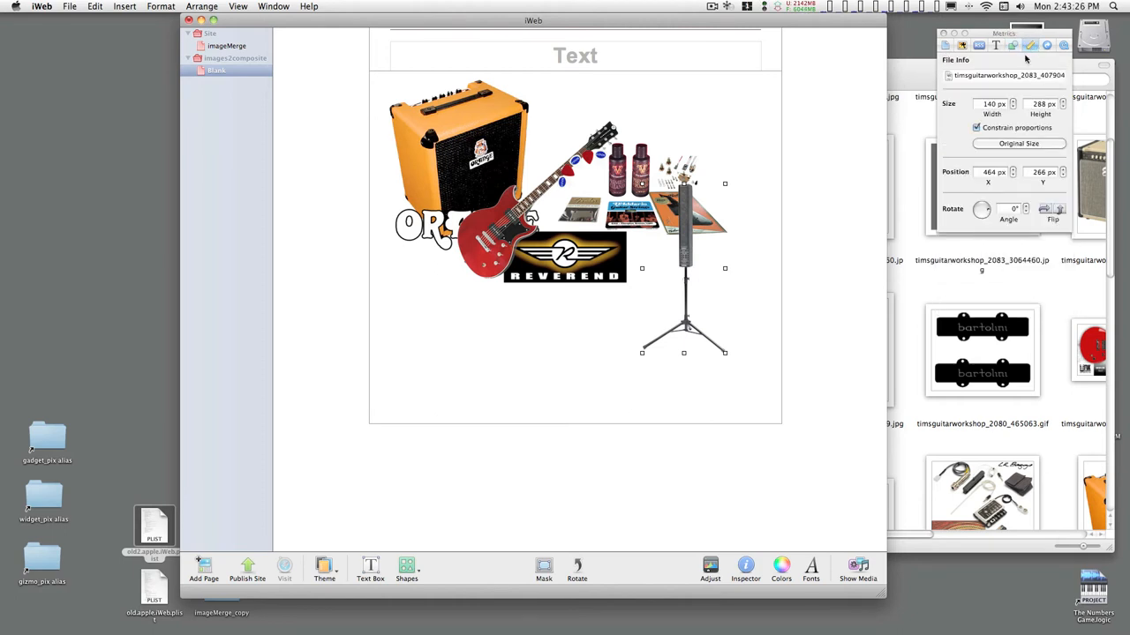
{"action": "left_click", "coordinate": [1027, 46]}
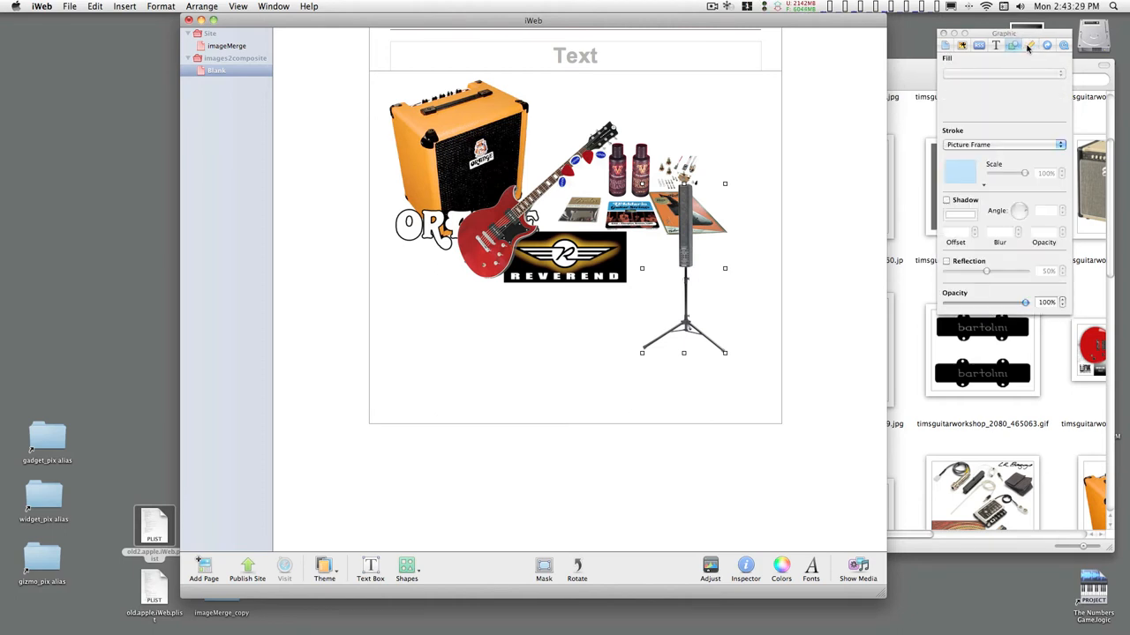
{"action": "mouse_move", "coordinate": [1024, 50]}
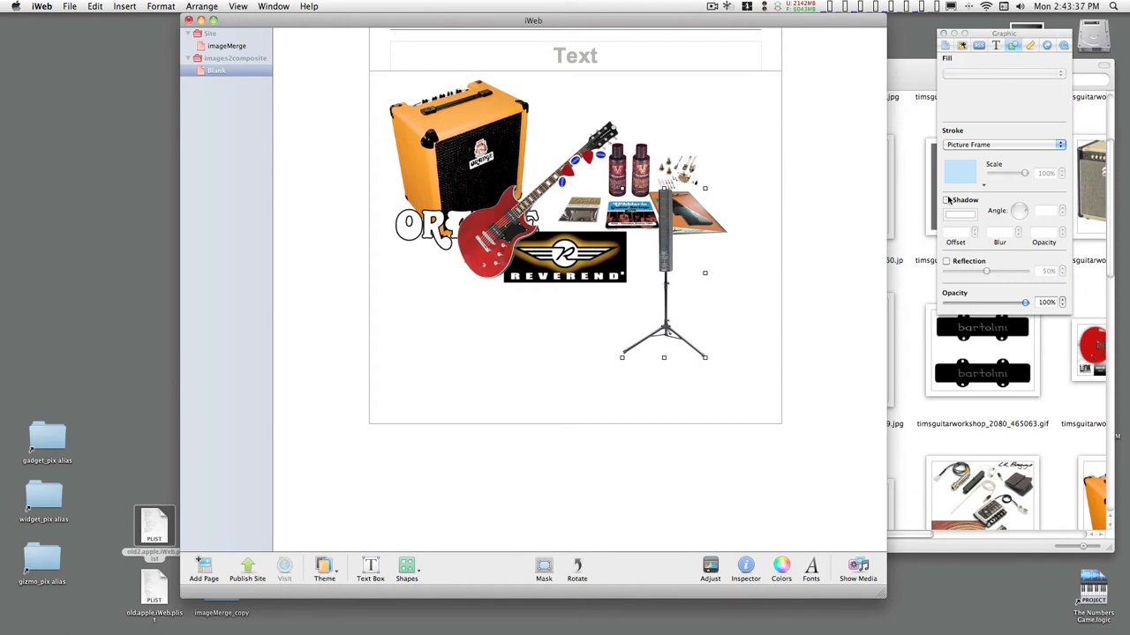
{"action": "left_click", "coordinate": [947, 199]}
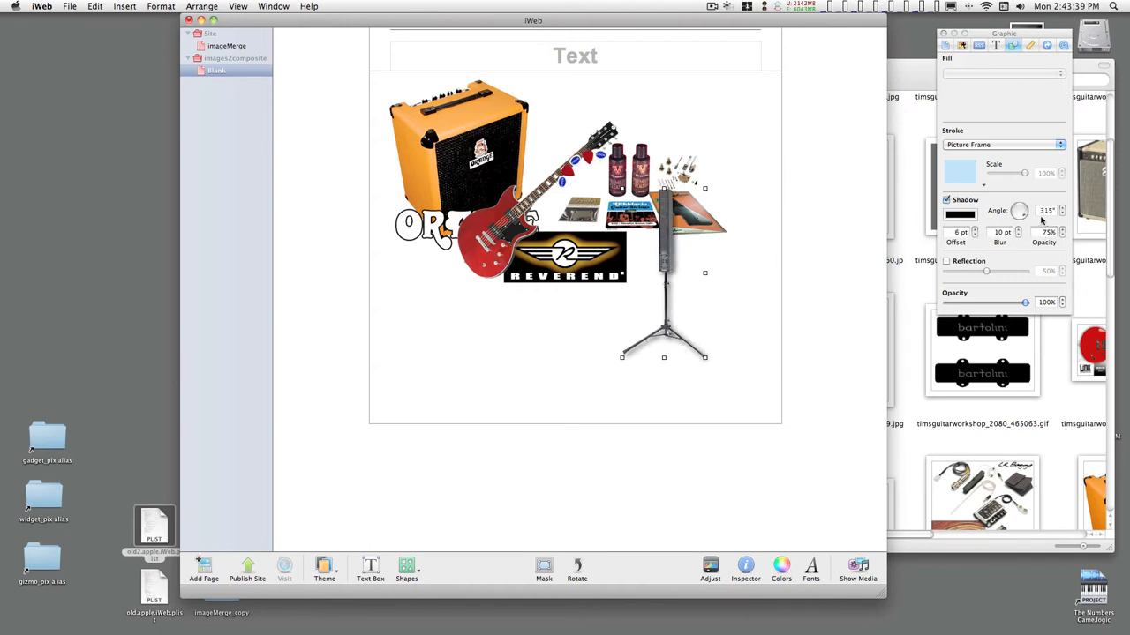
{"action": "left_click_drag", "start_coordinate": [1023, 209], "coordinate": [1015, 212]}
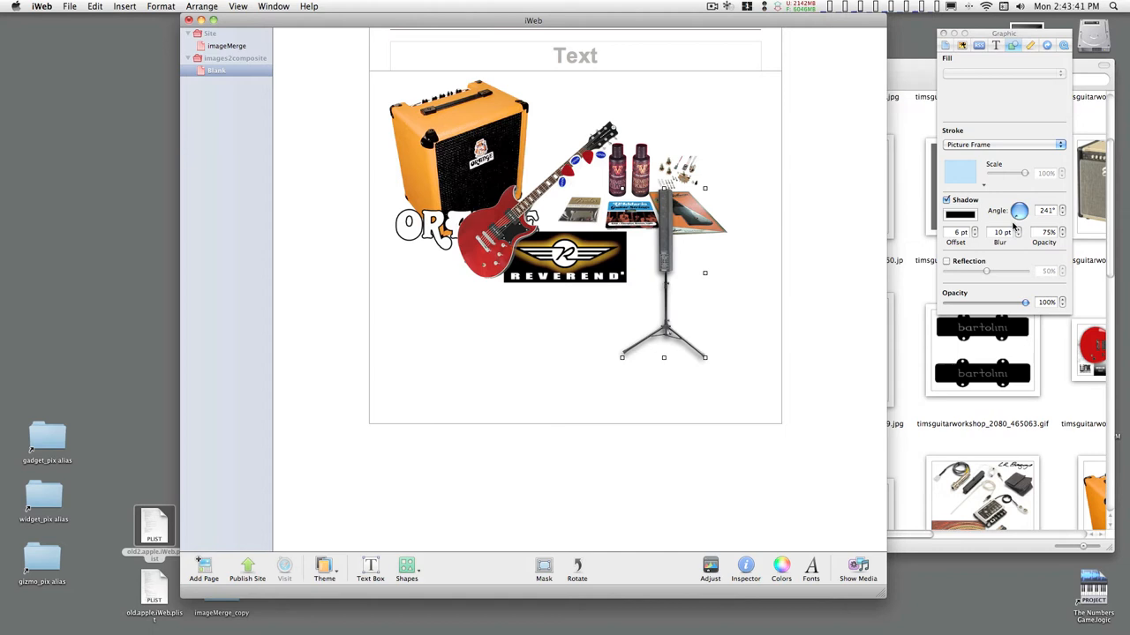
{"action": "left_click", "coordinate": [1020, 210]}
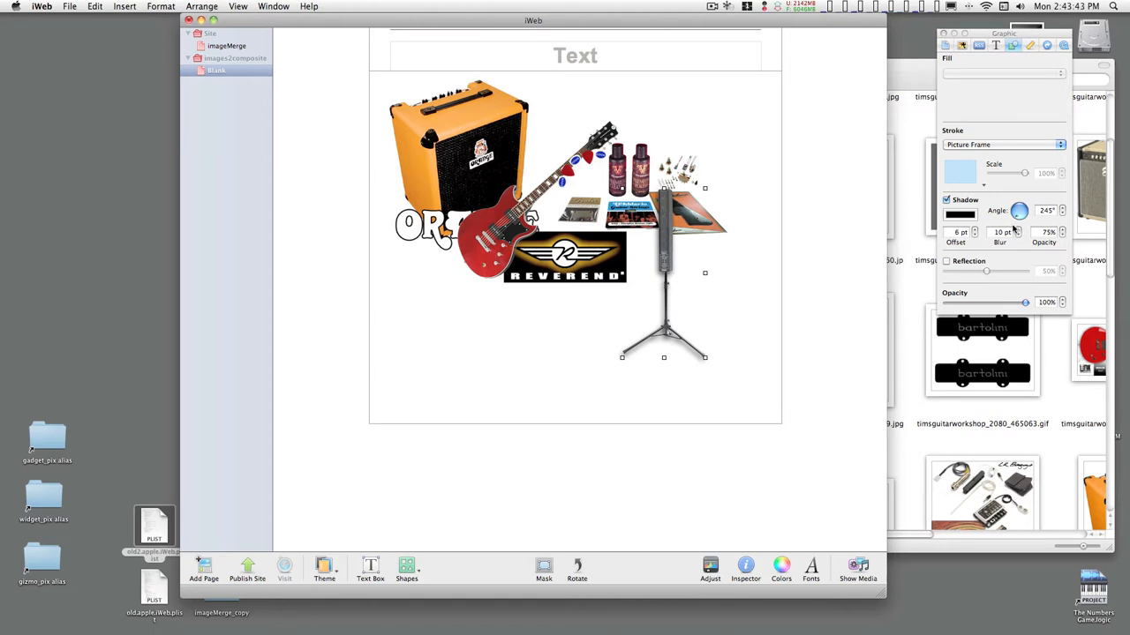
{"action": "left_click", "coordinate": [1016, 210]}
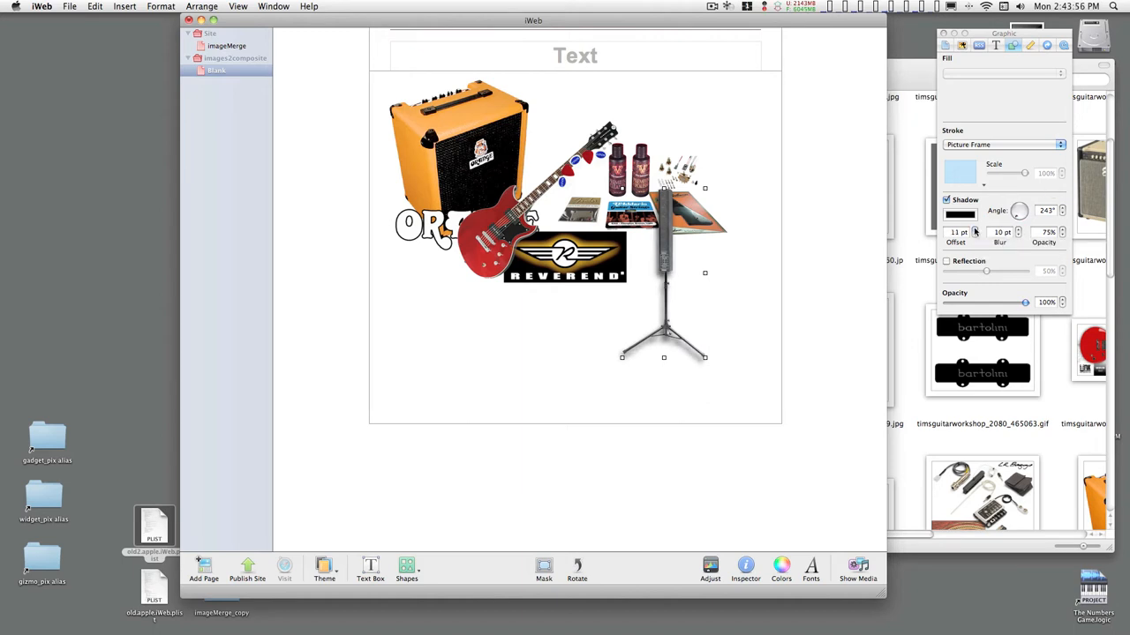
{"action": "left_click", "coordinate": [976, 230]}
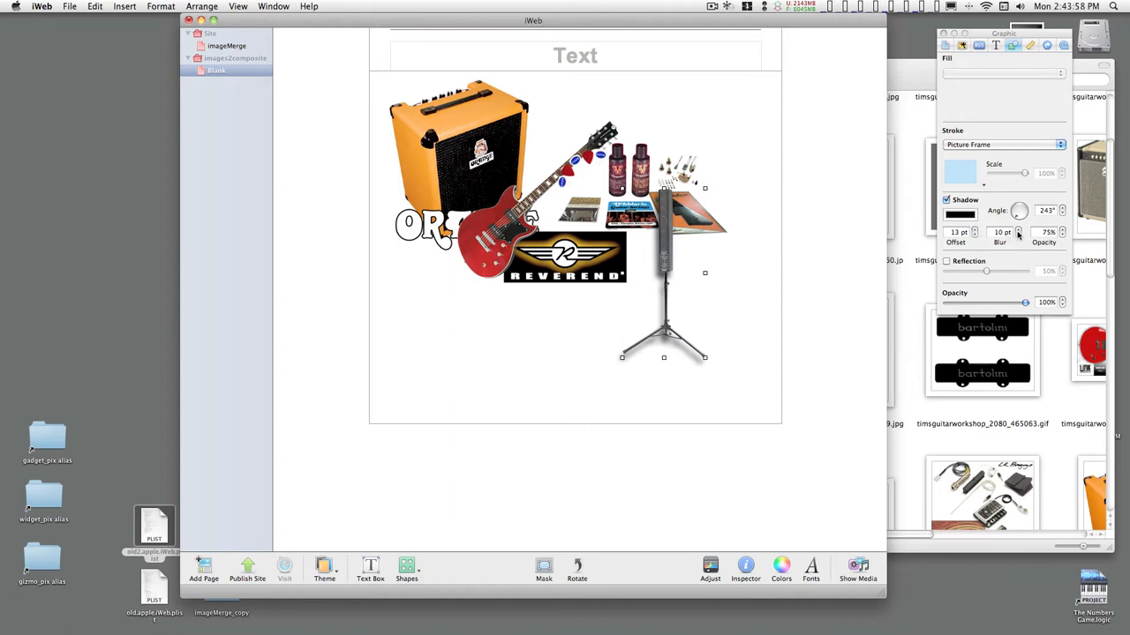
Step: Soften the shadow to 16 pt blur and 35% opacity, and add a reflection under the stand
{"action": "left_click", "coordinate": [1018, 230]}
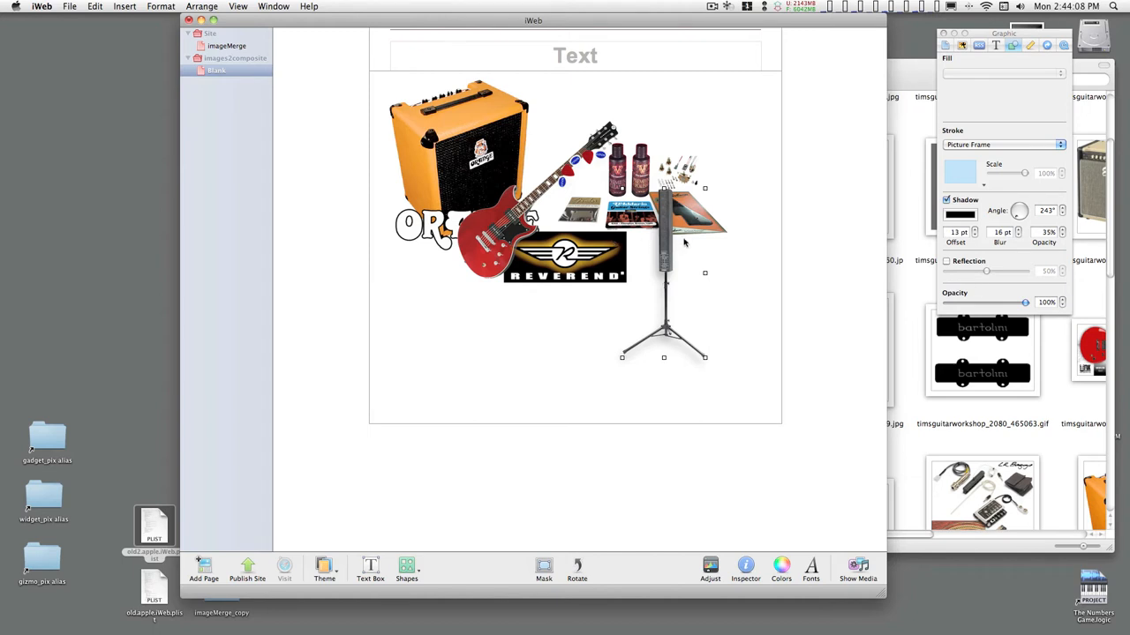
{"action": "left_click", "coordinate": [946, 262]}
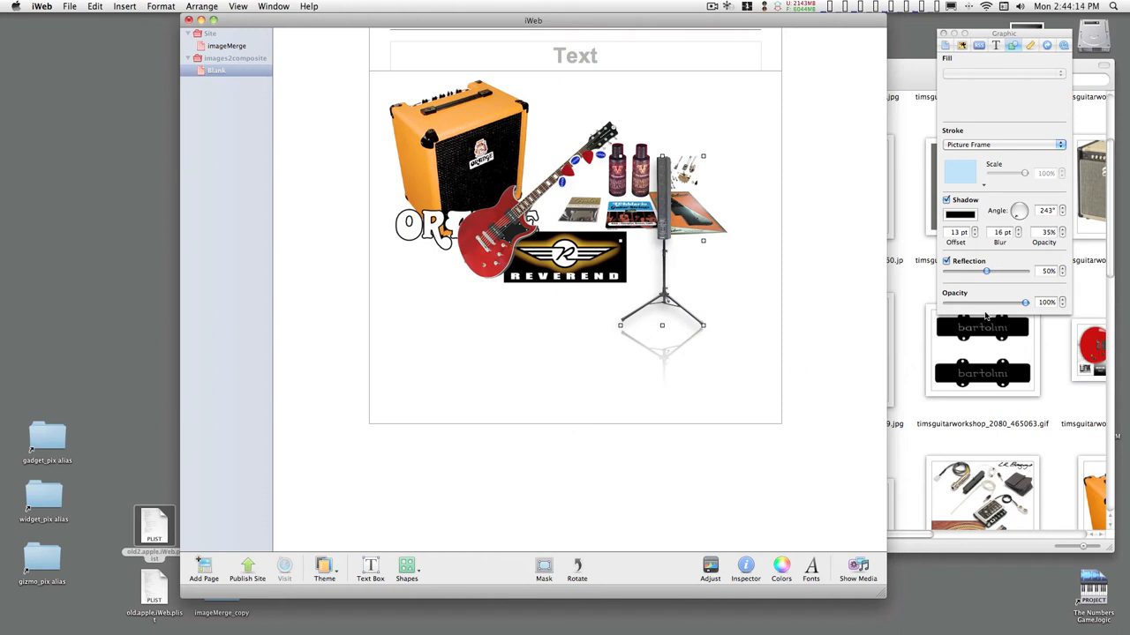
{"action": "mouse_move", "coordinate": [987, 113]}
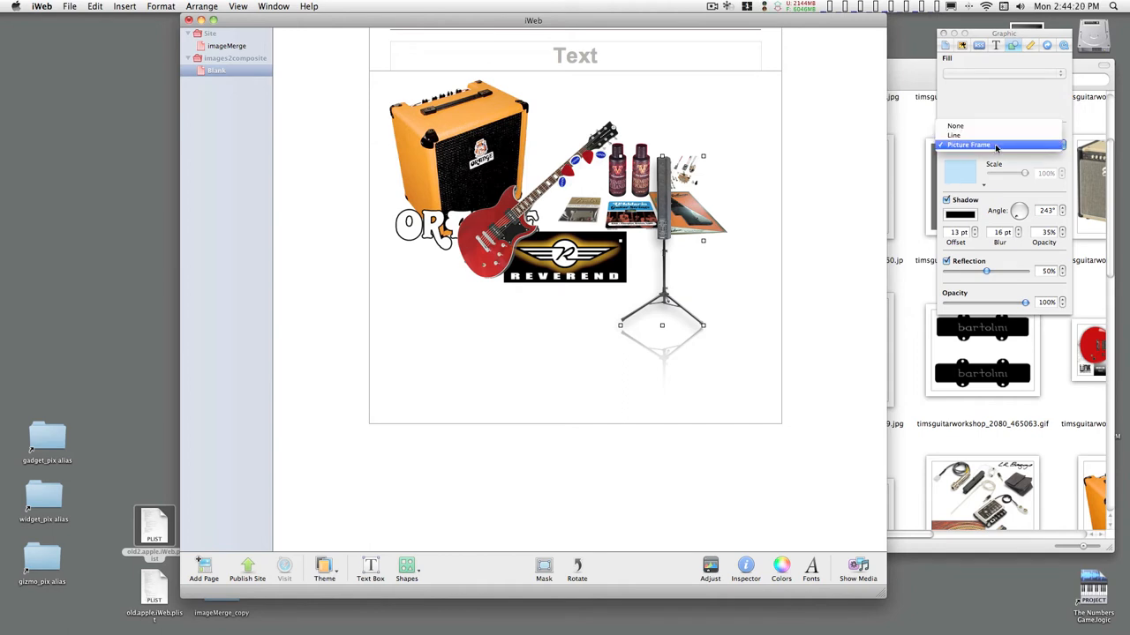
Step: Try Line and None strokes on the stand, then restore its Picture Frame border
{"action": "left_click", "coordinate": [971, 145]}
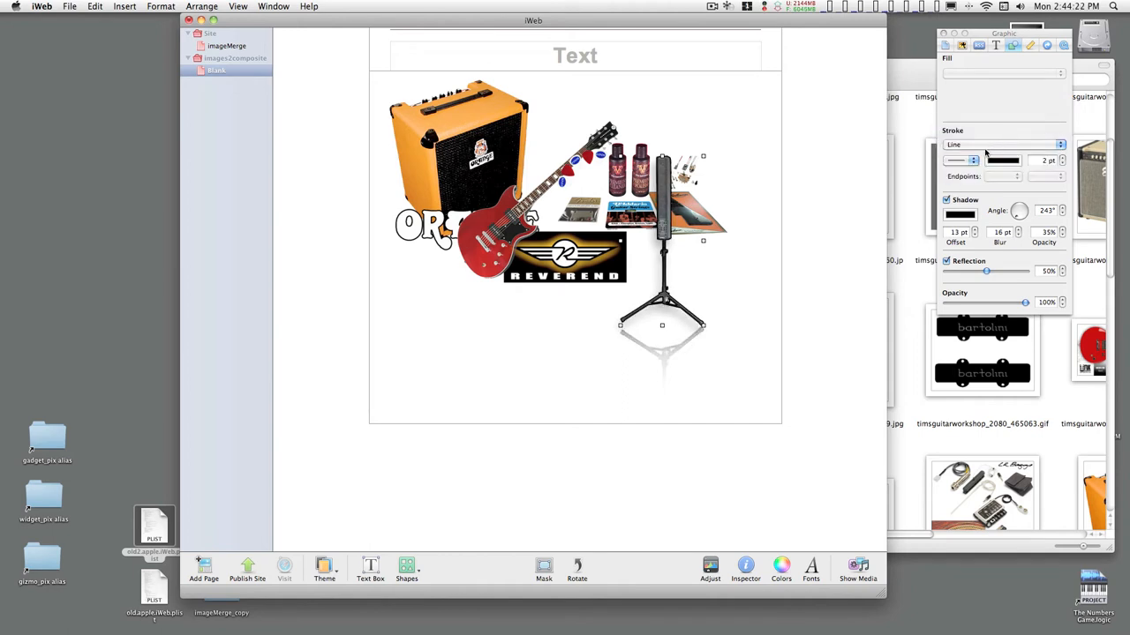
{"action": "left_click", "coordinate": [1003, 143]}
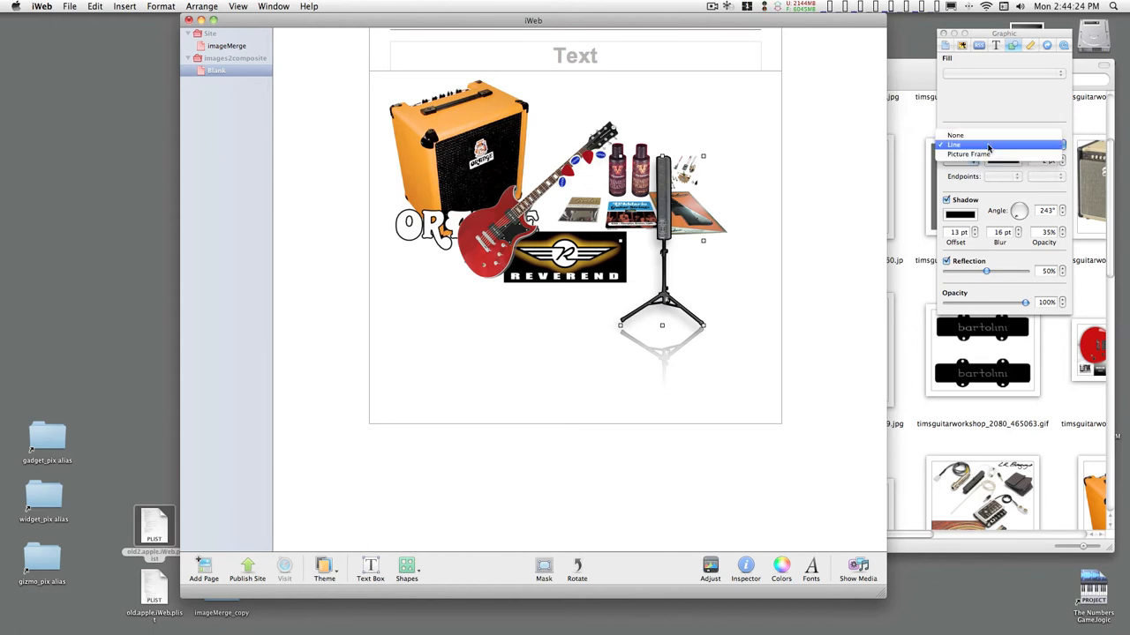
{"action": "left_click", "coordinate": [955, 134]}
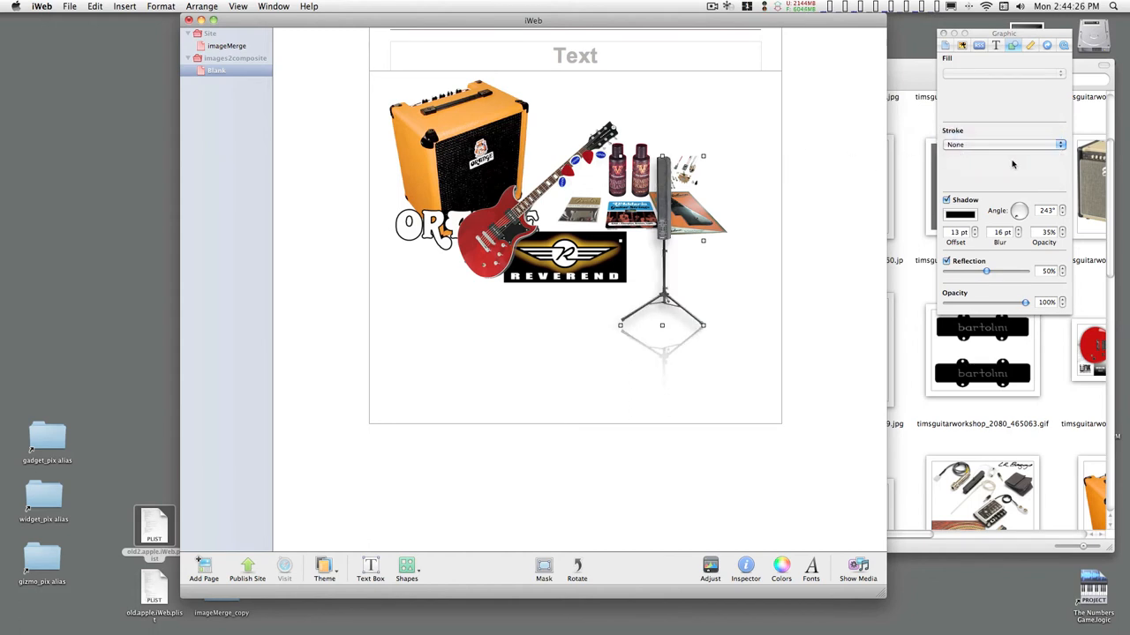
{"action": "left_click", "coordinate": [1003, 145]}
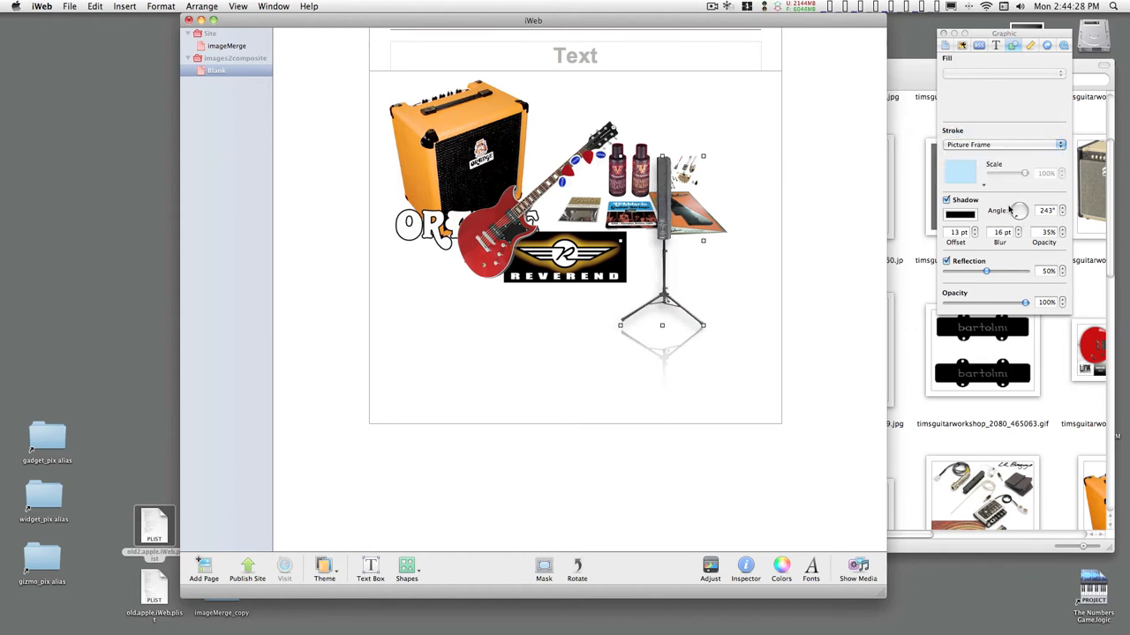
{"action": "left_click", "coordinate": [1056, 144]}
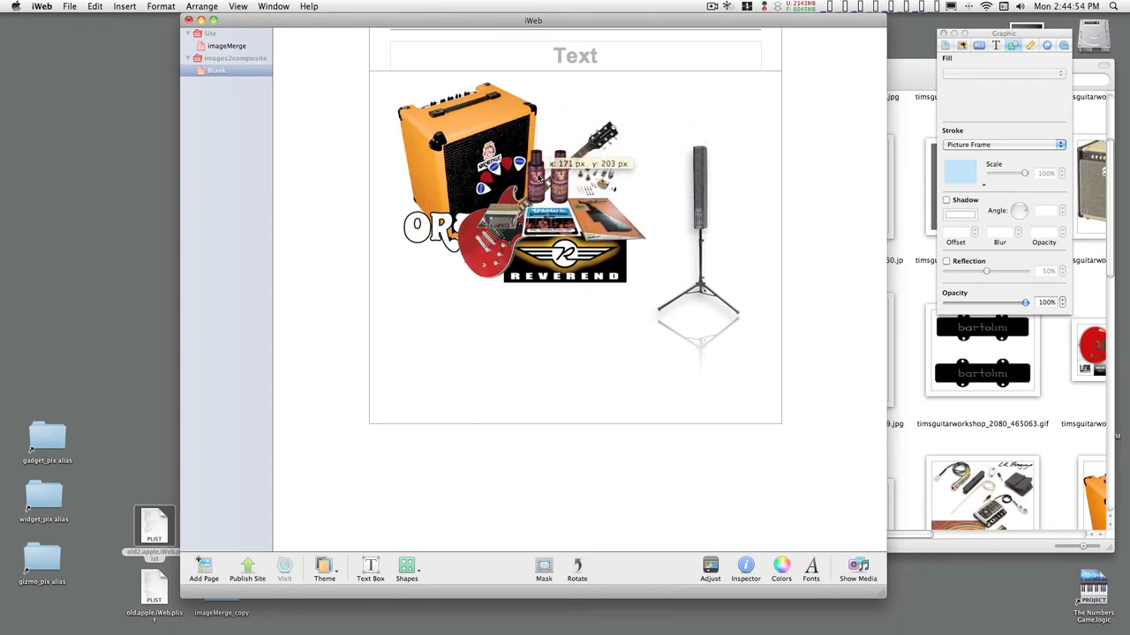
Step: Move the guitar and badge lower, the amp to the middle, and the accessories to the top-left
{"action": "left_click", "coordinate": [205, 7]}
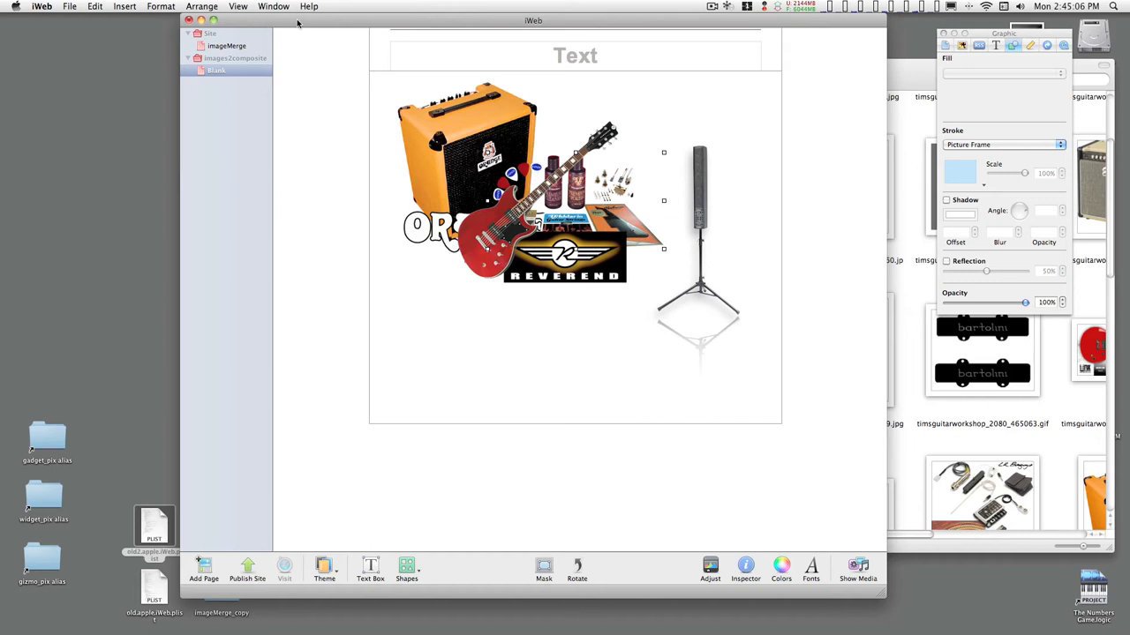
{"action": "left_click", "coordinate": [204, 7]}
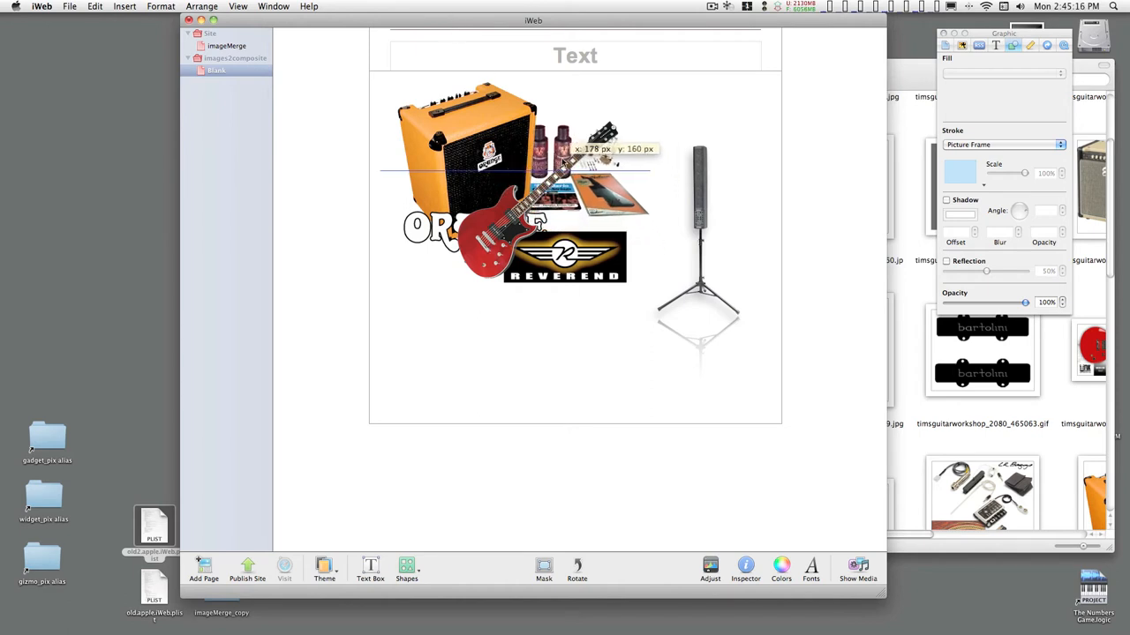
{"action": "left_click_drag", "start_coordinate": [583, 159], "coordinate": [618, 127]}
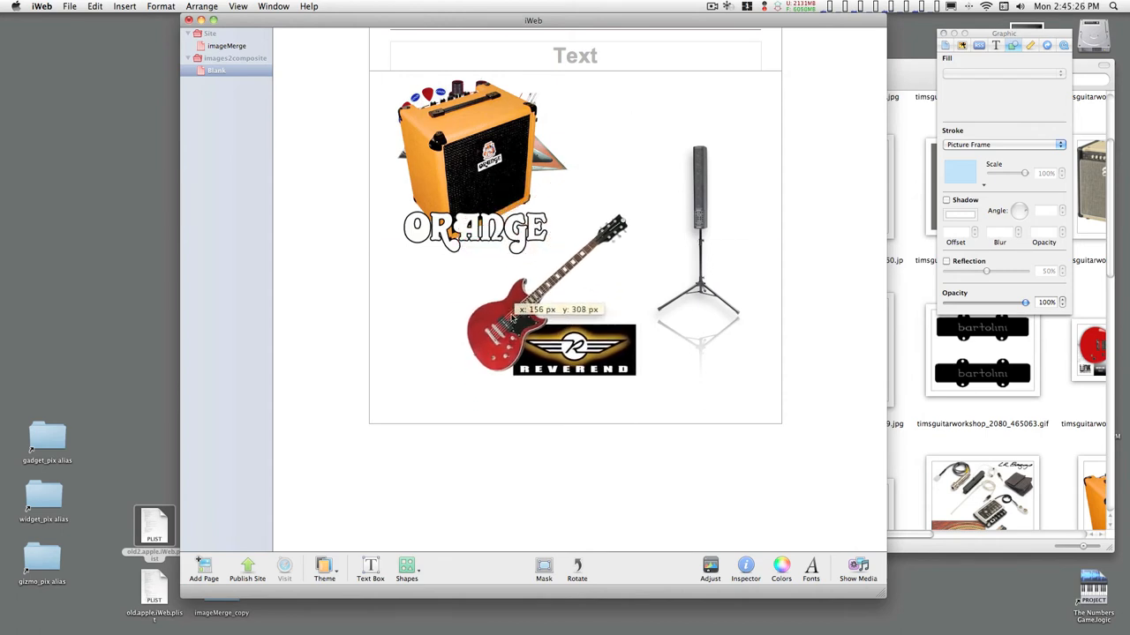
{"action": "left_click_drag", "start_coordinate": [494, 309], "coordinate": [491, 198]}
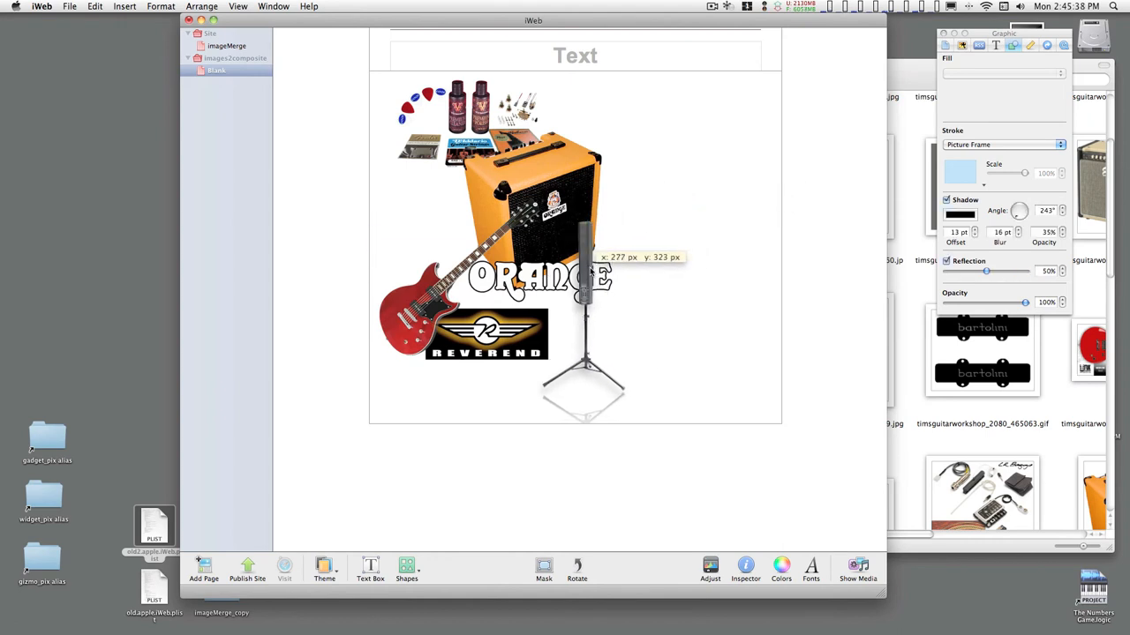
{"action": "left_click_drag", "start_coordinate": [586, 286], "coordinate": [565, 283]}
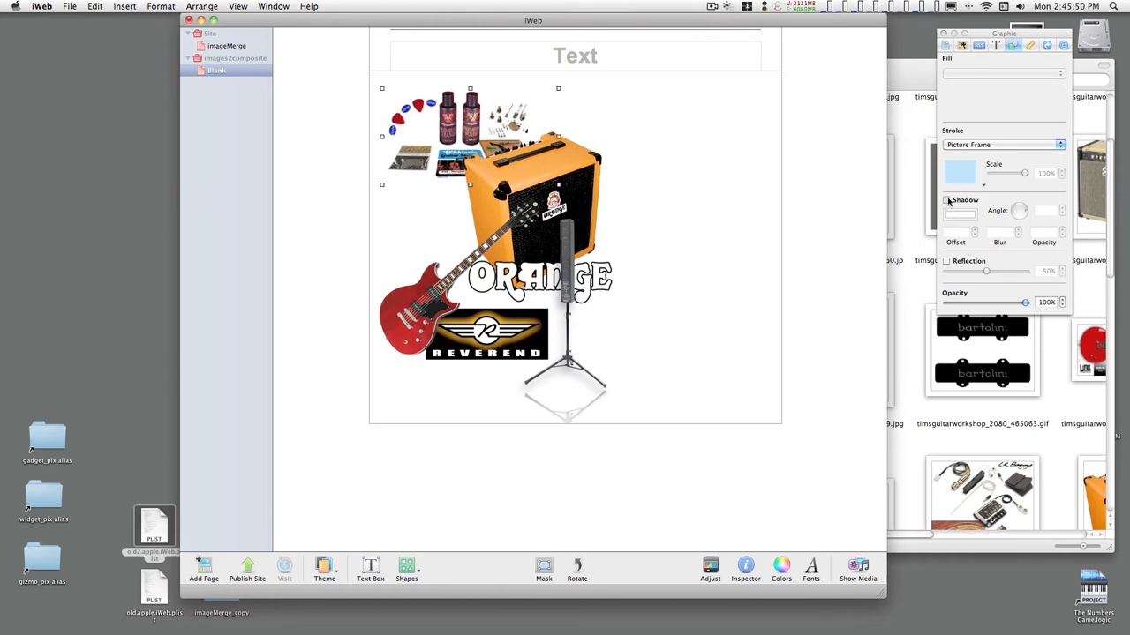
Step: Add a drop shadow and reflection to the accessories and to the guitar-and-badge group, then nudge placement
{"action": "left_click", "coordinate": [946, 200]}
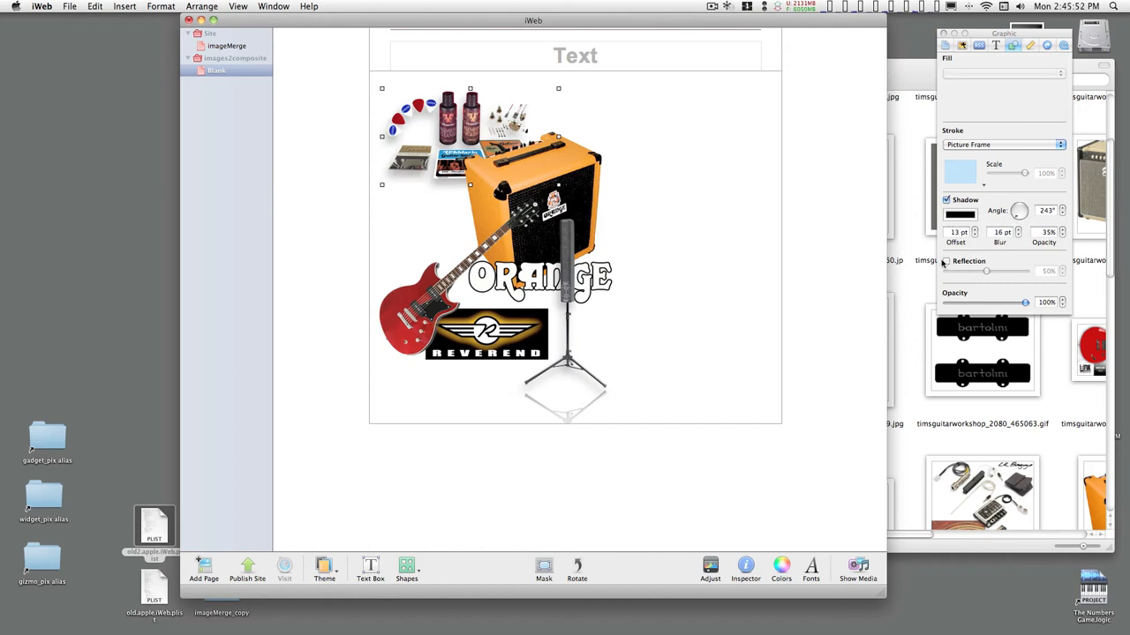
{"action": "left_click", "coordinate": [946, 261]}
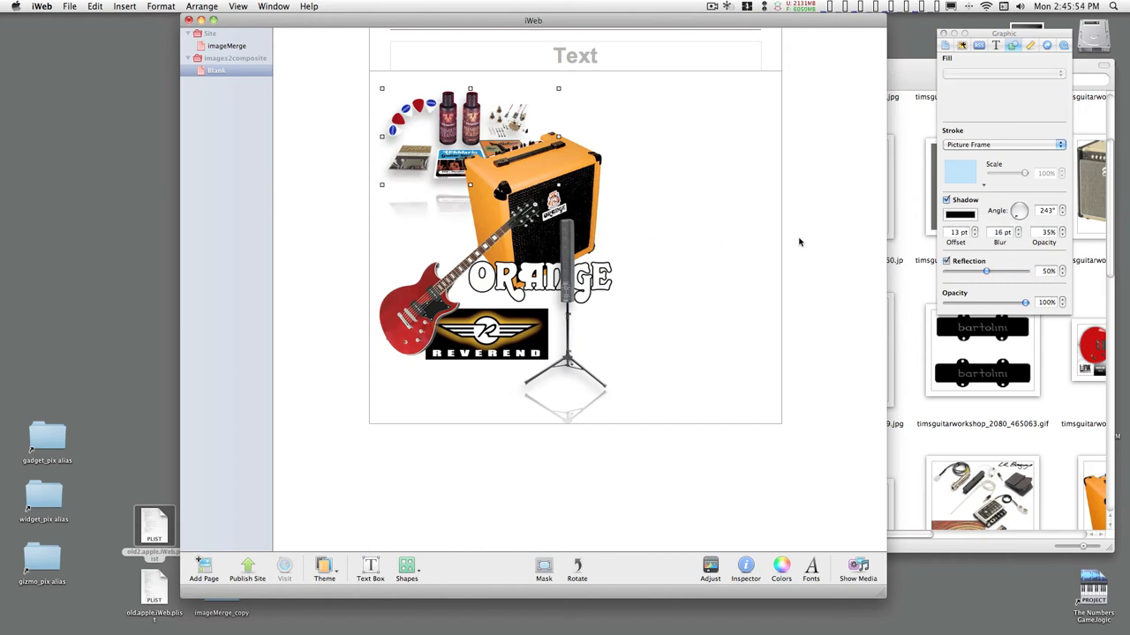
{"action": "left_click", "coordinate": [946, 199]}
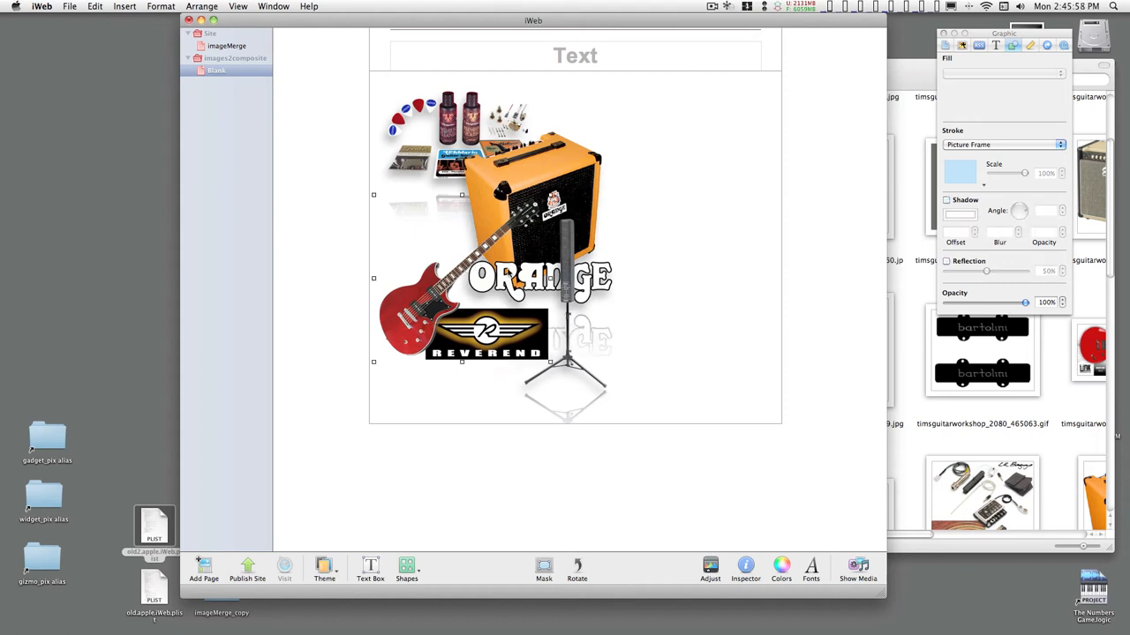
{"action": "left_click", "coordinate": [946, 199]}
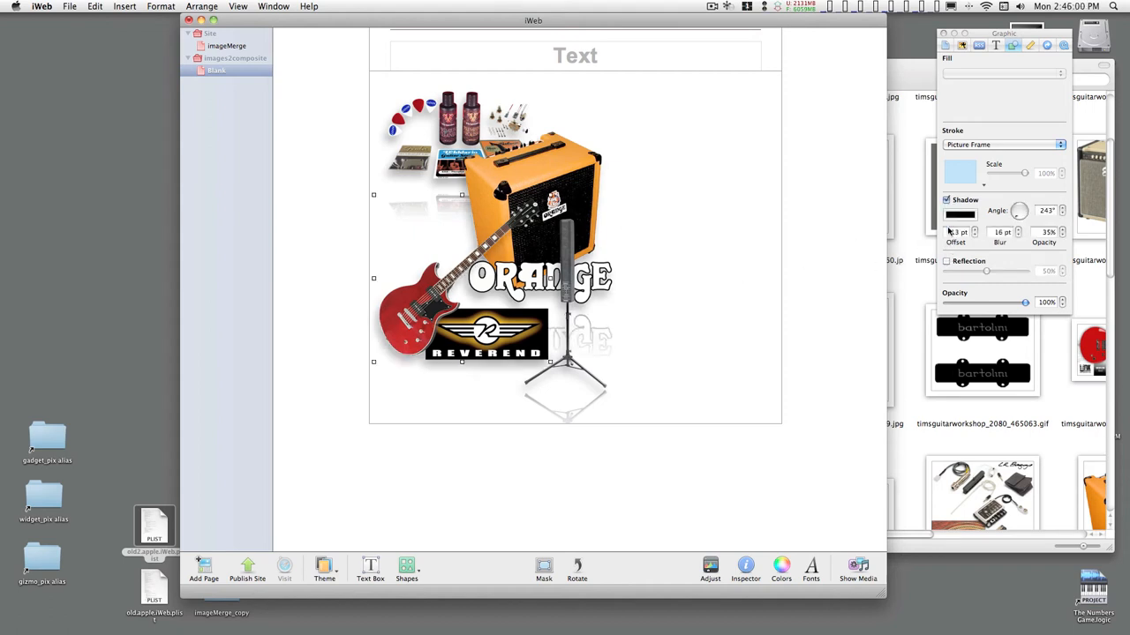
{"action": "left_click", "coordinate": [946, 261]}
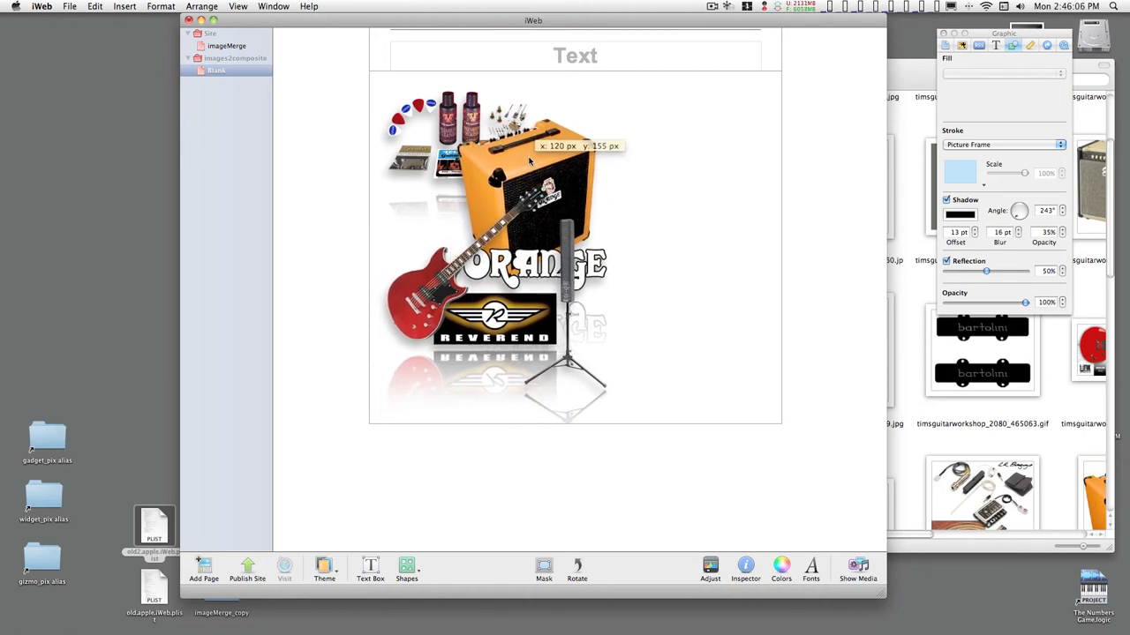
{"action": "left_click_drag", "start_coordinate": [530, 163], "coordinate": [498, 108]}
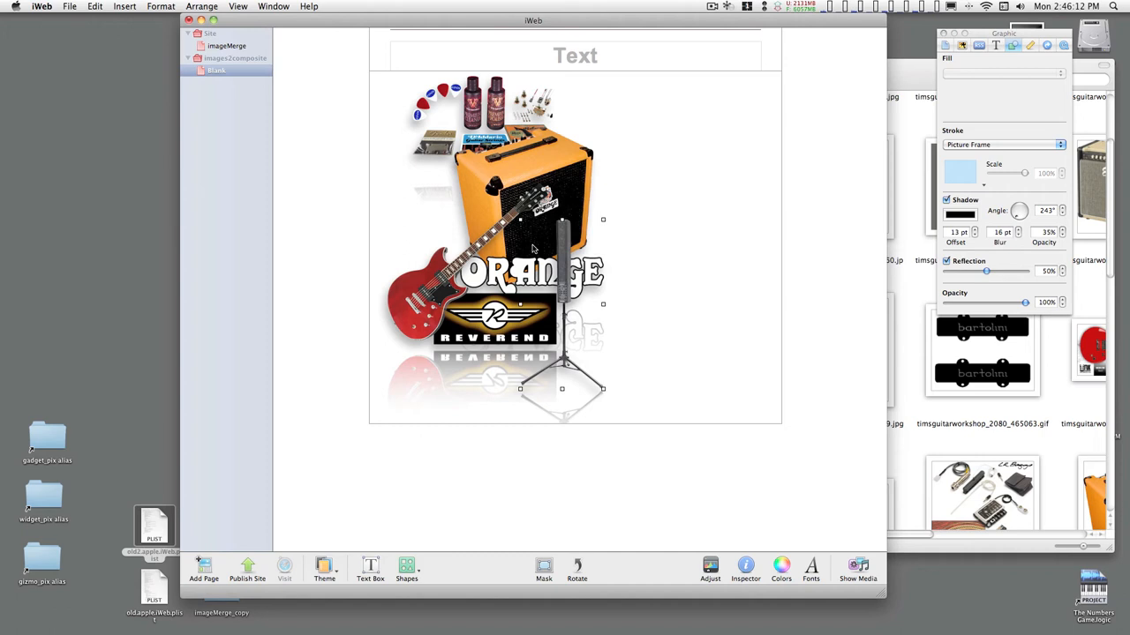
{"action": "mouse_move", "coordinate": [616, 214]}
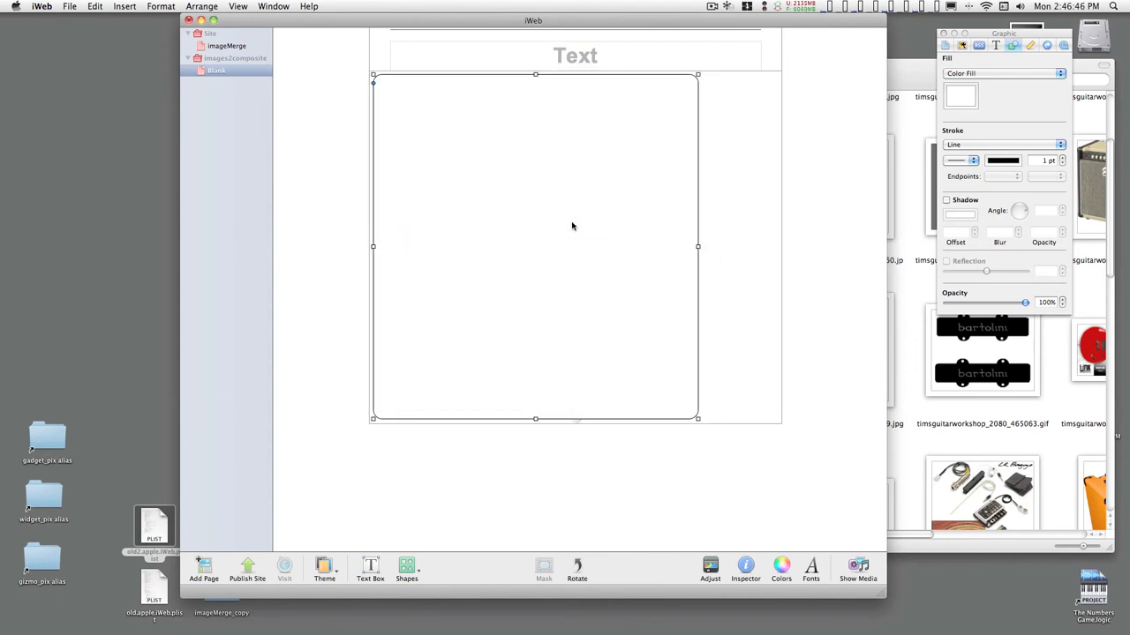
{"action": "mouse_move", "coordinate": [692, 272]}
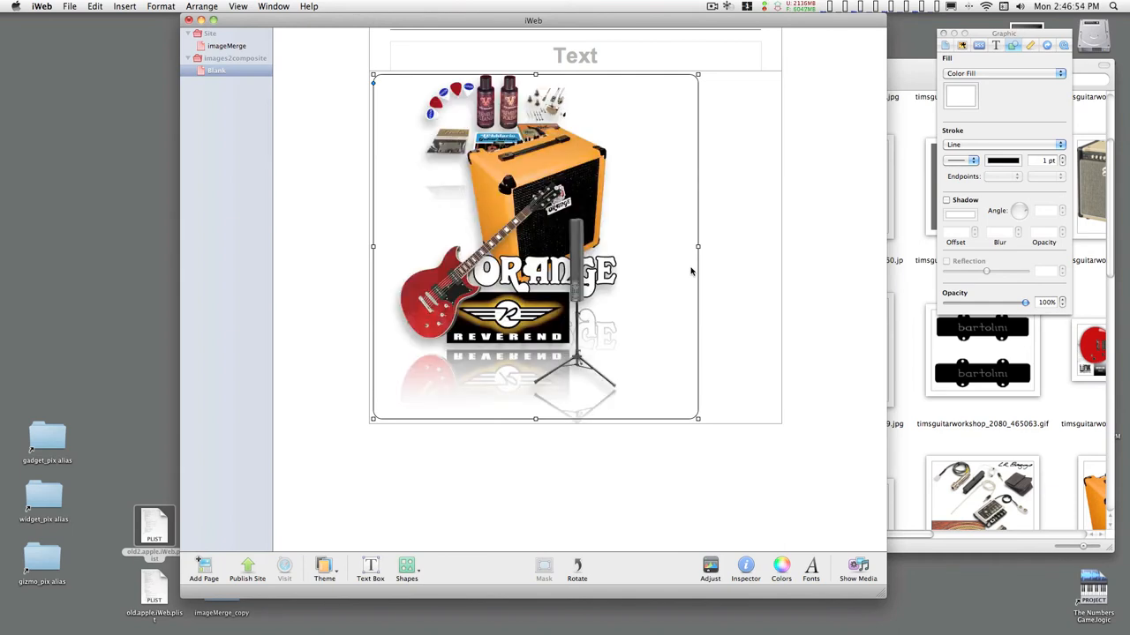
{"action": "mouse_move", "coordinate": [697, 247]}
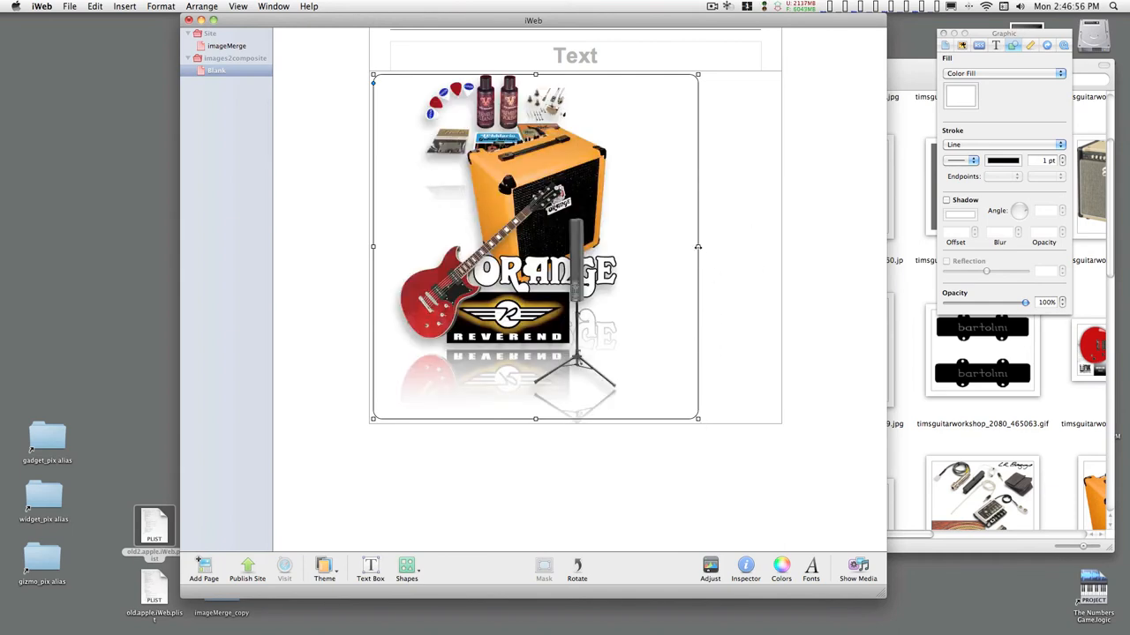
Step: Narrow the background rectangle from the right so it fits the gear composite
{"action": "left_click_drag", "start_coordinate": [697, 247], "coordinate": [639, 247]}
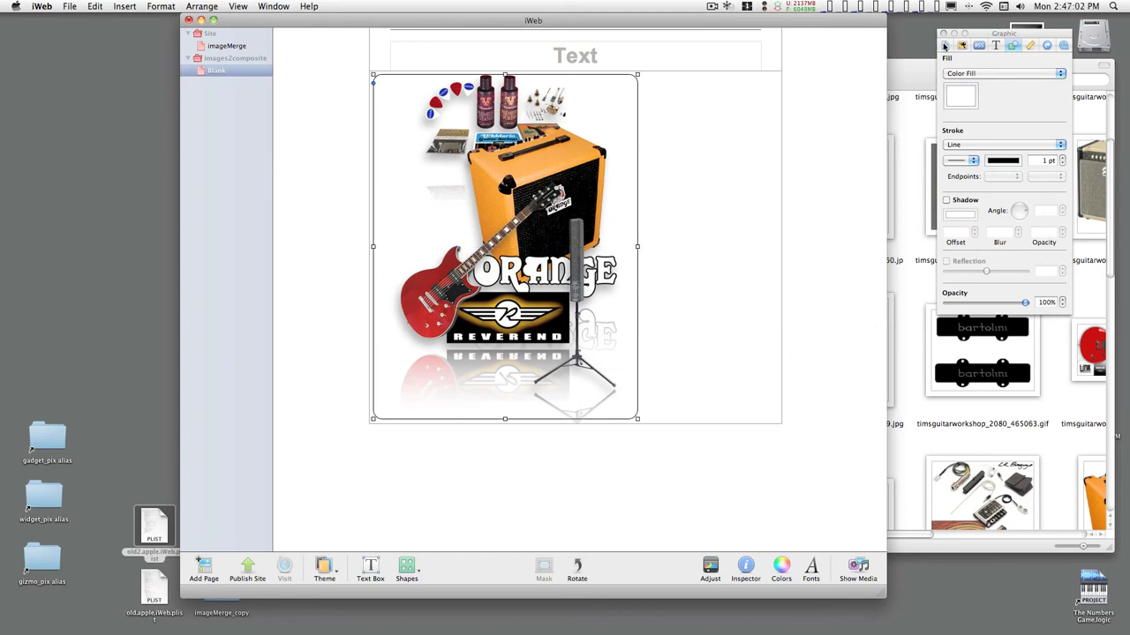
Step: Set the page Content Height to 750 px and stretch the framing rectangle lower to enclose the reflections
{"action": "left_click", "coordinate": [974, 46]}
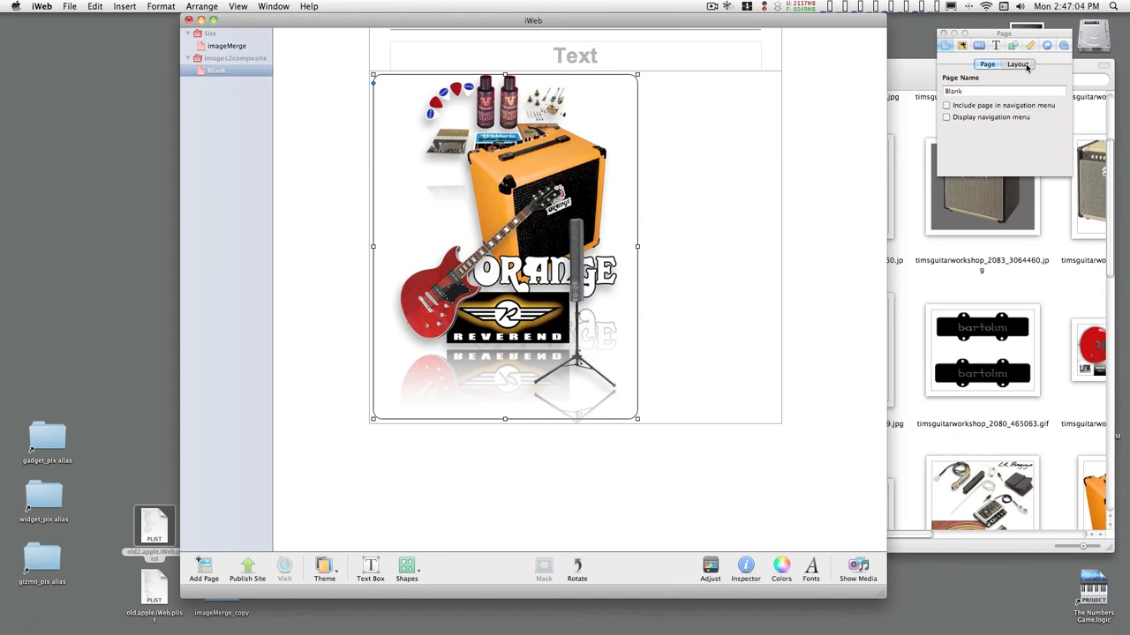
{"action": "left_click", "coordinate": [1024, 63]}
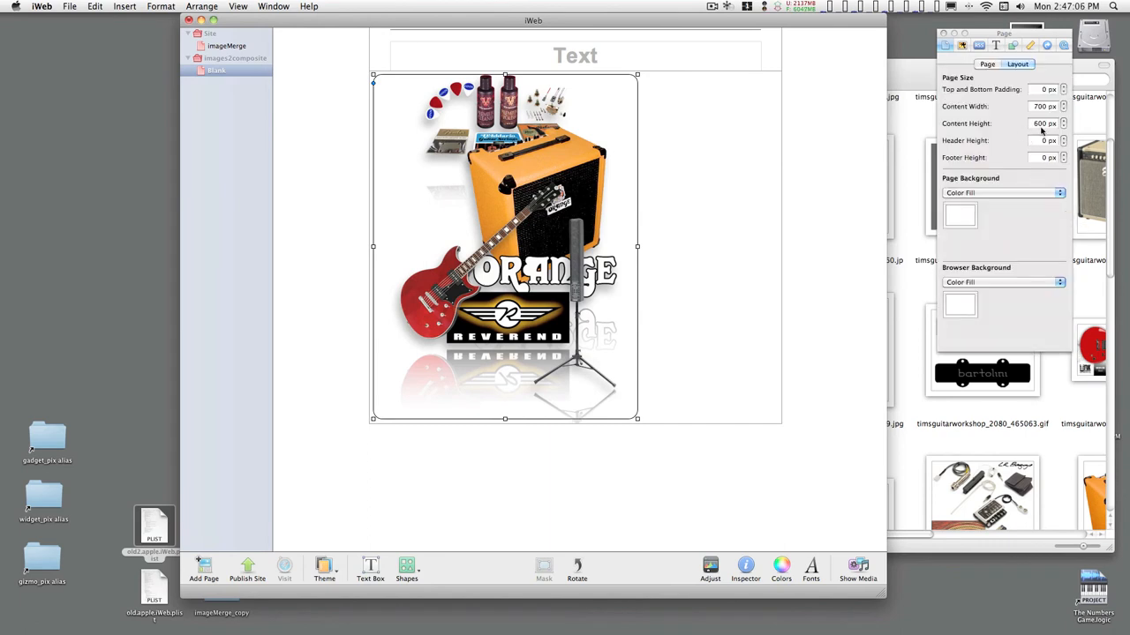
{"action": "left_click", "coordinate": [1045, 124]}
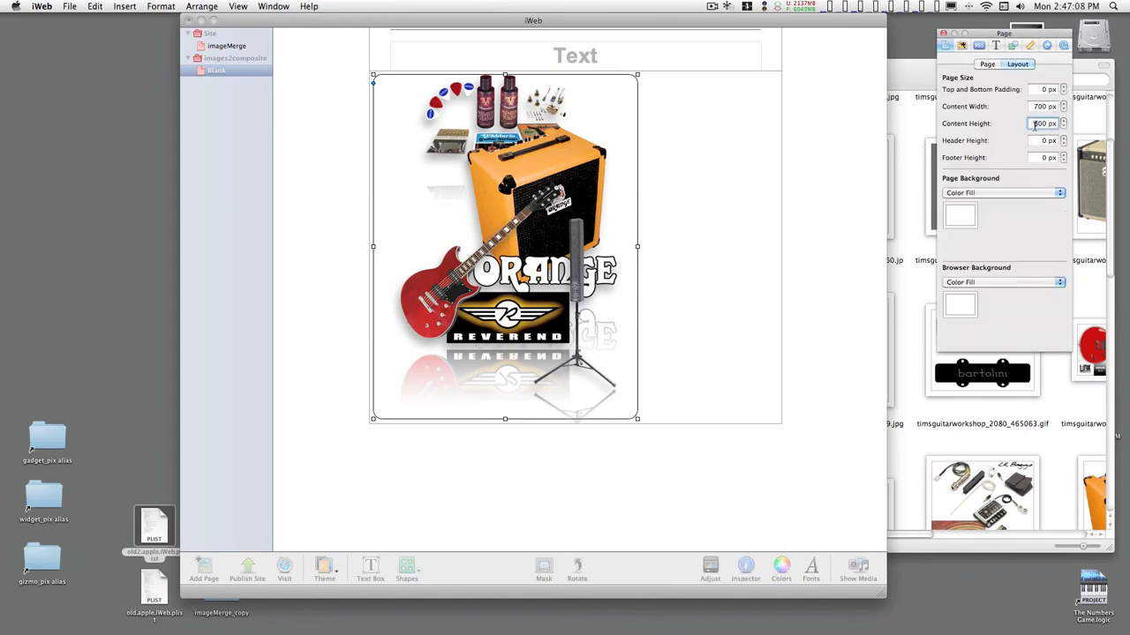
{"action": "left_click", "coordinate": [1062, 127]}
{"action": "type", "text": "750"}
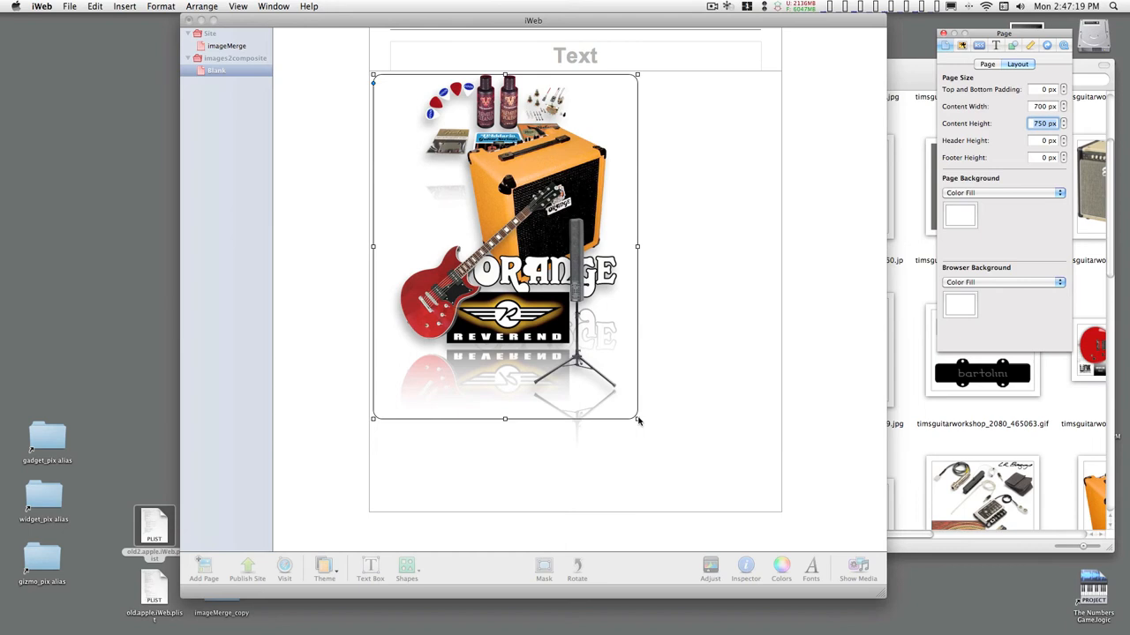
{"action": "left_click_drag", "start_coordinate": [638, 420], "coordinate": [649, 462]}
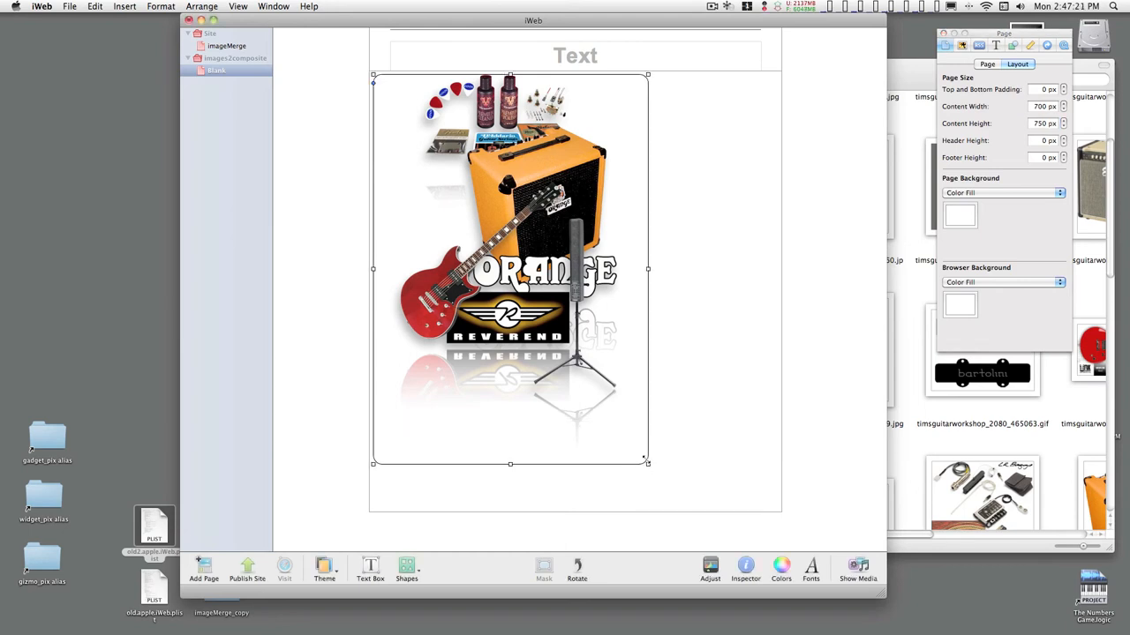
{"action": "mouse_move", "coordinate": [699, 211]}
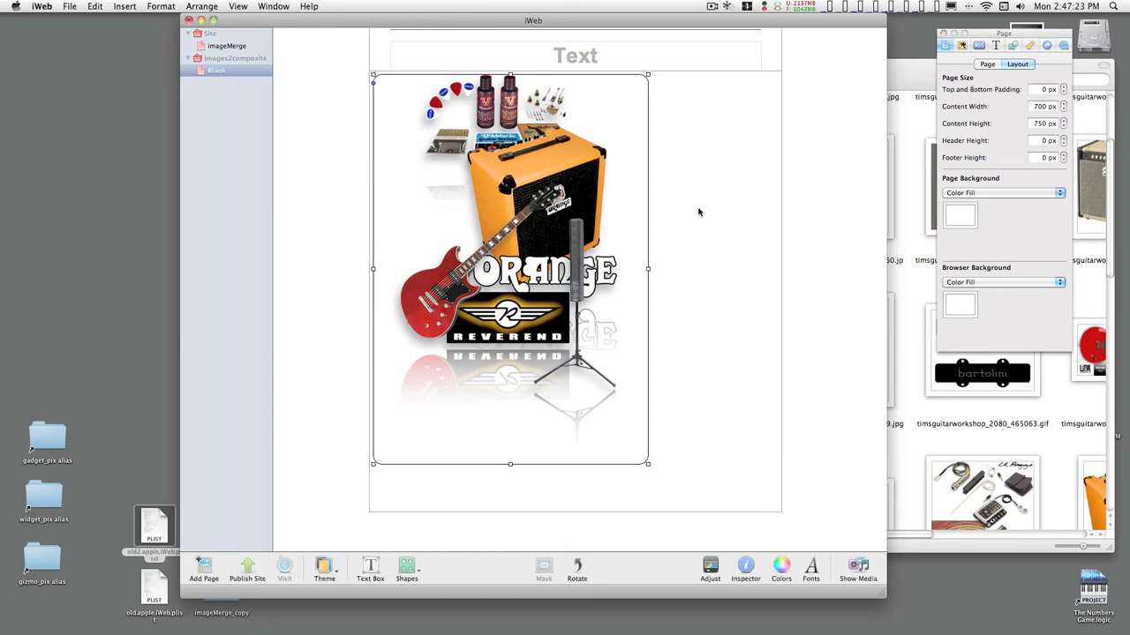
{"action": "key", "text": "cmd+a"}
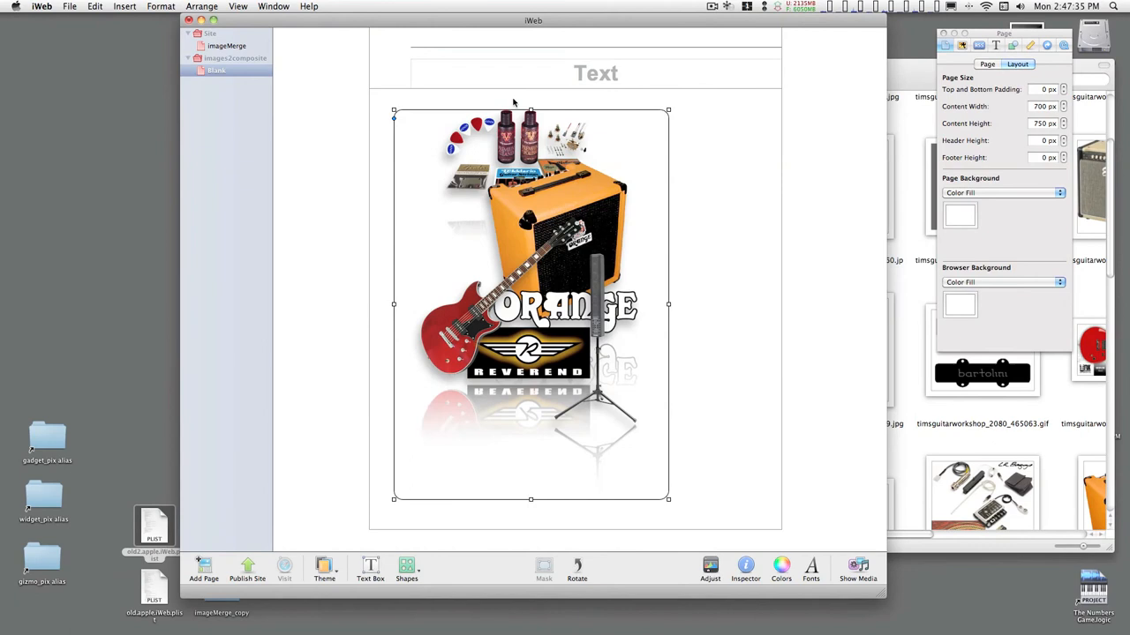
Step: Resize the rounded rectangle around the composite and give it a grey Gradient Fill
{"action": "left_click_drag", "start_coordinate": [530, 111], "coordinate": [530, 103]}
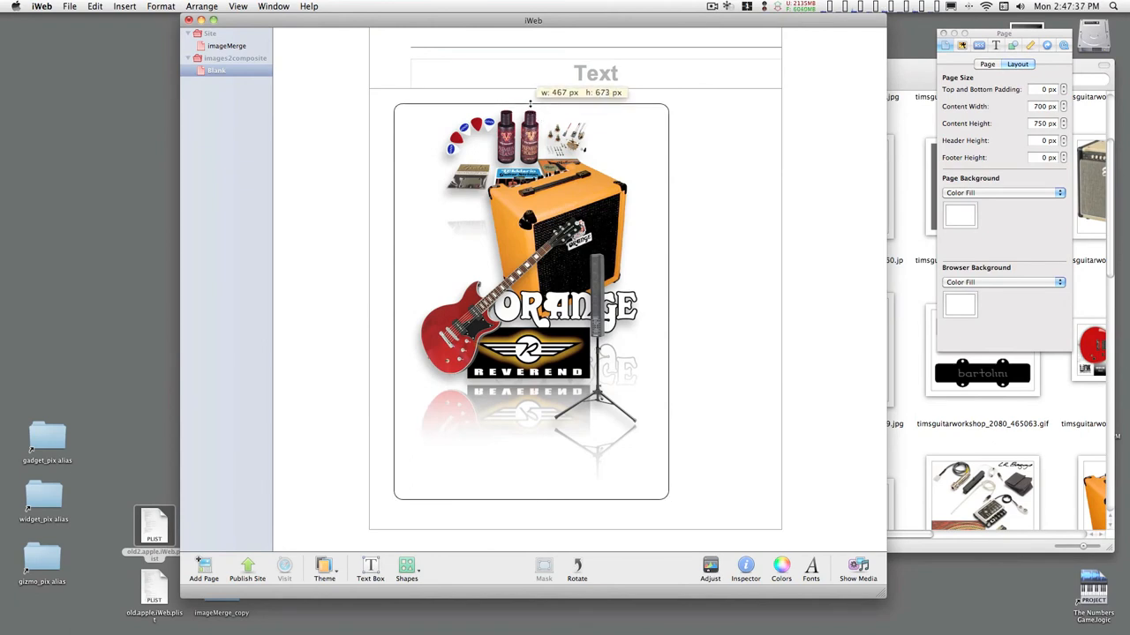
{"action": "left_click", "coordinate": [530, 300]}
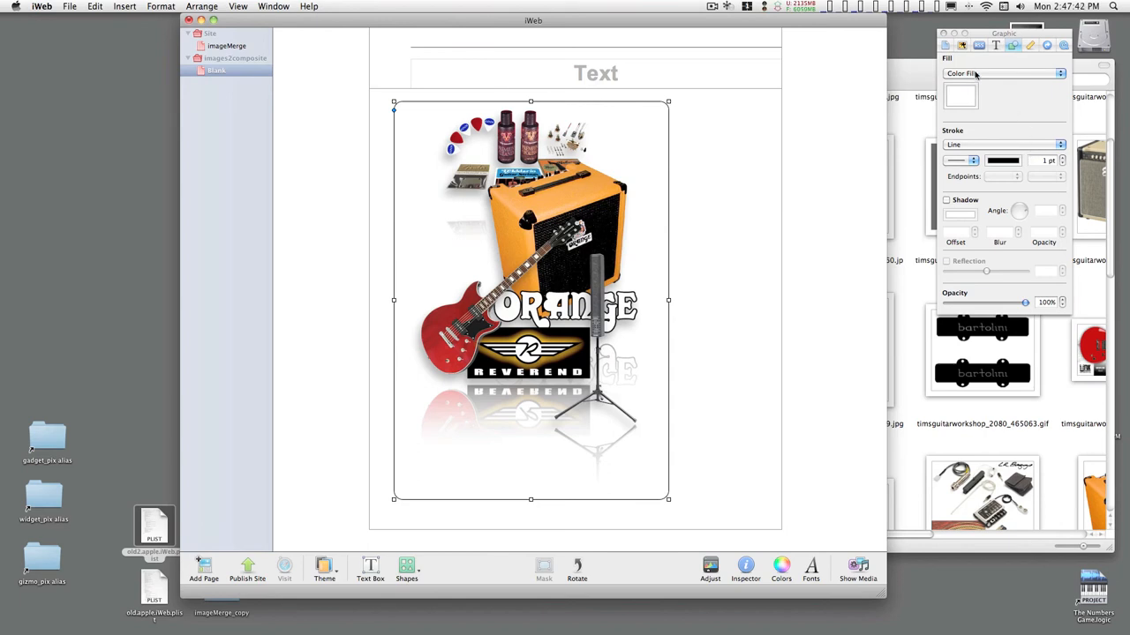
{"action": "left_click", "coordinate": [1001, 75]}
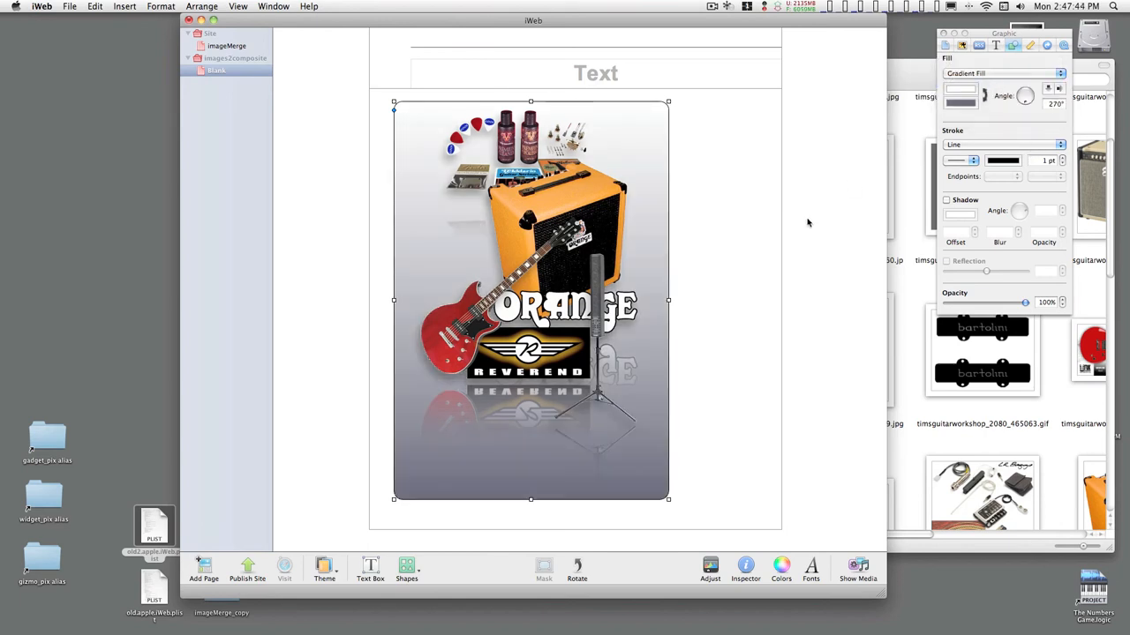
{"action": "left_click", "coordinate": [780, 565]}
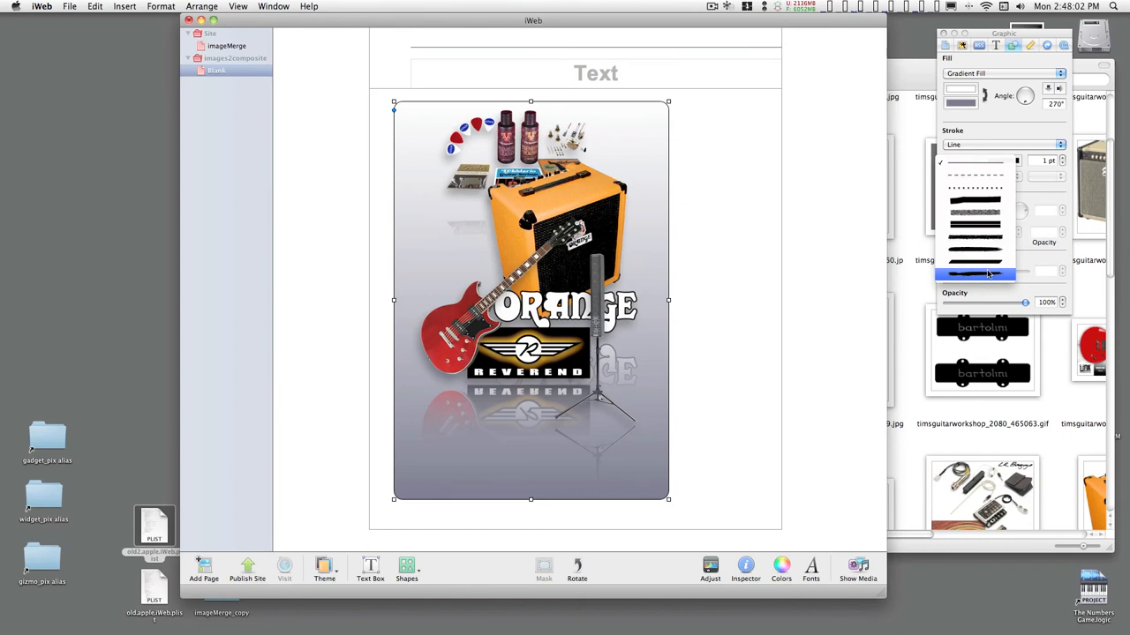
Step: Give the rounded rectangle a thick solid stroke border
{"action": "left_click", "coordinate": [974, 274]}
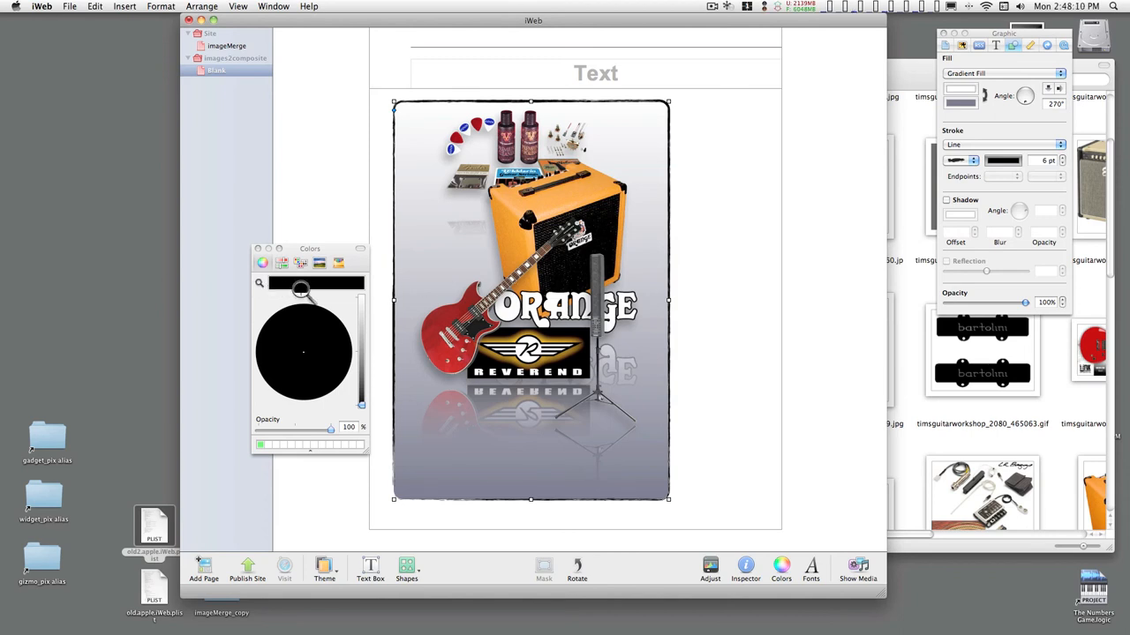
{"action": "mouse_move", "coordinate": [374, 187]}
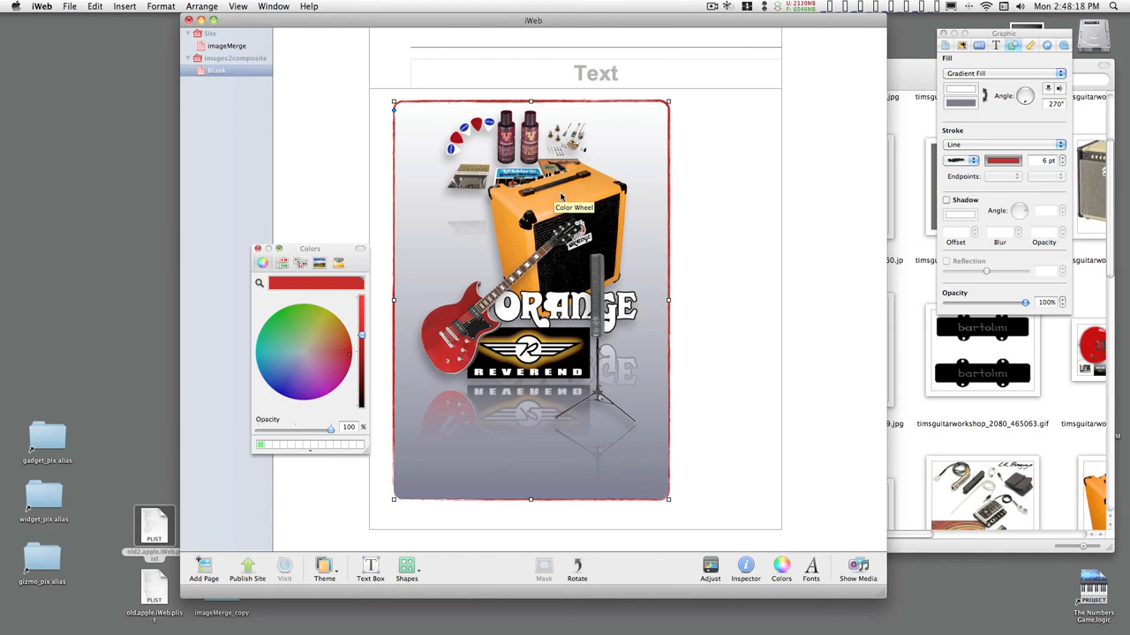
{"action": "mouse_move", "coordinate": [720, 311]}
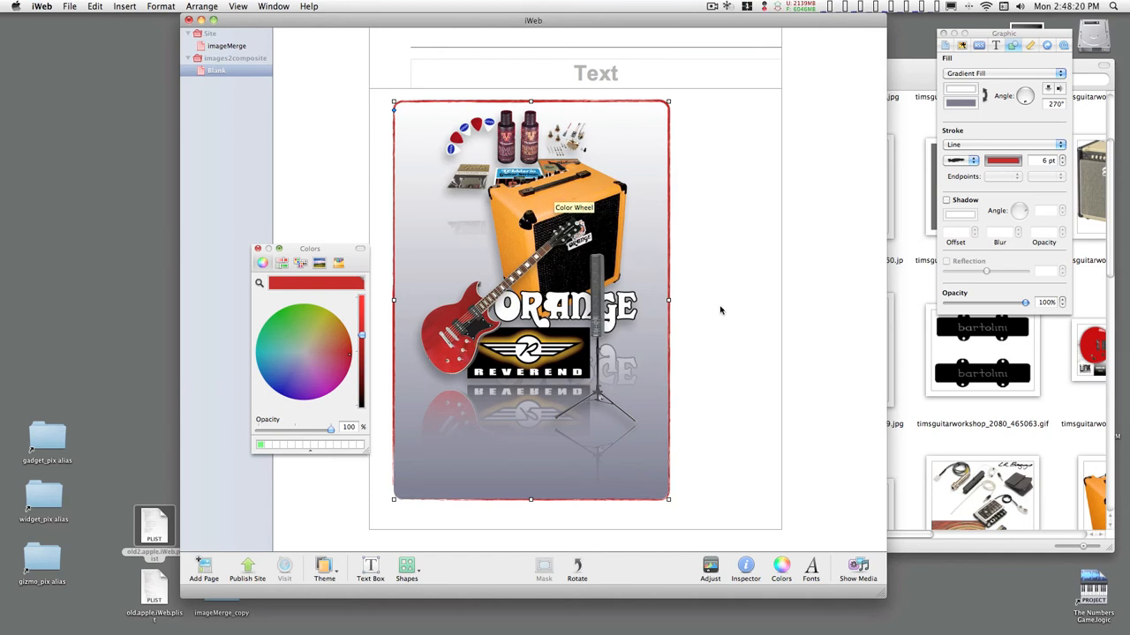
{"action": "mouse_move", "coordinate": [728, 310]}
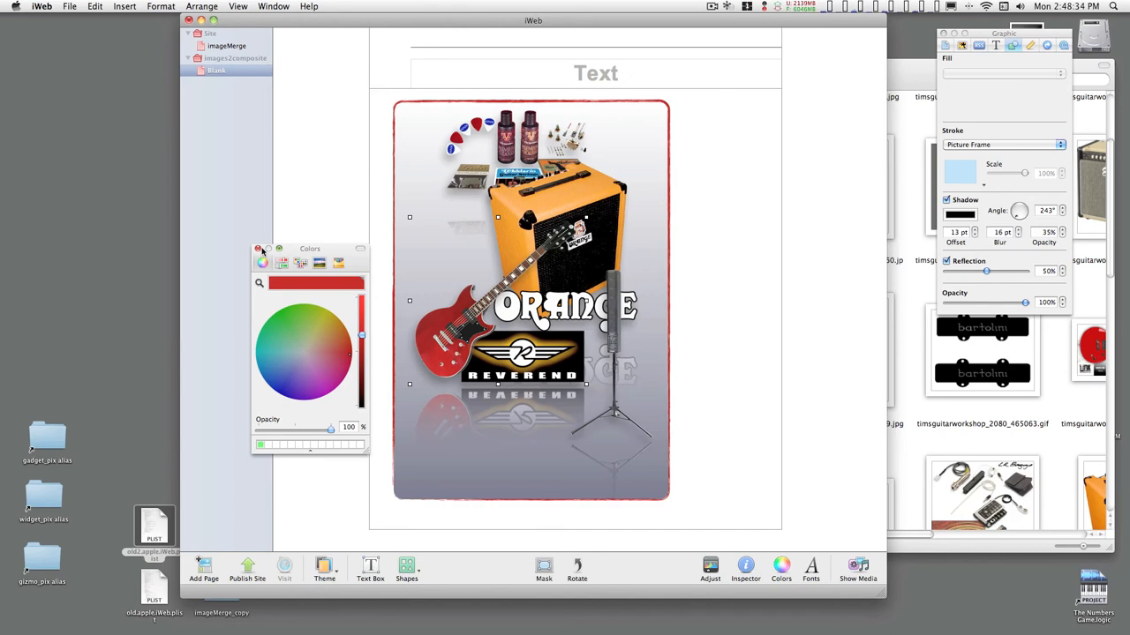
Step: Move the panels aside and capture a Cmd-Shift-4 screenshot around the red-bordered composite
{"action": "left_click_drag", "start_coordinate": [311, 247], "coordinate": [915, 332]}
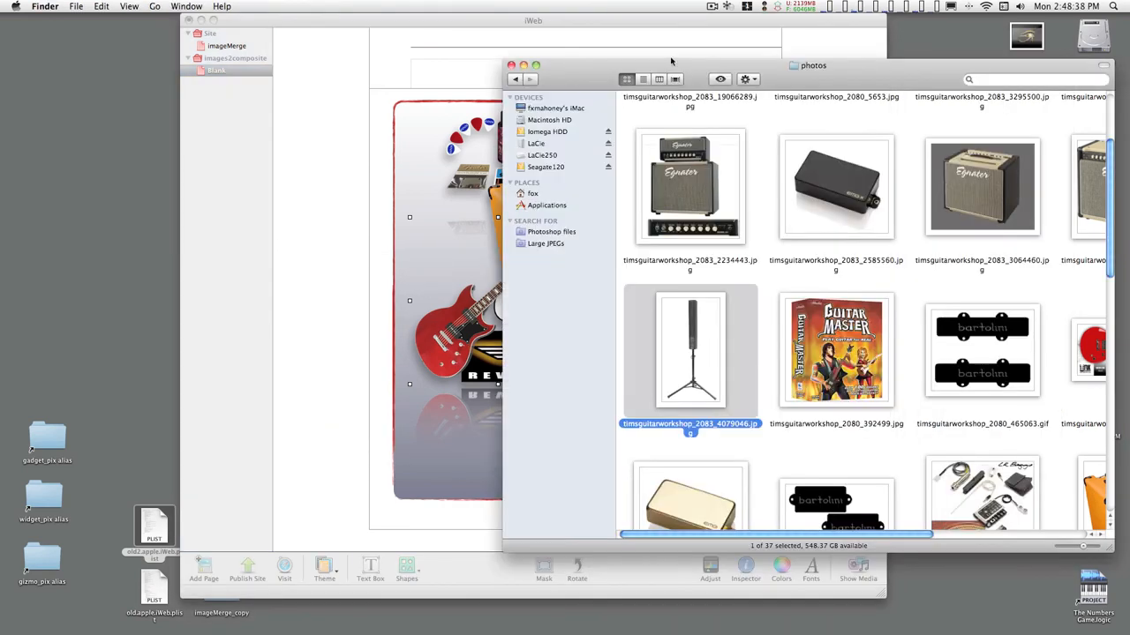
{"action": "left_click", "coordinate": [509, 65]}
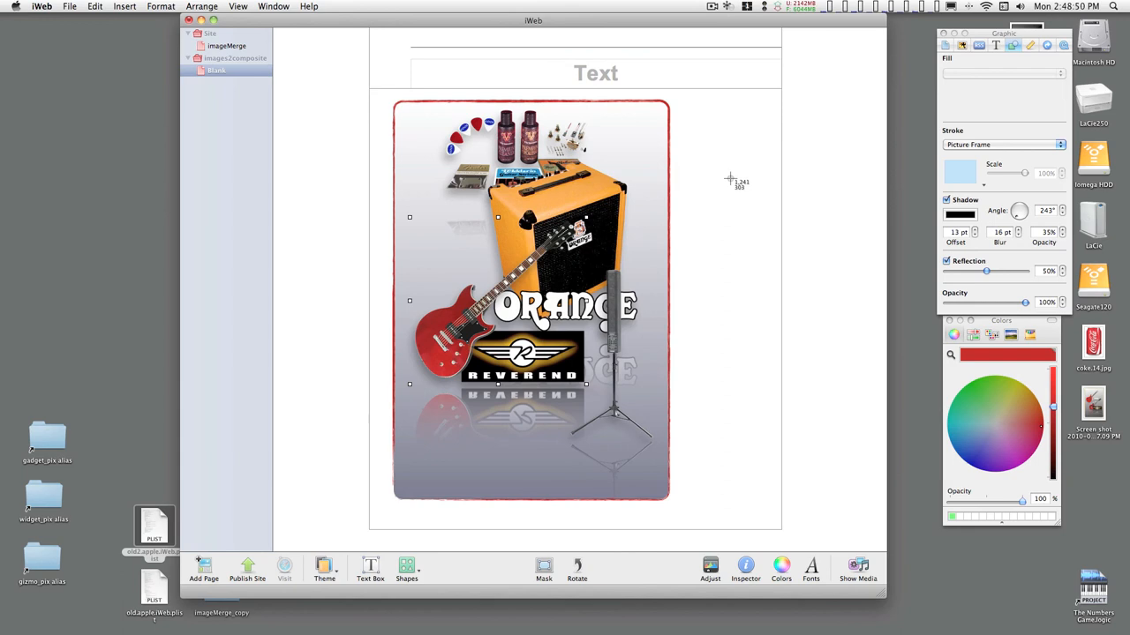
{"action": "mouse_move", "coordinate": [477, 78]}
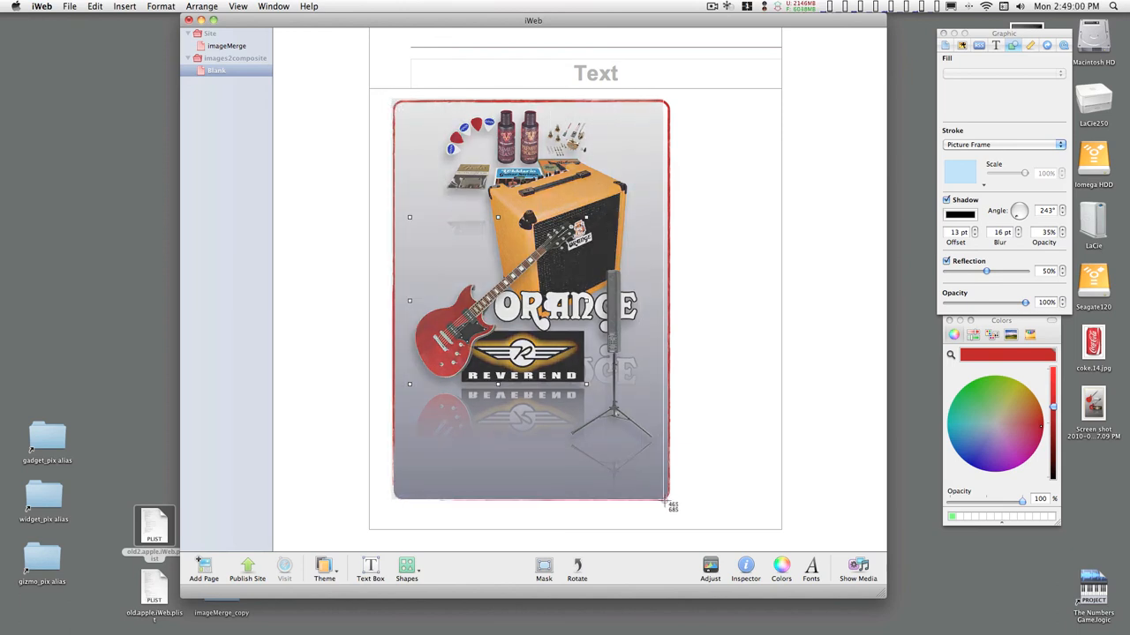
{"action": "left_click_drag", "start_coordinate": [668, 506], "coordinate": [678, 508]}
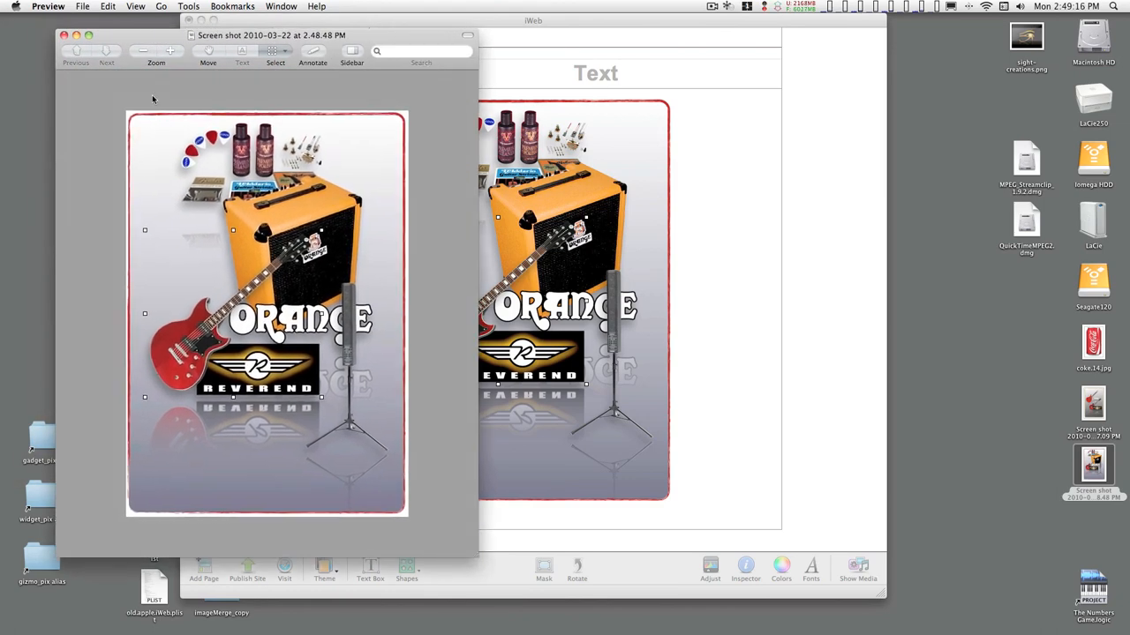
Step: Save the screenshot via Save As as myComposite.png in PNG format and place it on the Desktop
{"action": "left_click", "coordinate": [85, 6]}
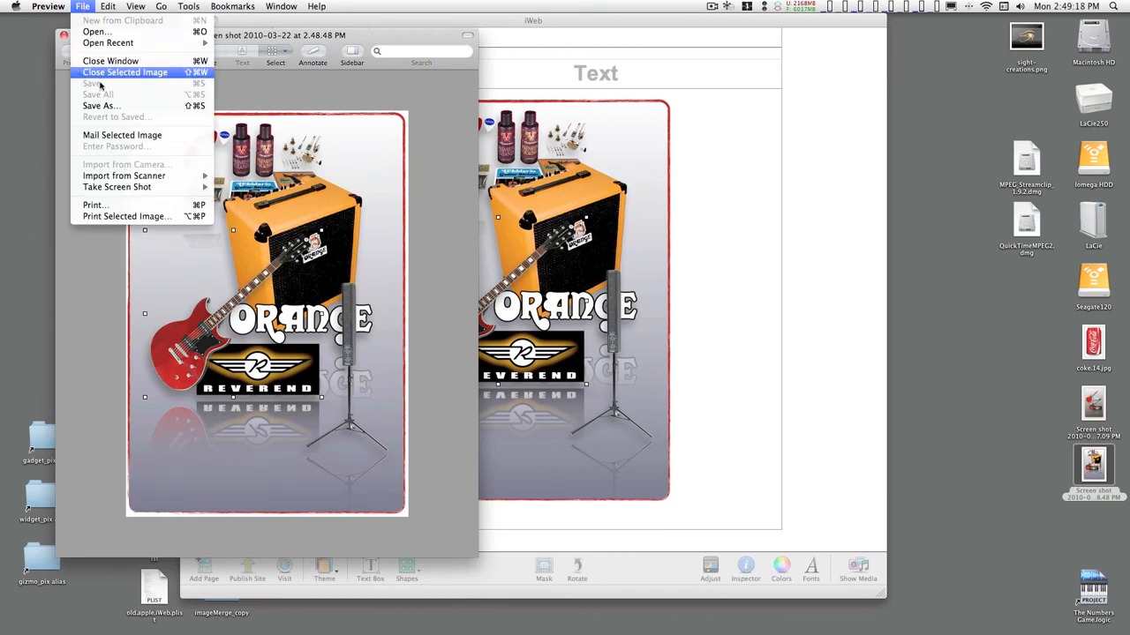
{"action": "left_click", "coordinate": [99, 106]}
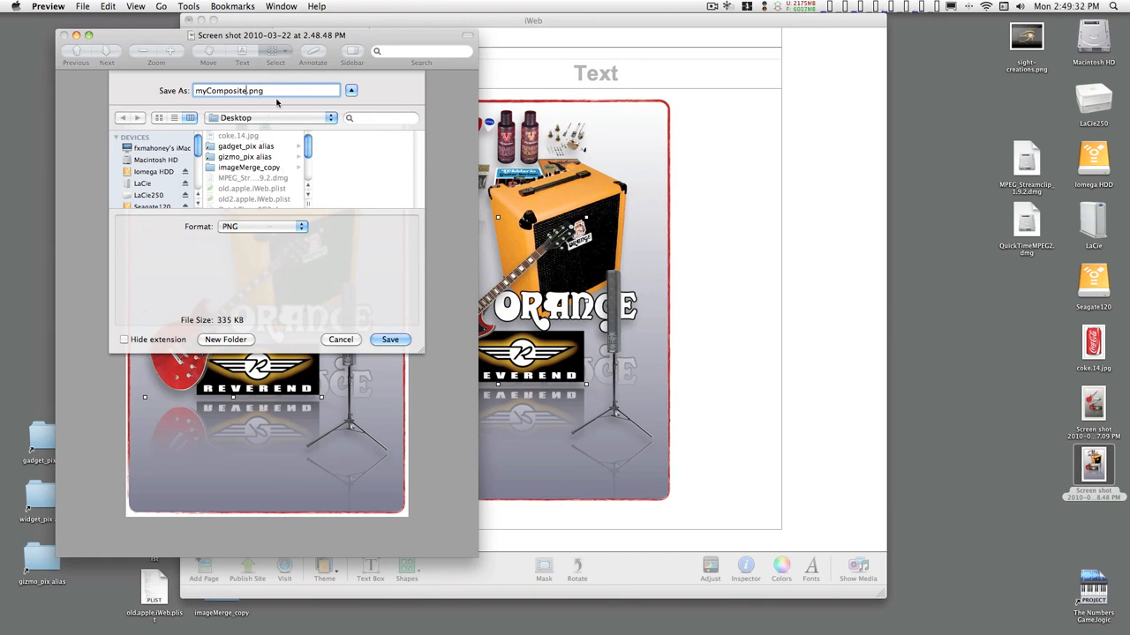
{"action": "left_click", "coordinate": [261, 226]}
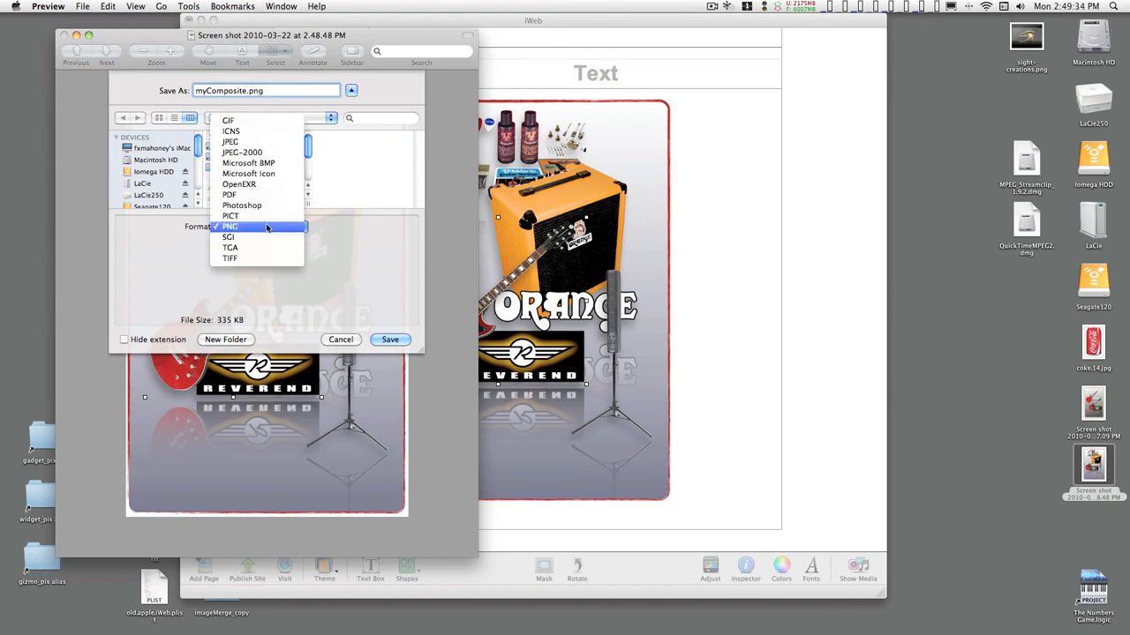
{"action": "mouse_move", "coordinate": [261, 136]}
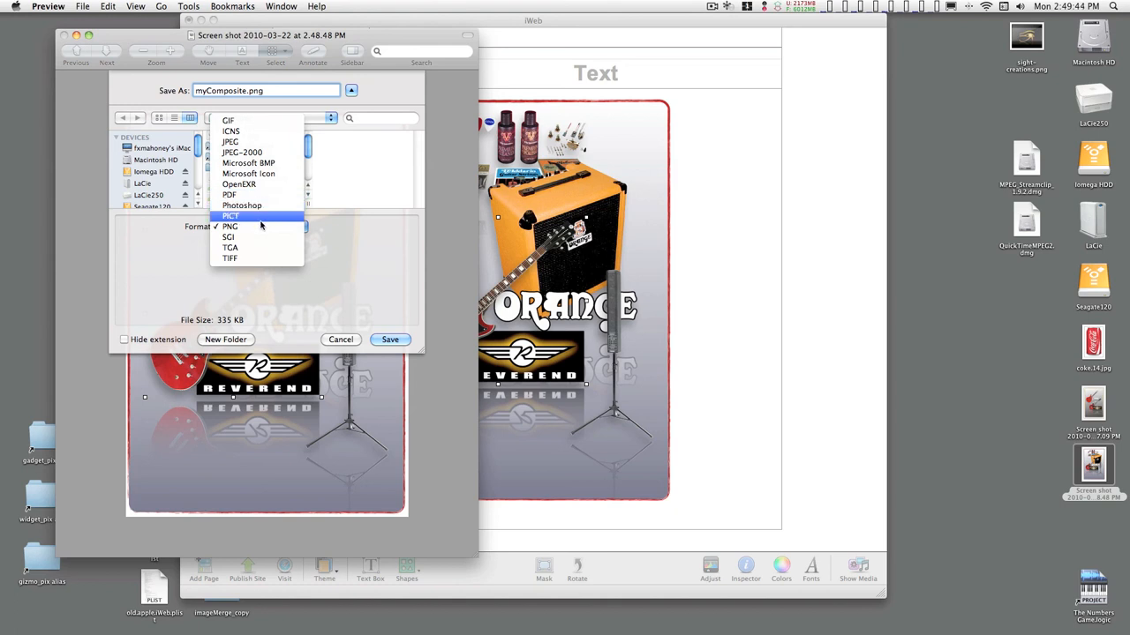
{"action": "left_click", "coordinate": [230, 226]}
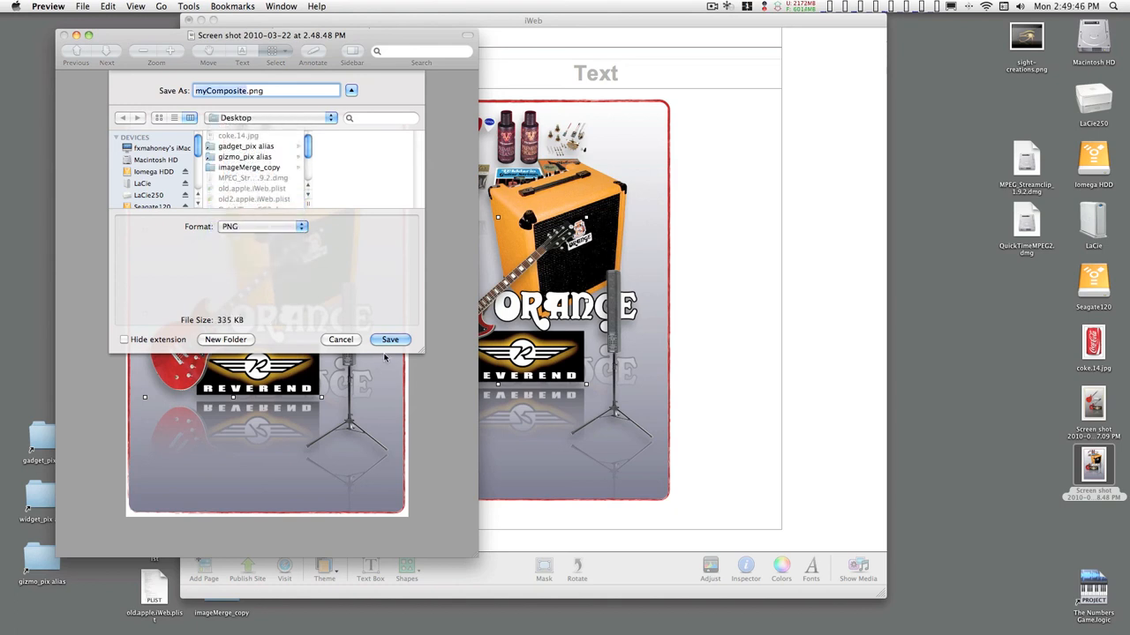
{"action": "left_click", "coordinate": [390, 339]}
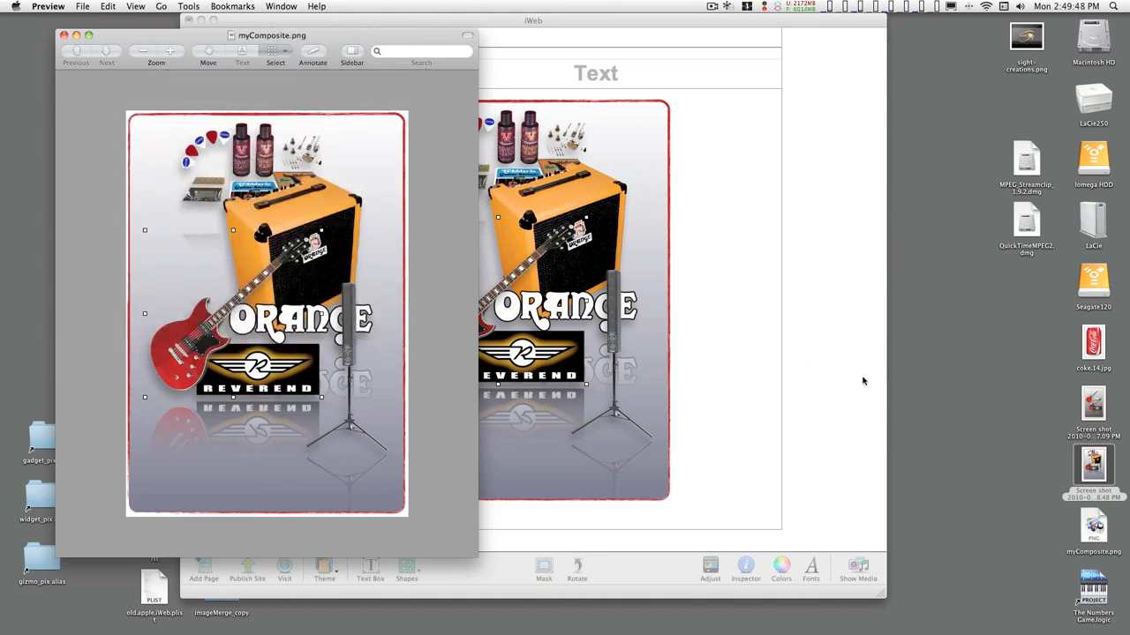
{"action": "left_click_drag", "start_coordinate": [1092, 526], "coordinate": [976, 303]}
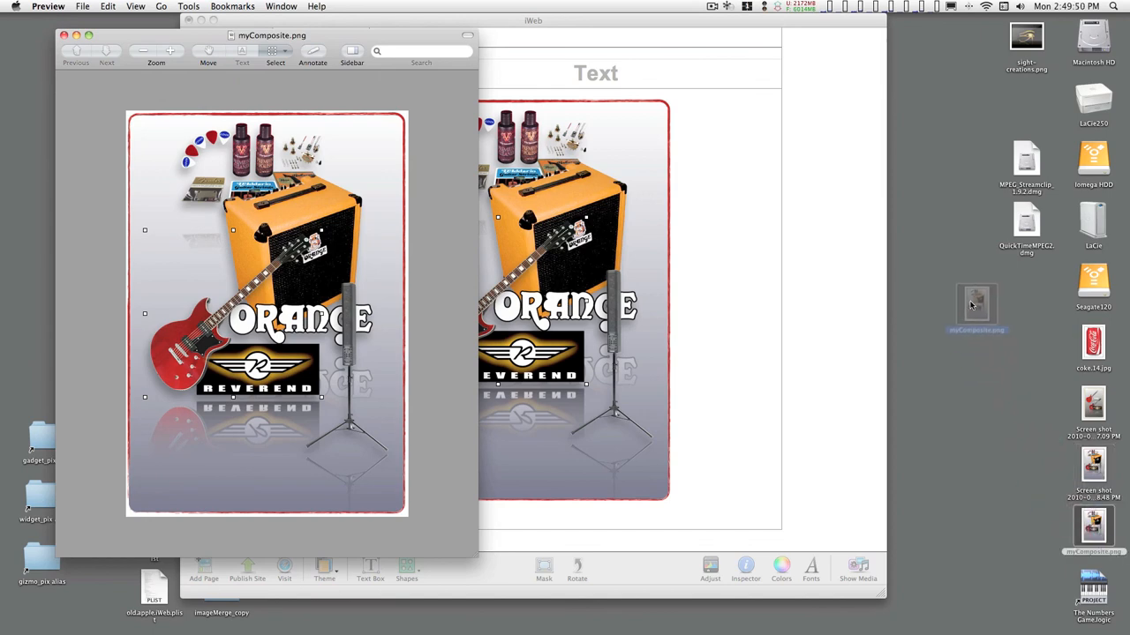